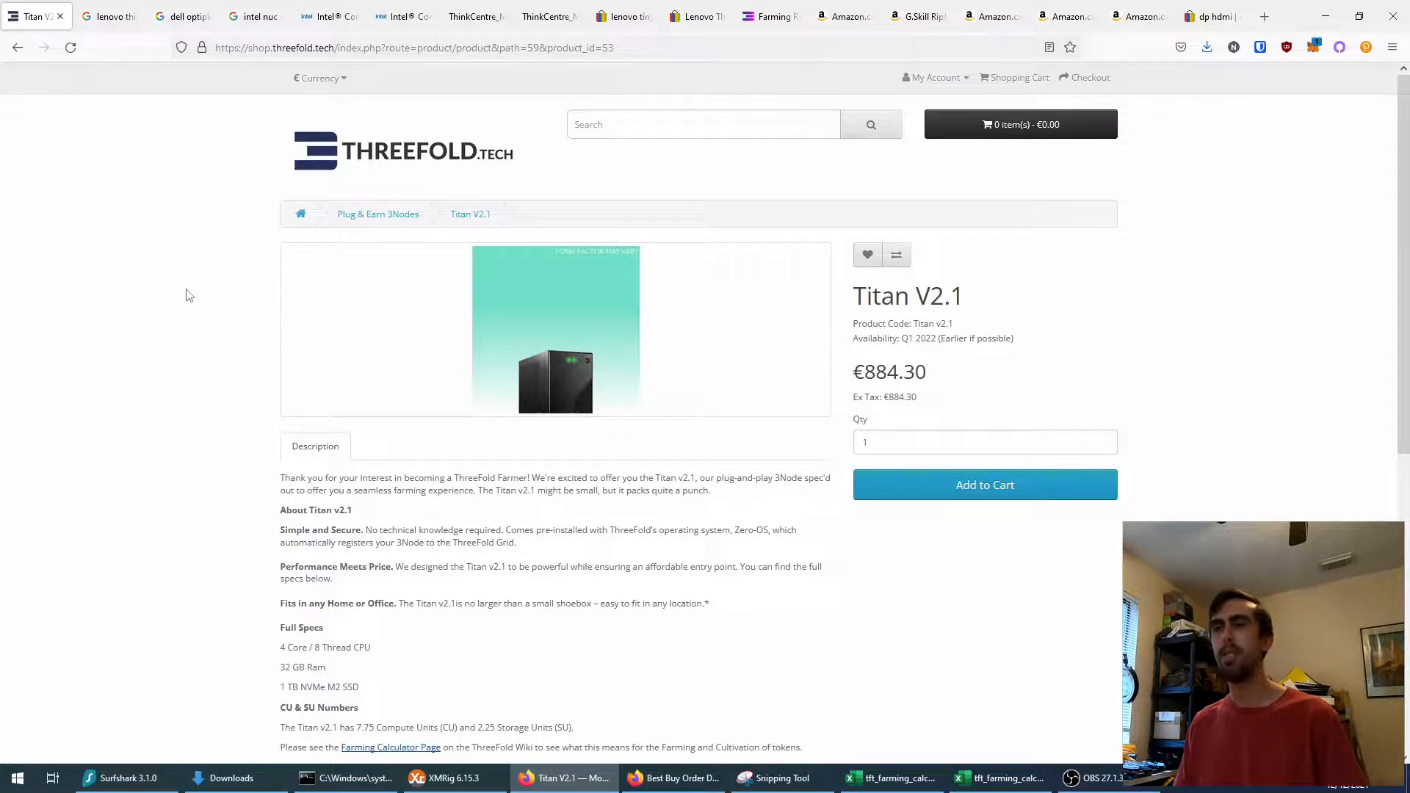
pyautogui.moveTo(216, 369)
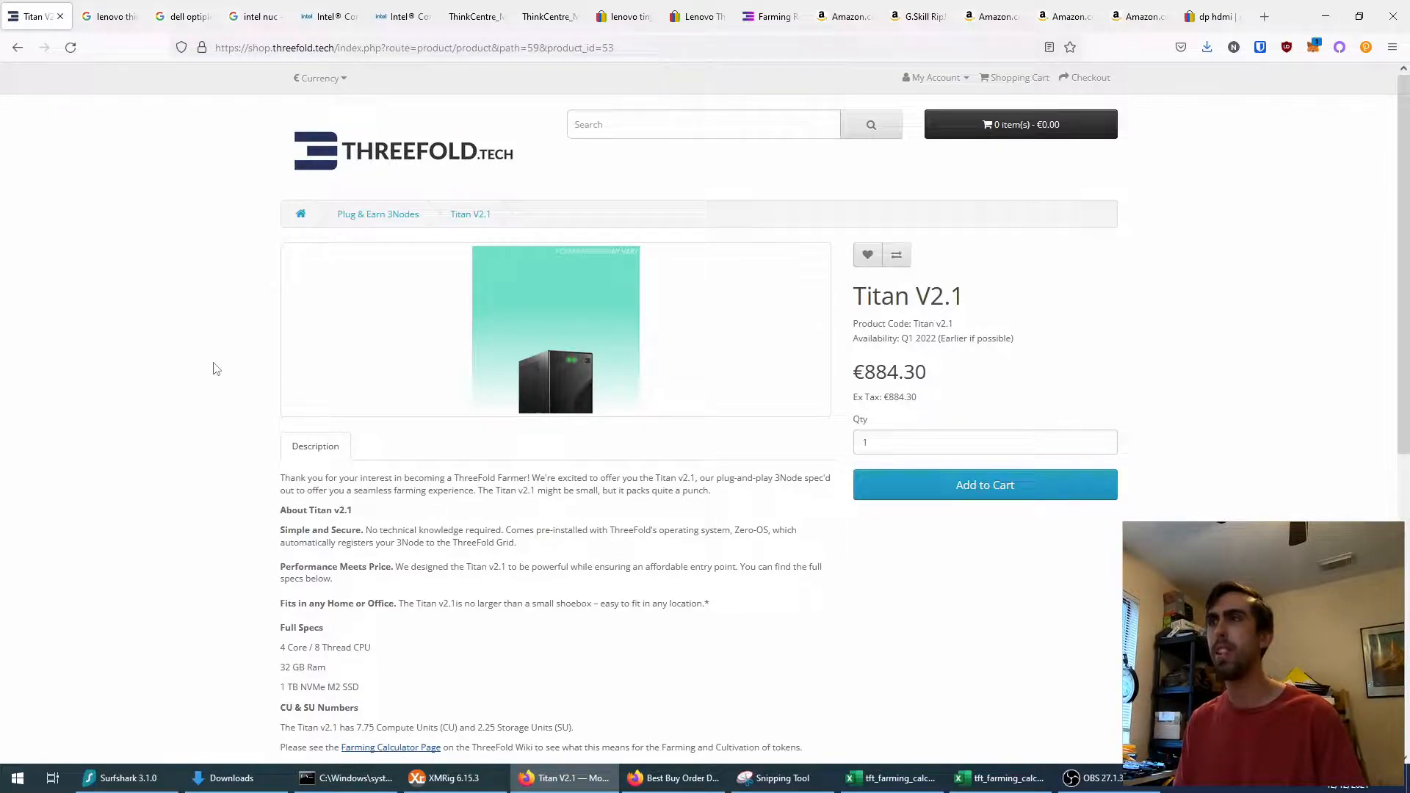
# Step: Review the Titan V2.1 full specs, then bring up the two farming calculator workbooks in Excel
pyautogui.doubleClick(880, 295)
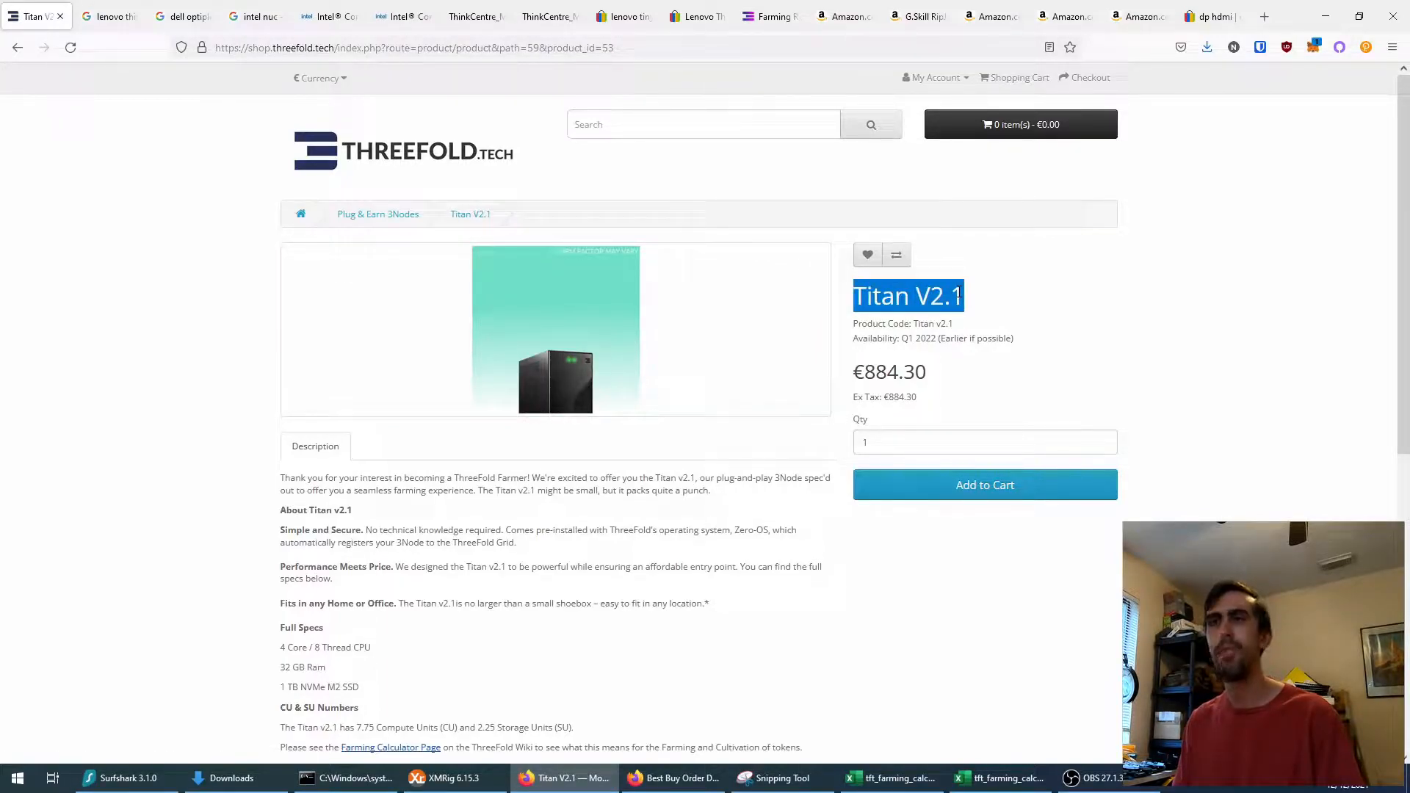
pyautogui.scroll(-3)
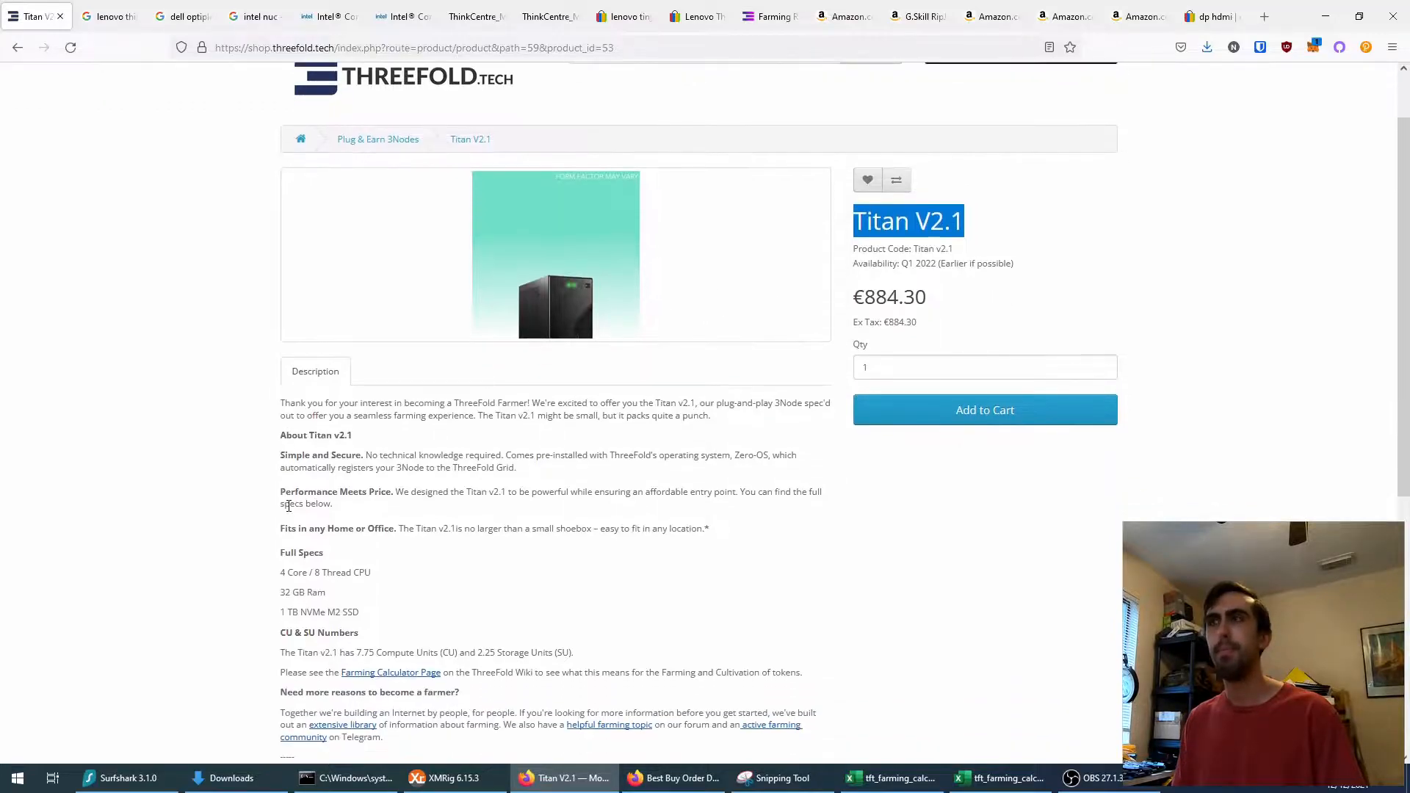
pyautogui.moveTo(1035, 274)
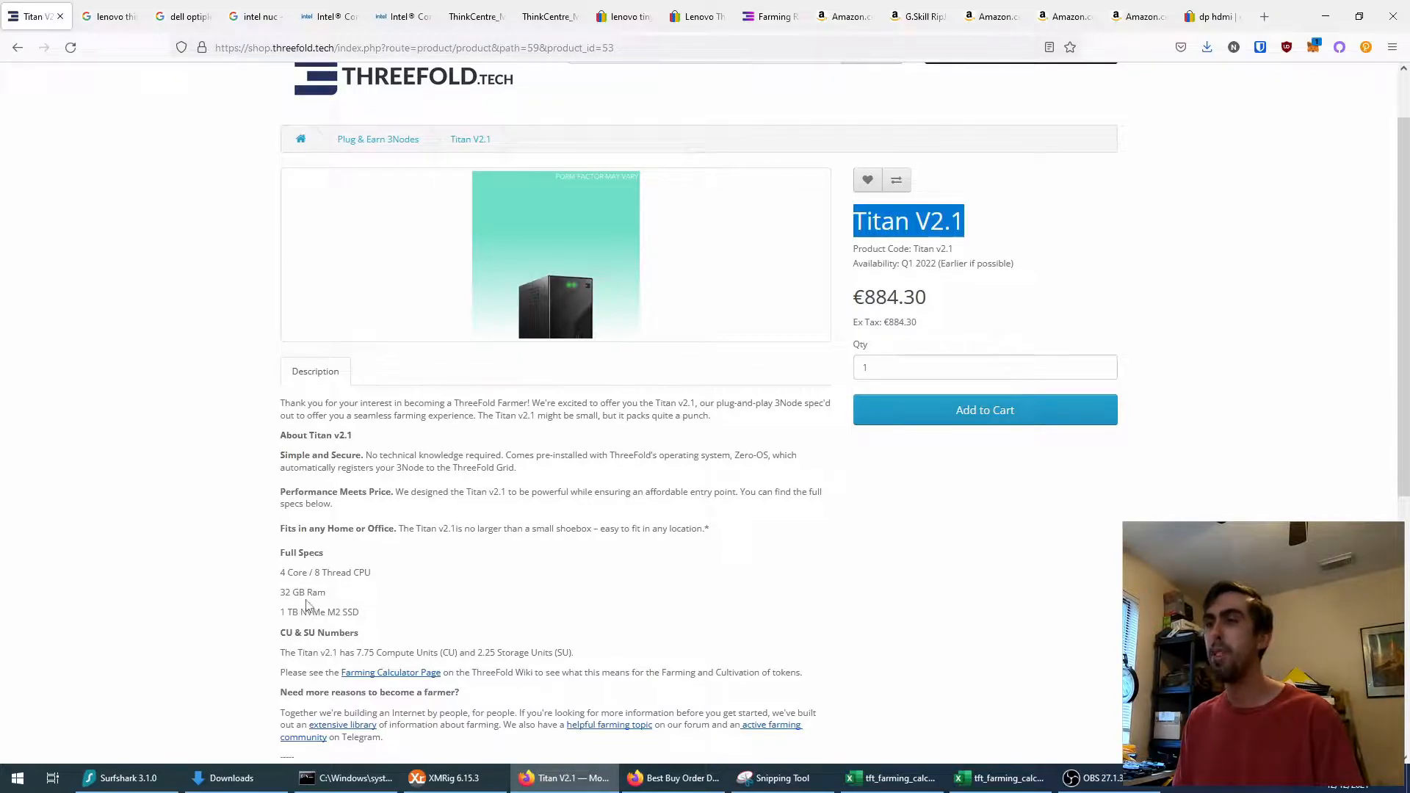
pyautogui.click(892, 779)
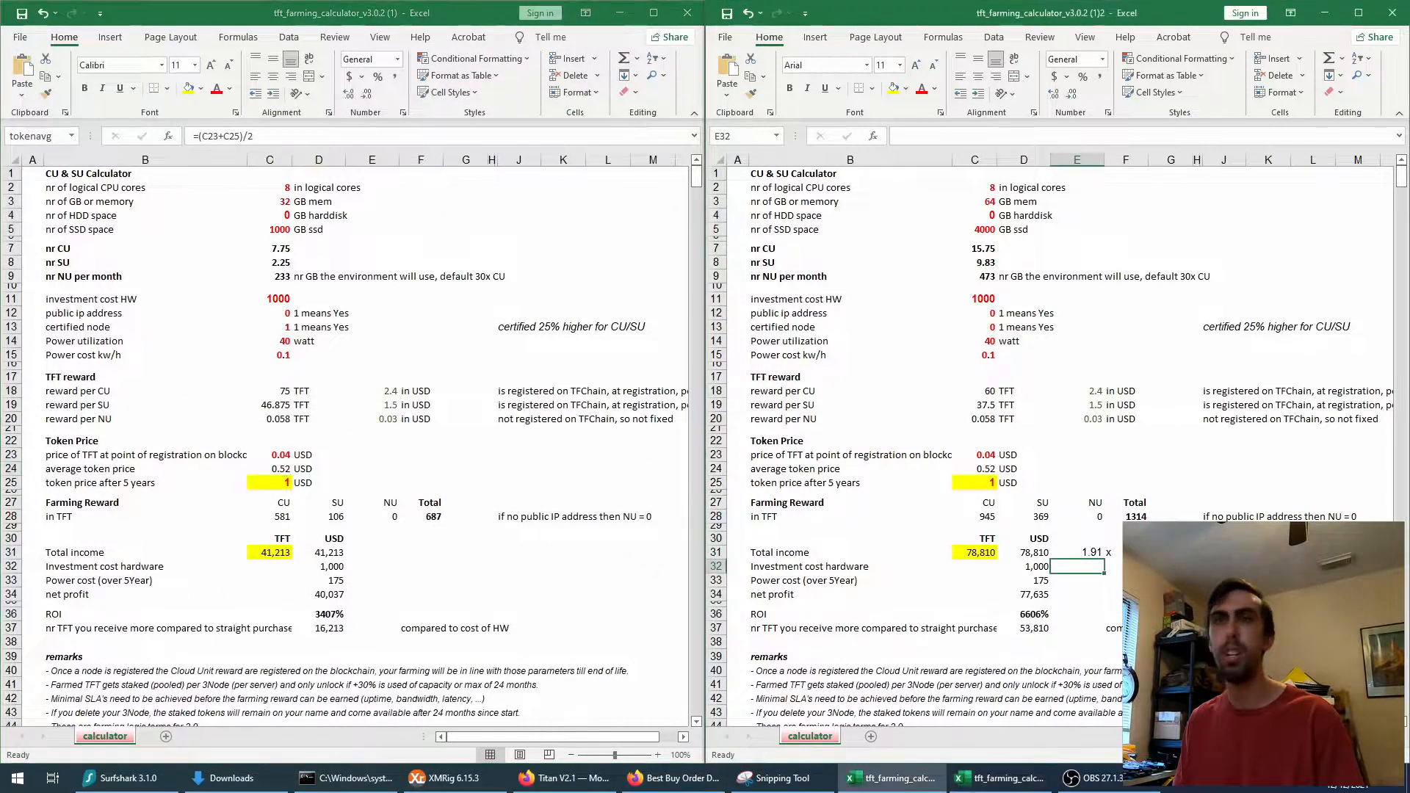
pyautogui.click(1077, 553)
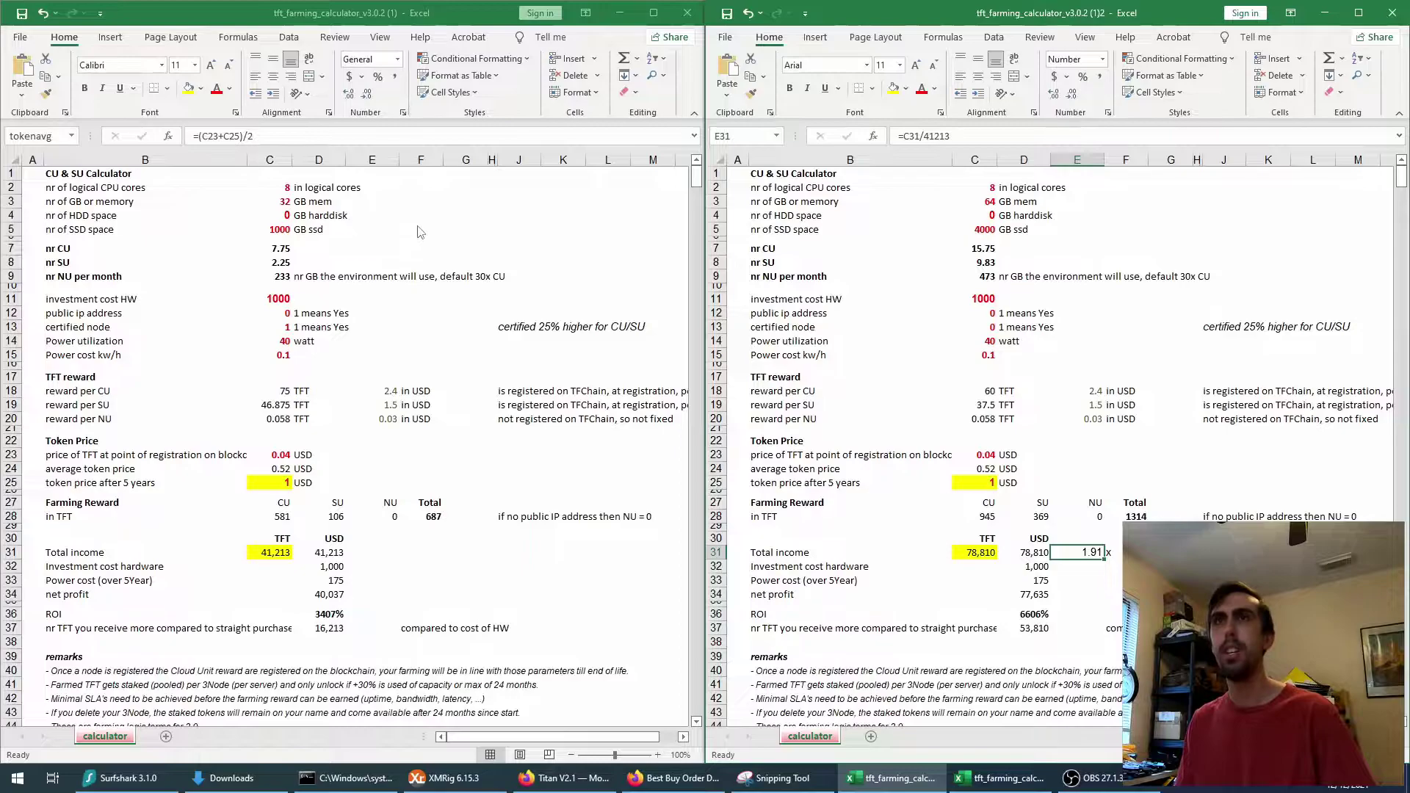
pyautogui.click(269, 200)
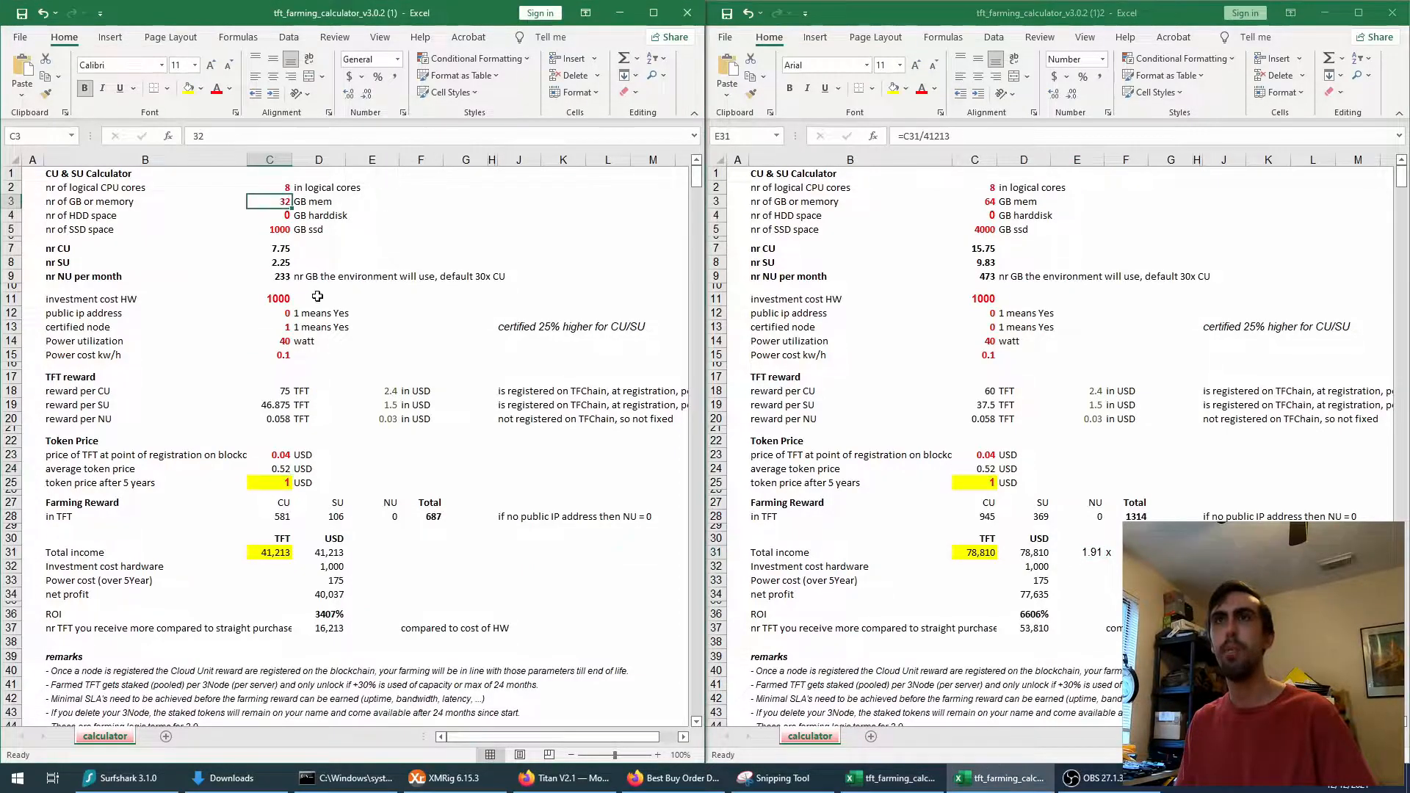
pyautogui.moveTo(887, 241)
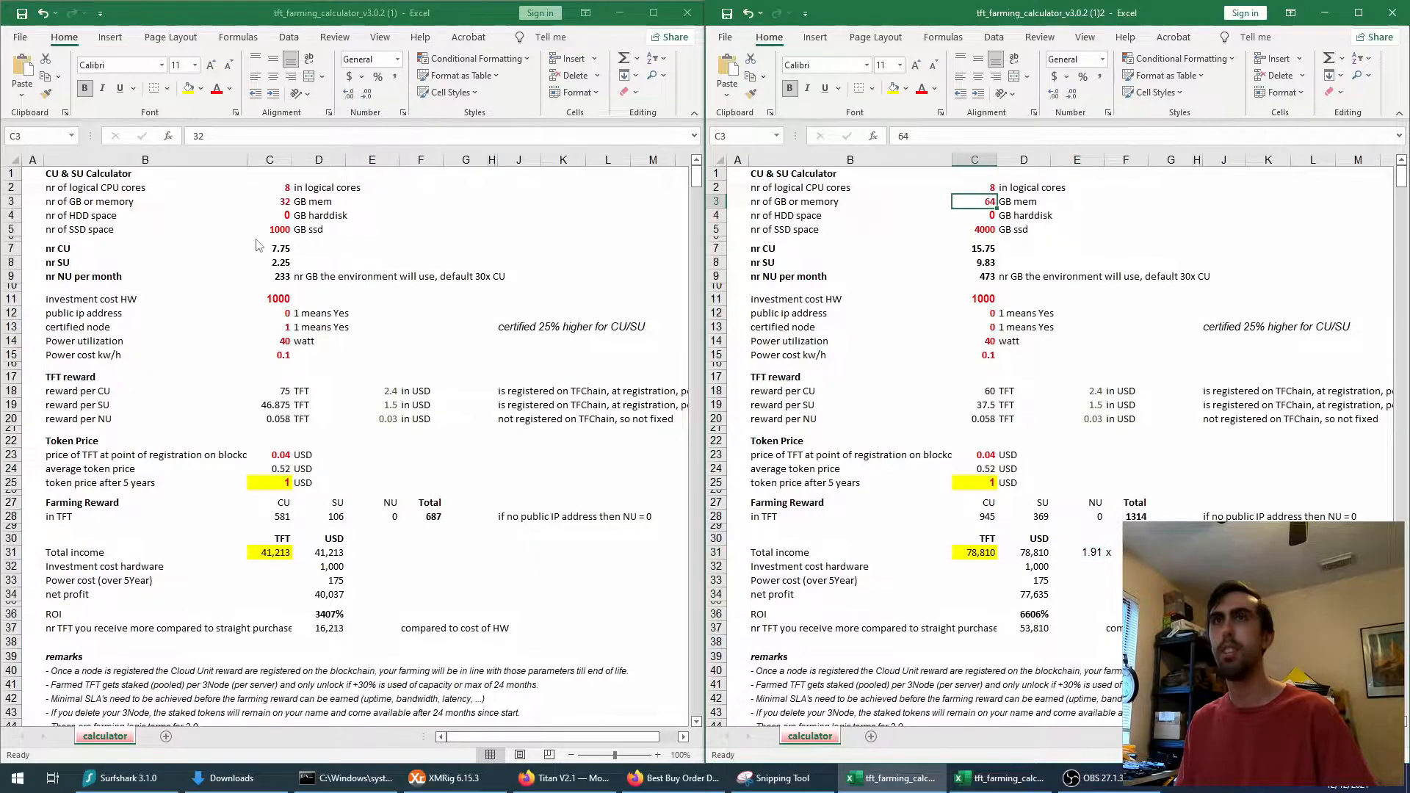
pyautogui.click(267, 229)
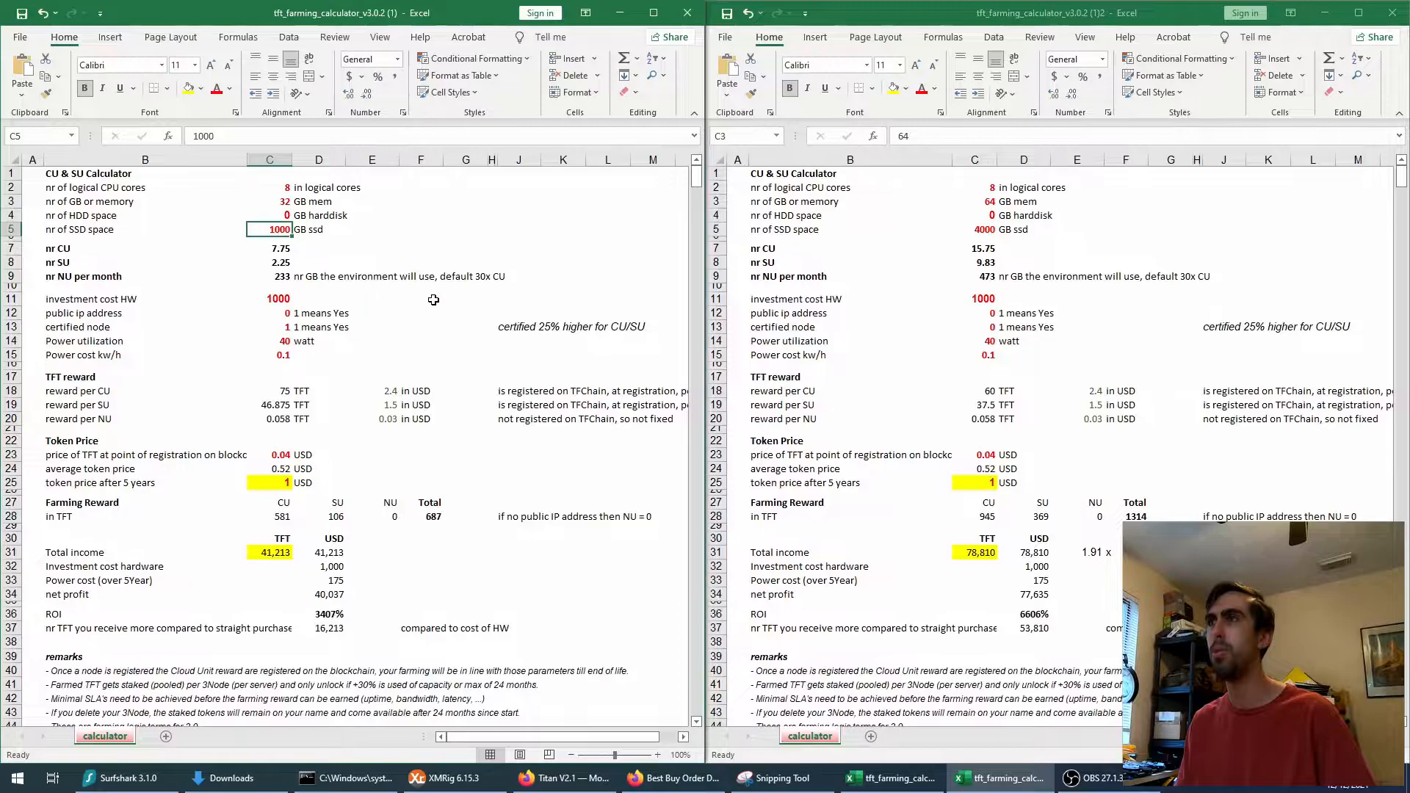
pyautogui.click(973, 229)
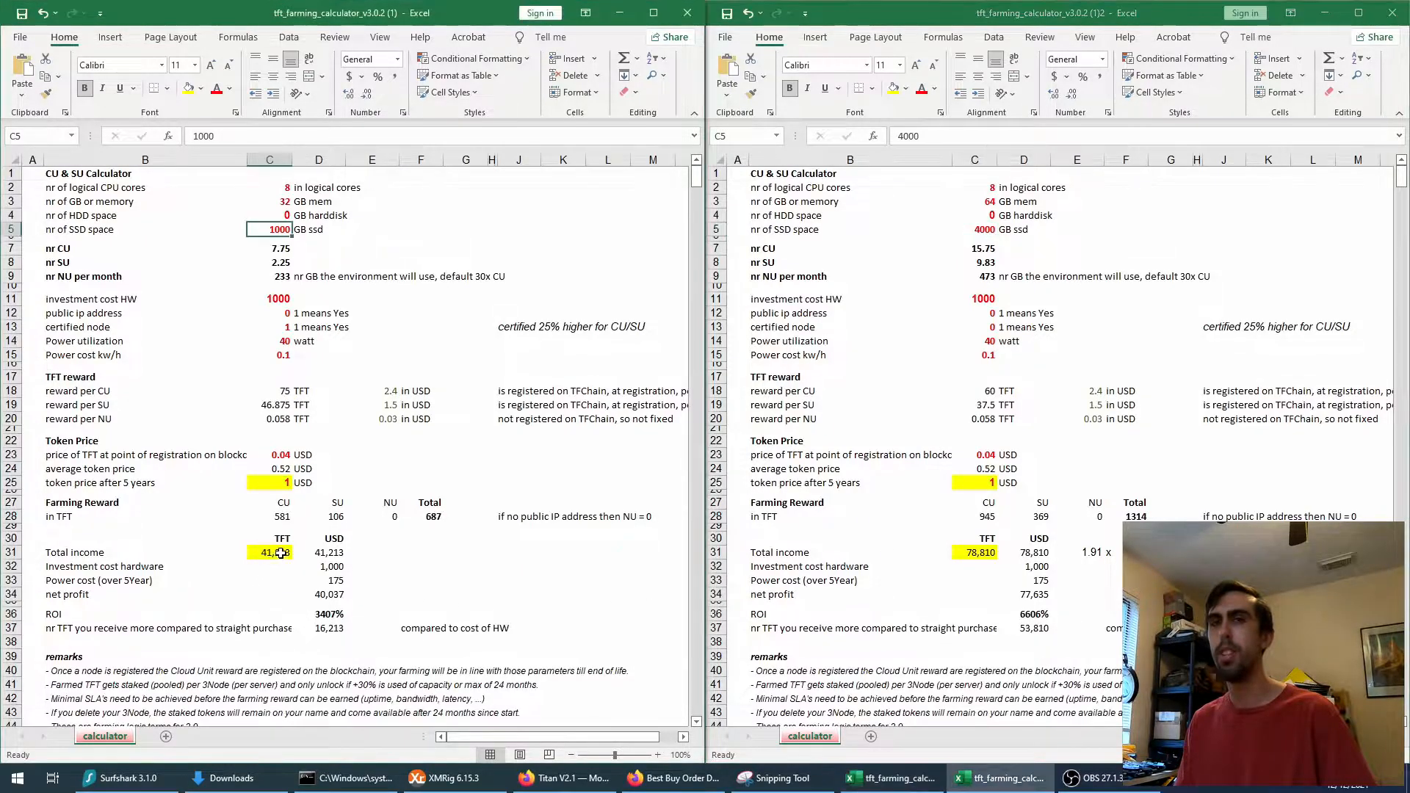
pyautogui.click(270, 552)
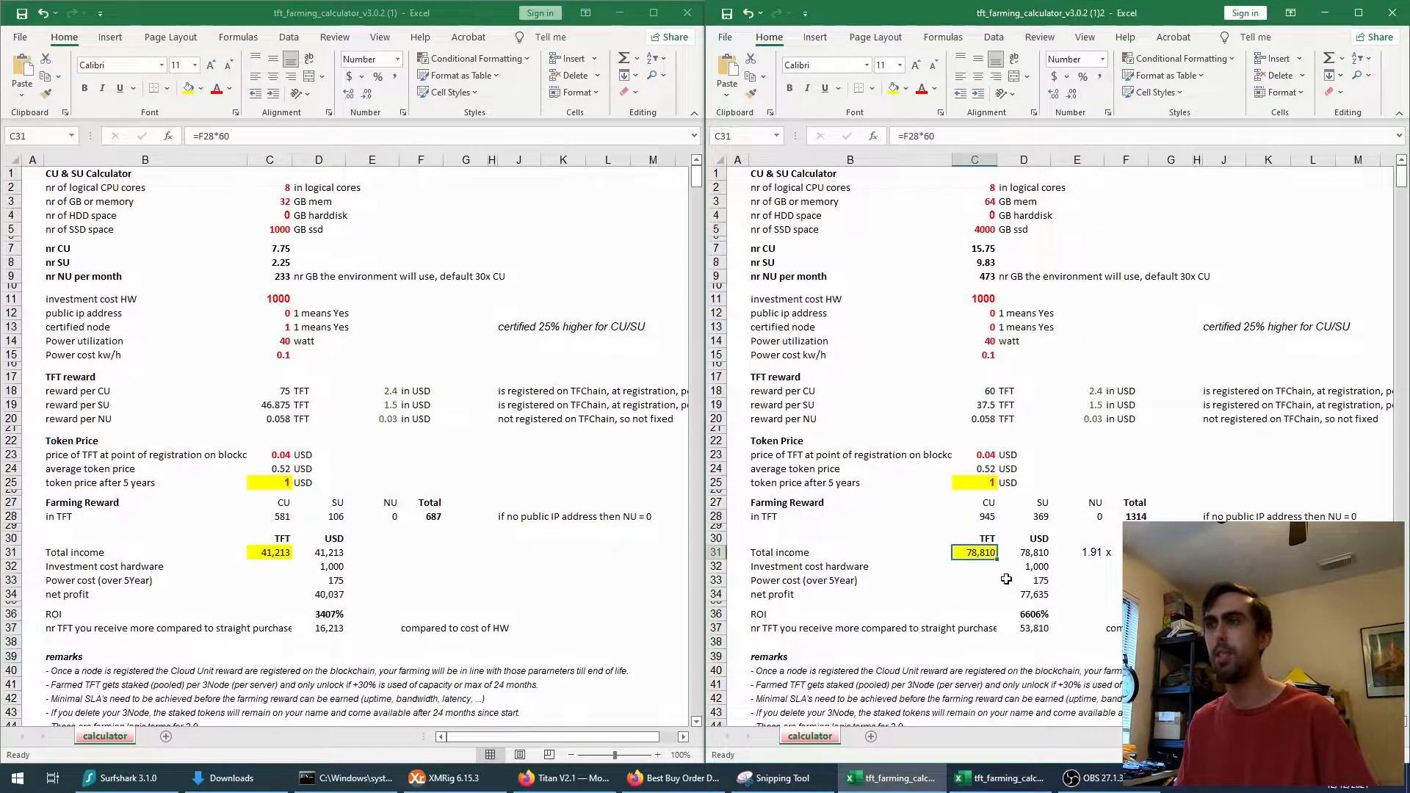
pyautogui.moveTo(991, 606)
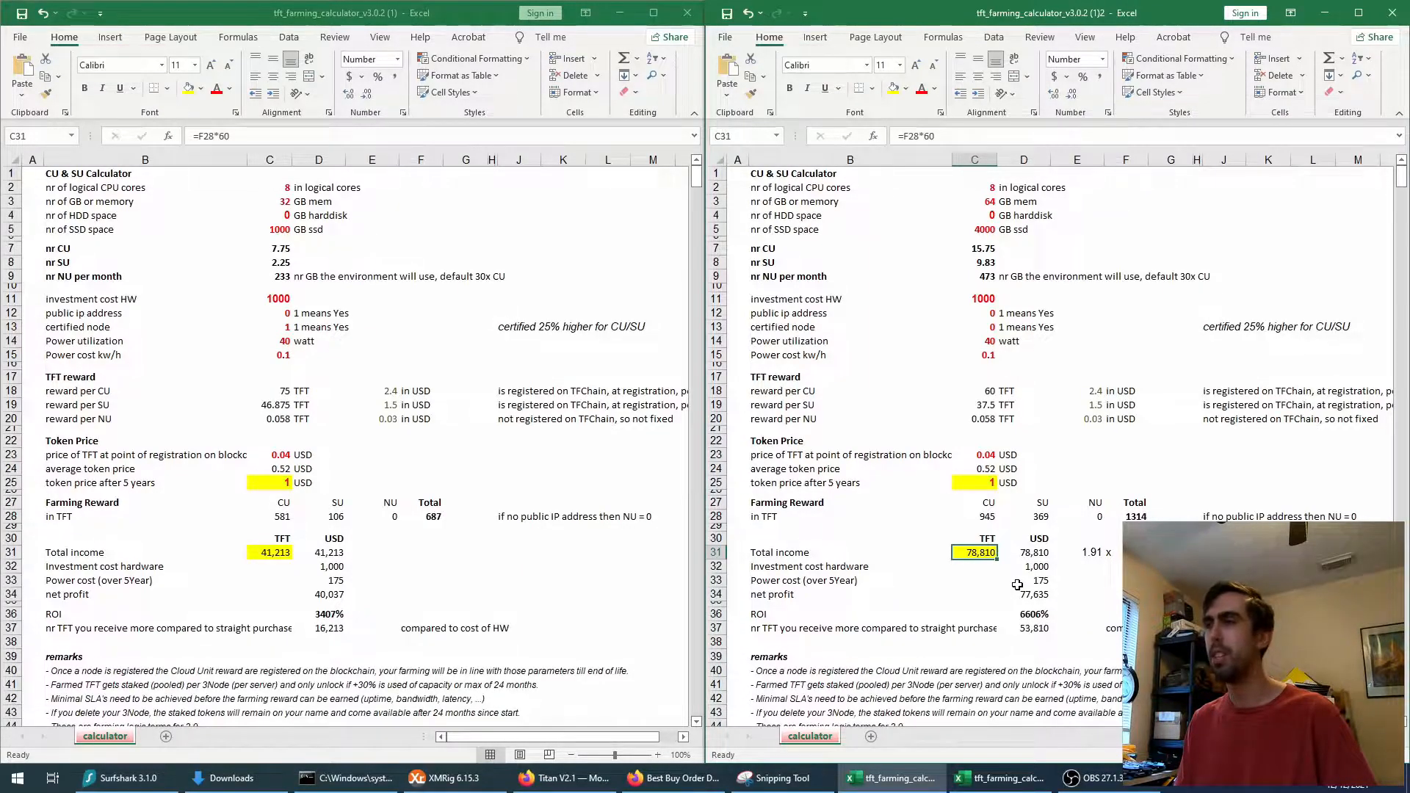
pyautogui.moveTo(1073, 529)
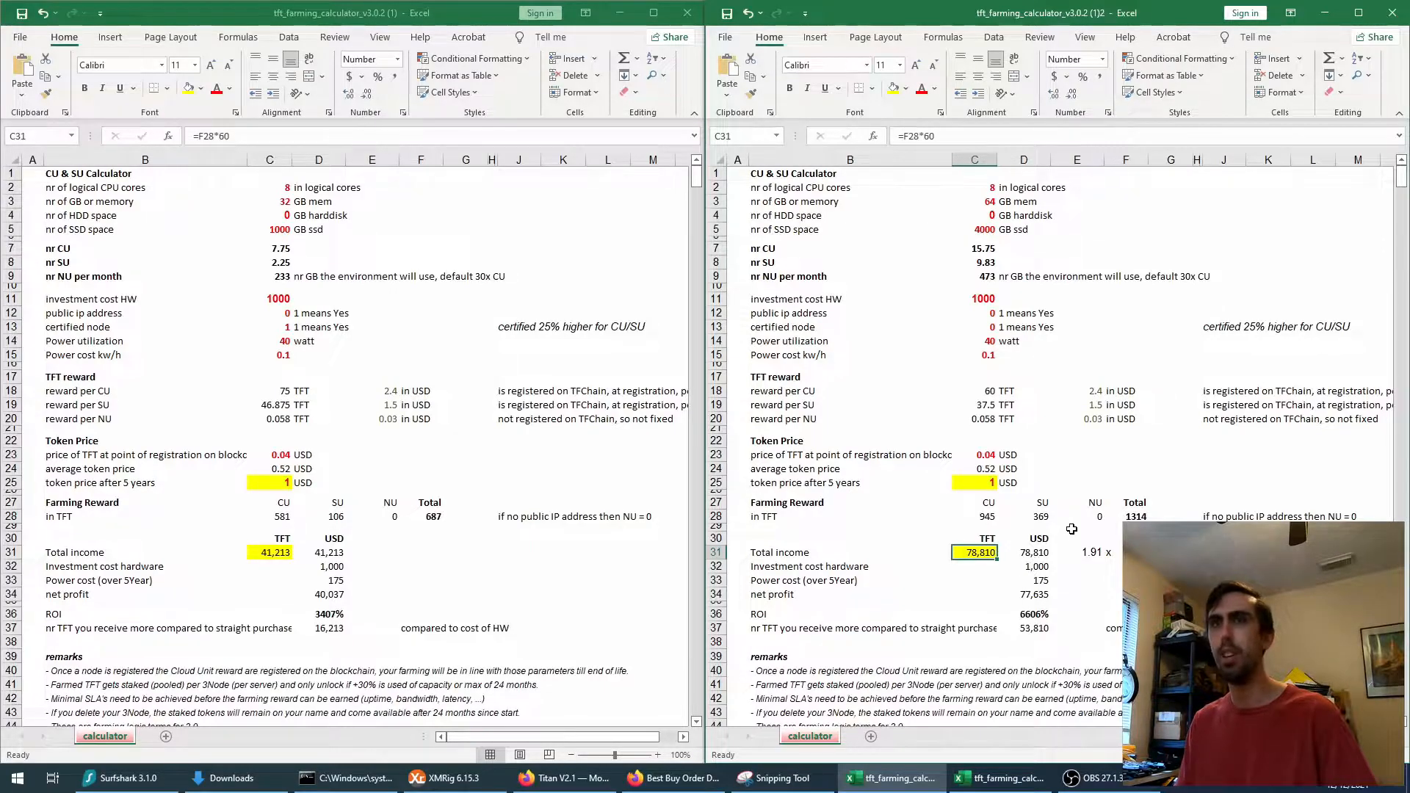
pyautogui.moveTo(1088, 523)
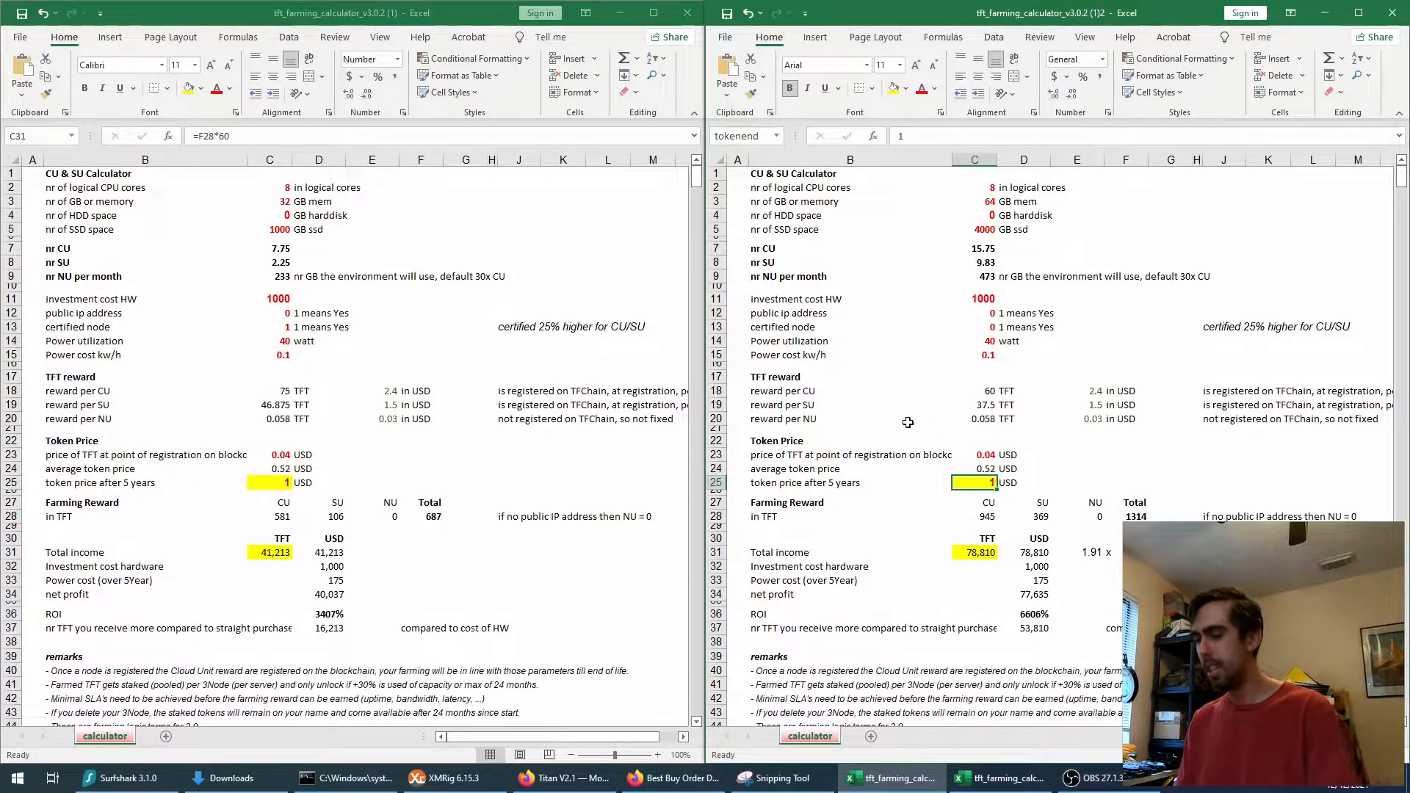
pyautogui.moveTo(975, 455)
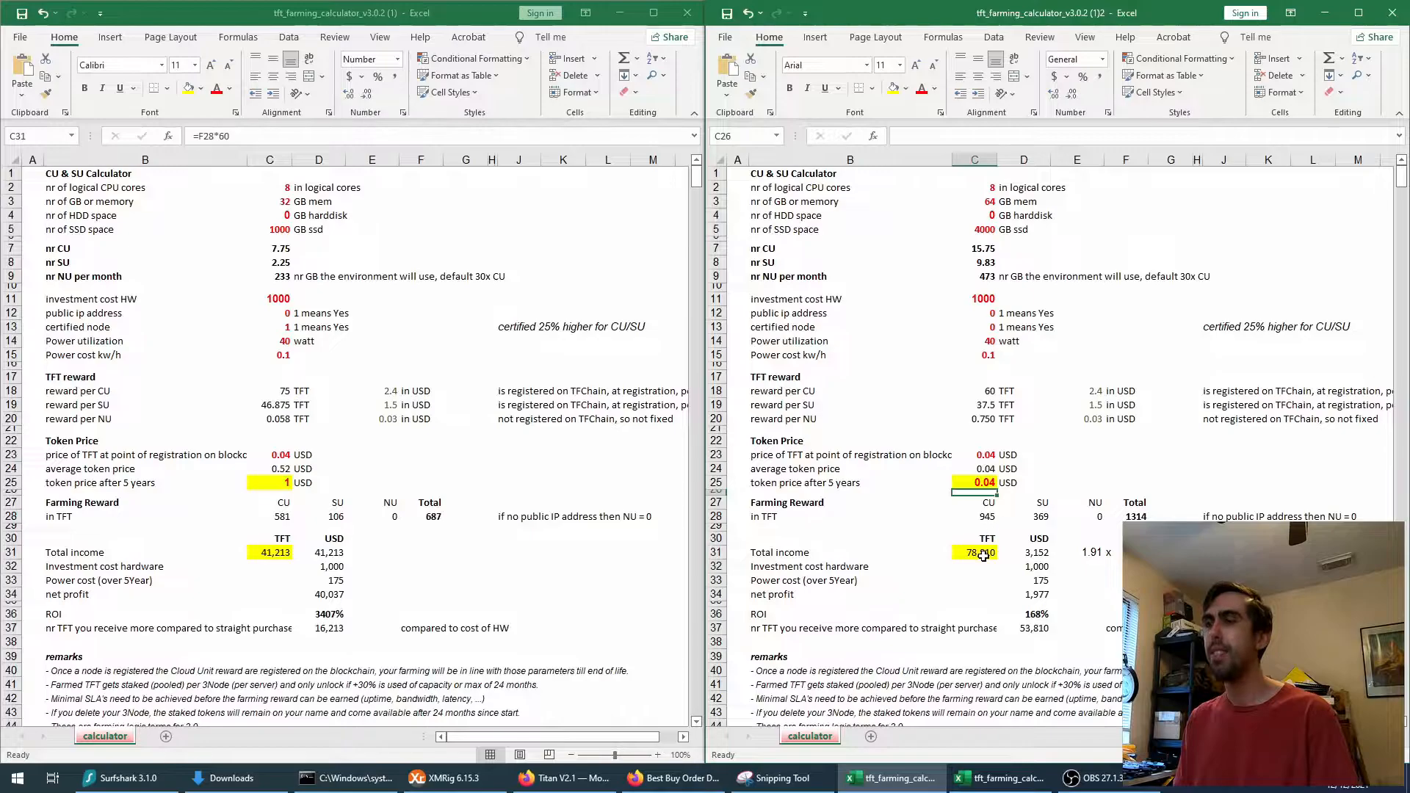
pyautogui.click(1025, 552)
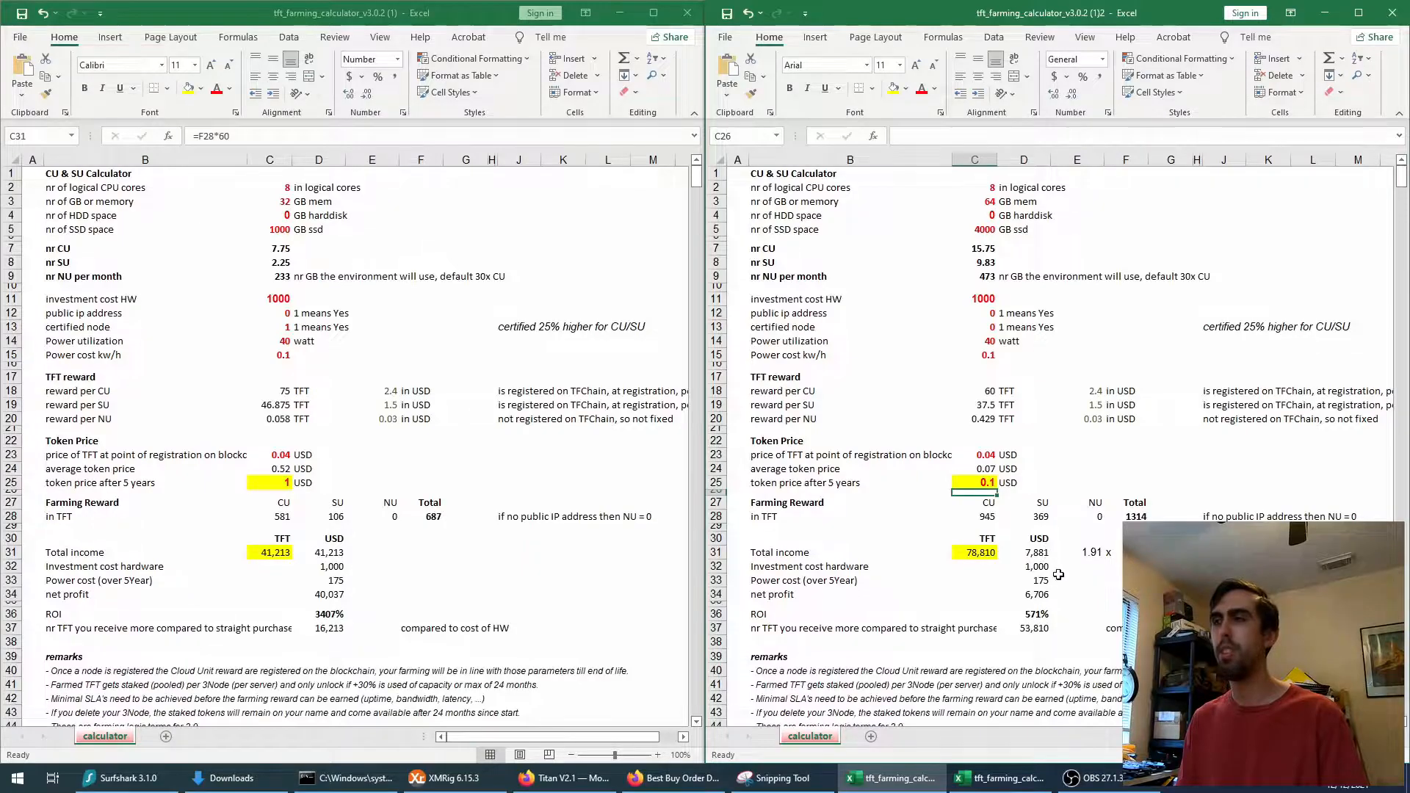
pyautogui.moveTo(1076, 605)
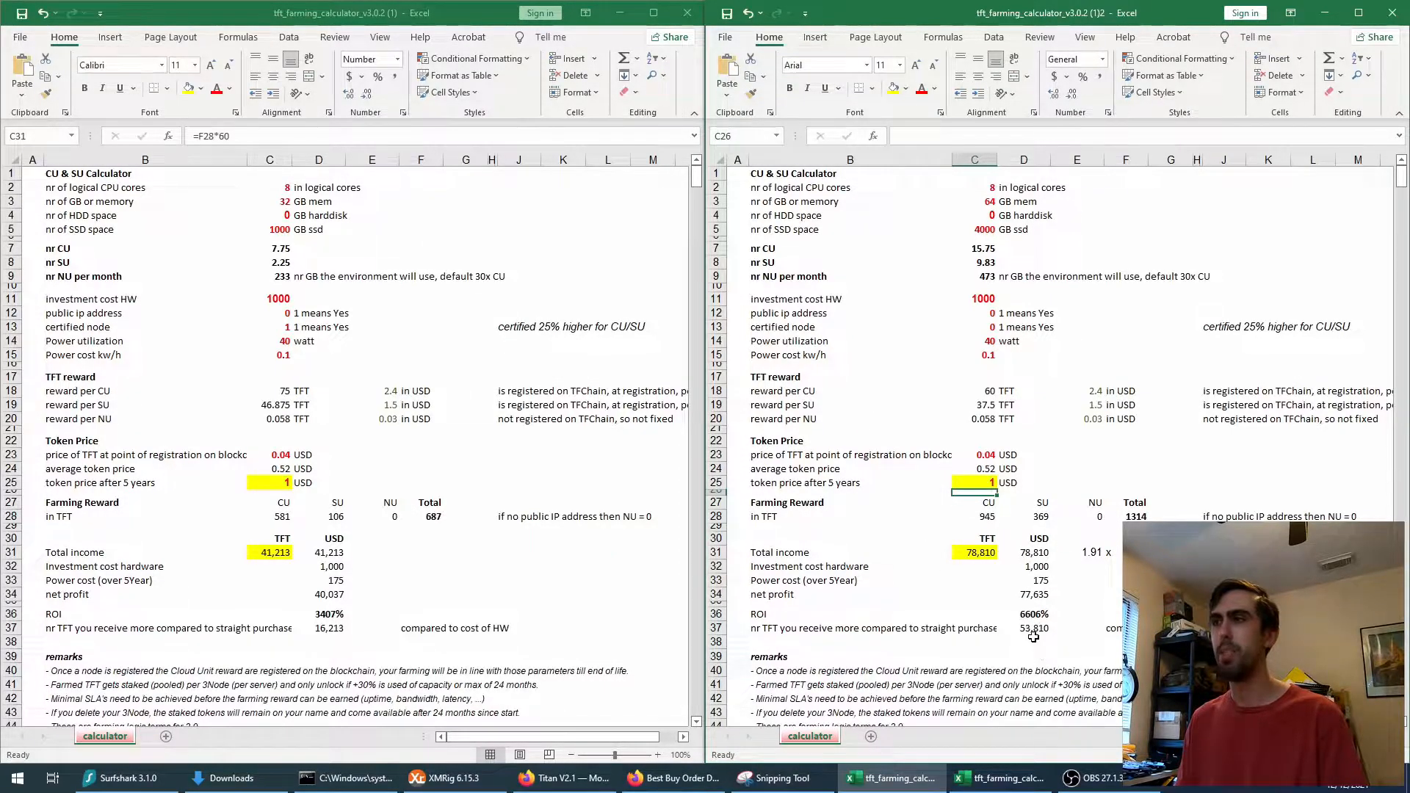
# Step: Inspect the net profit cell D34 in the right calculator, then return to Firefox
pyautogui.click(1026, 593)
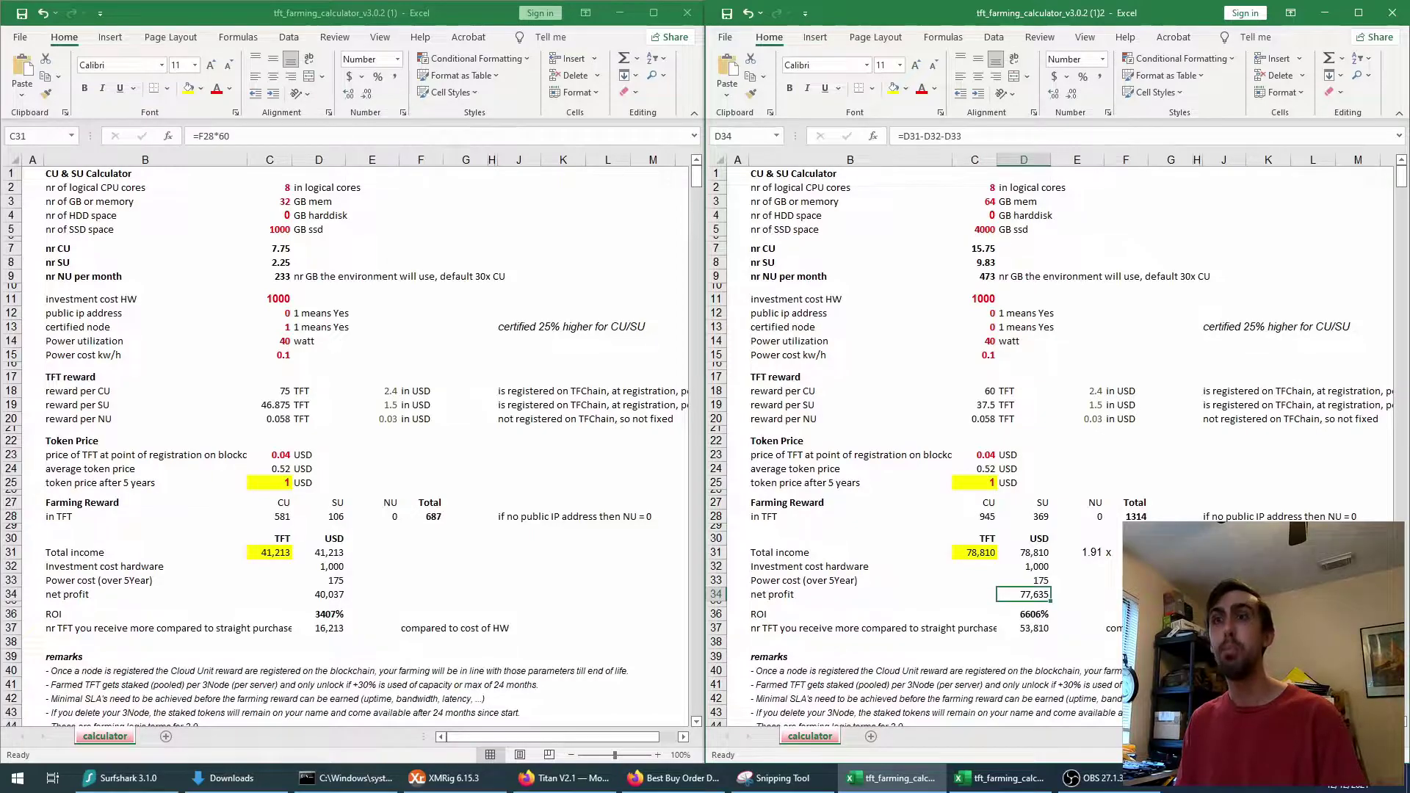
pyautogui.moveTo(617, 617)
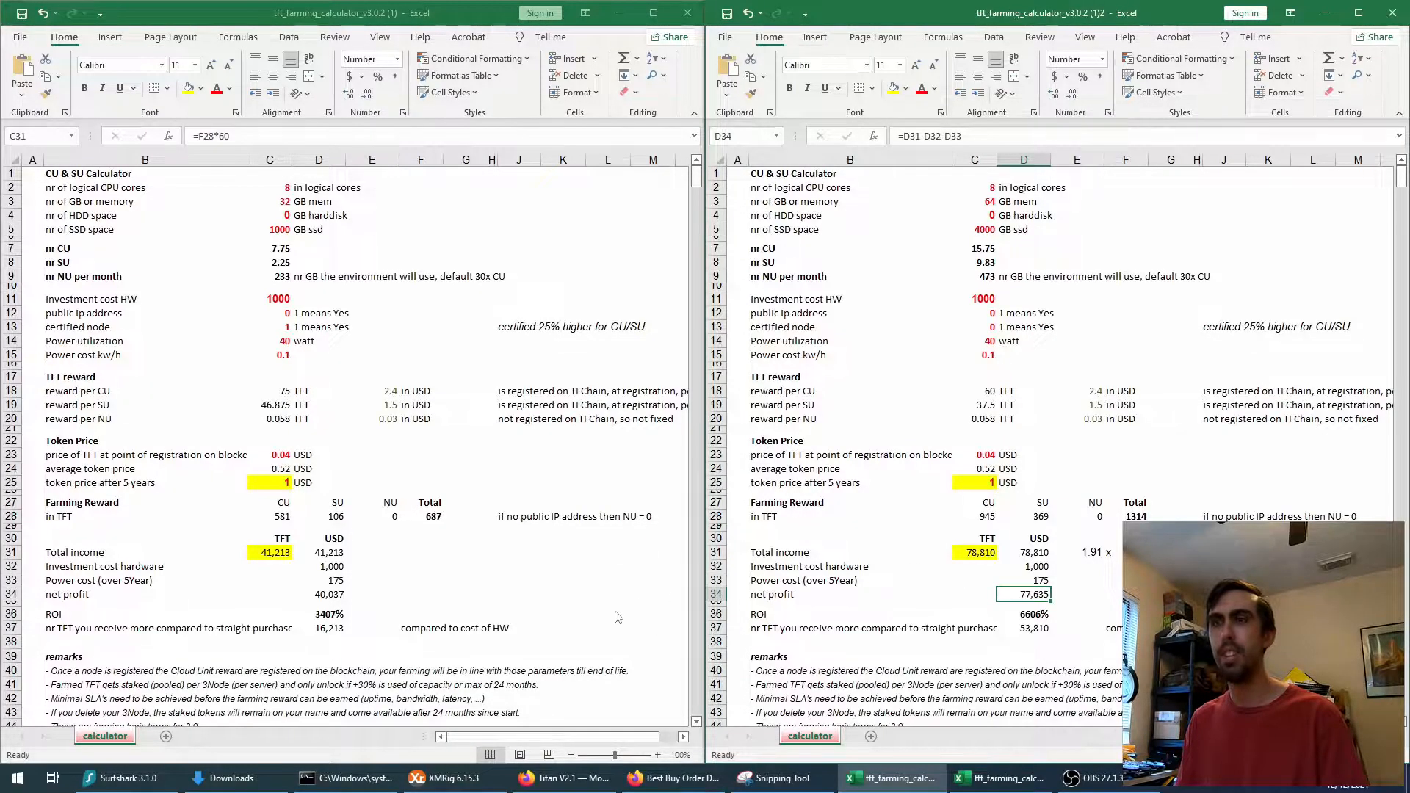
pyautogui.click(564, 778)
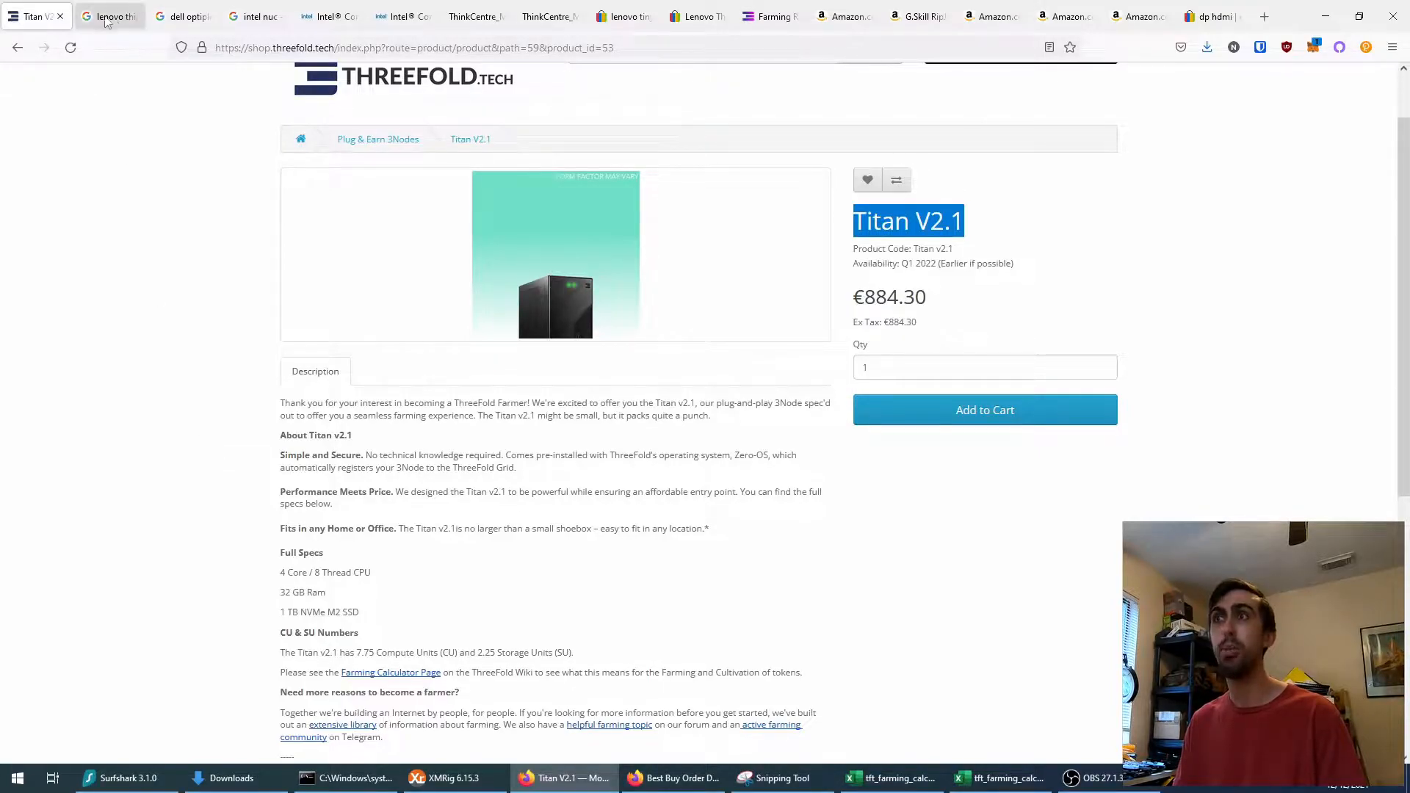
# Step: Switch to the Lenovo ThinkCentre M900 Google Images results
pyautogui.click(111, 17)
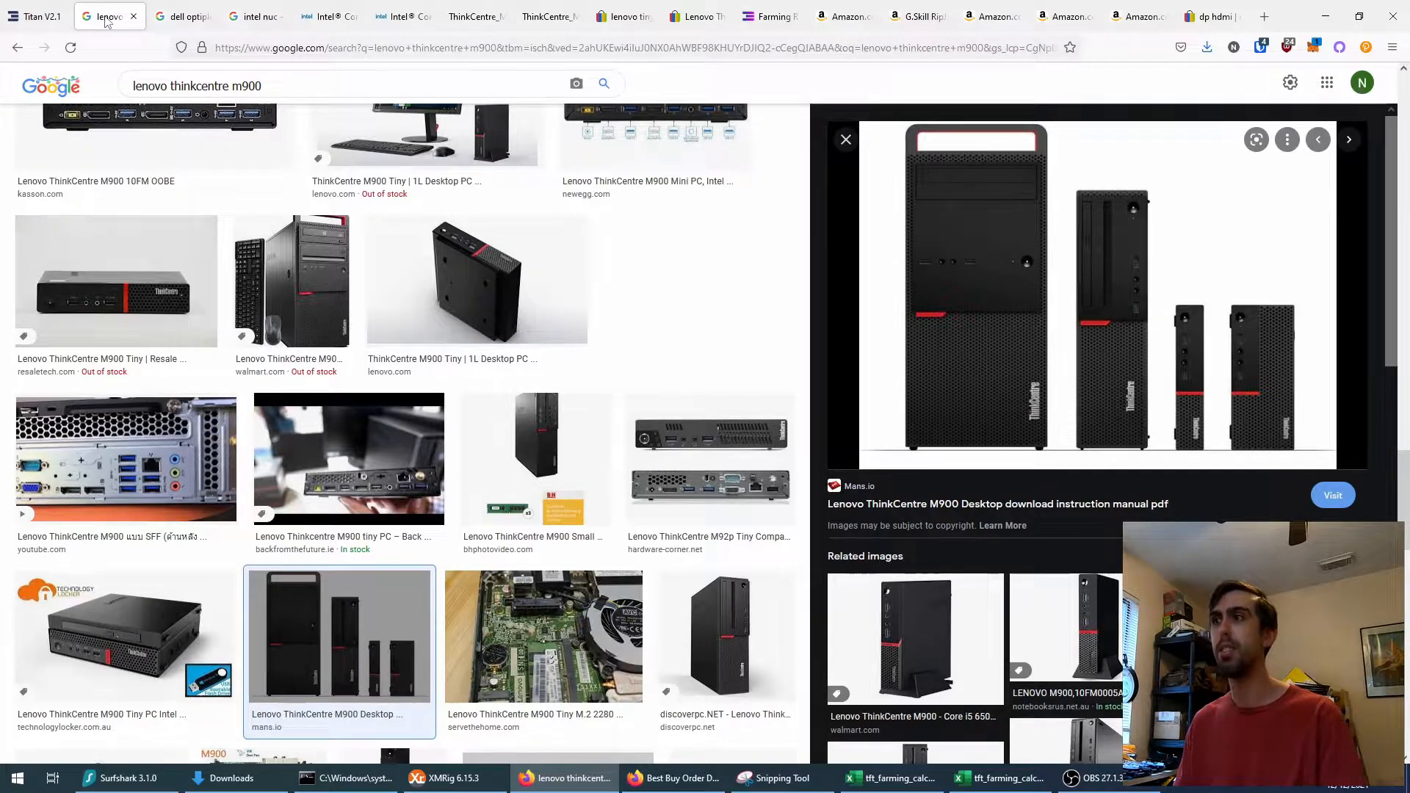
pyautogui.moveTo(467, 350)
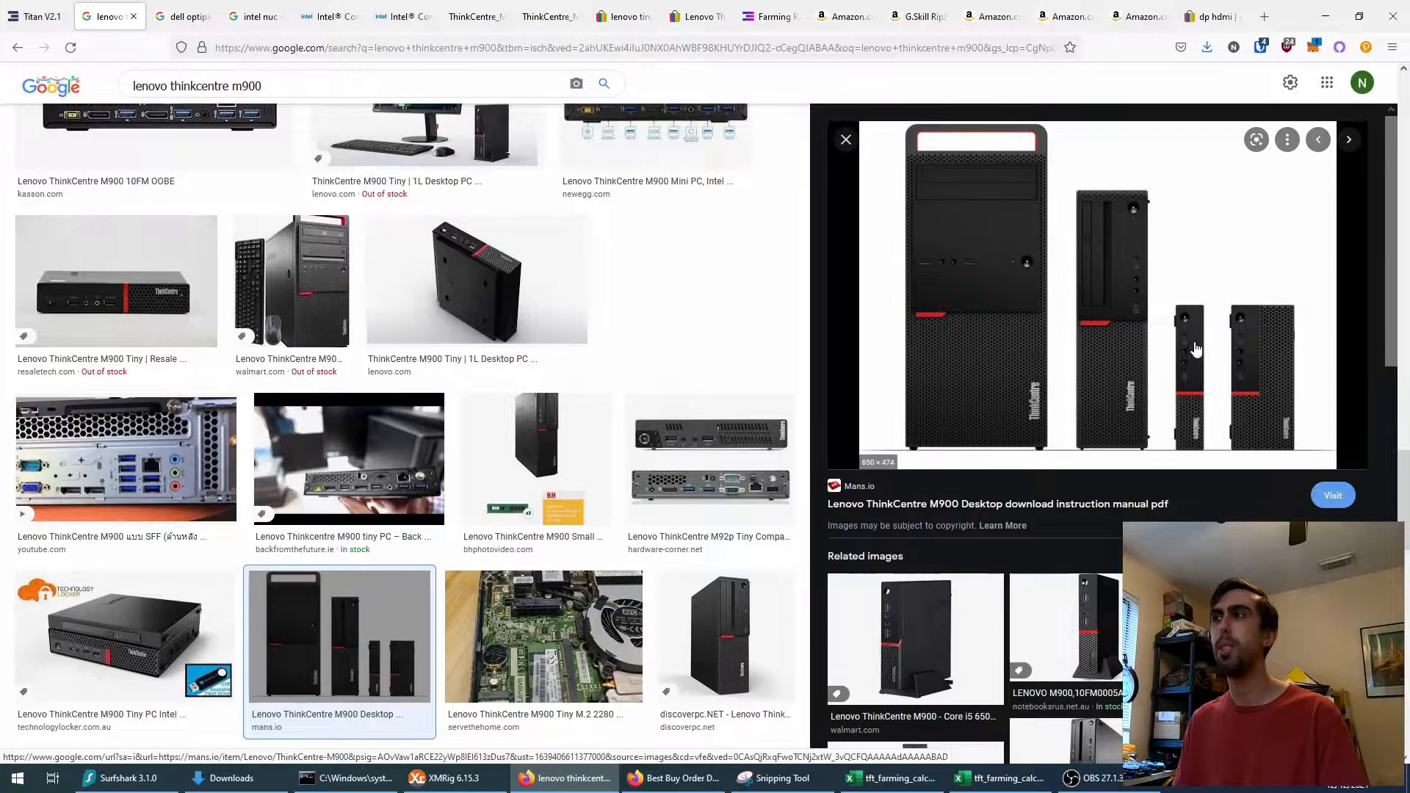
pyautogui.moveTo(1164, 411)
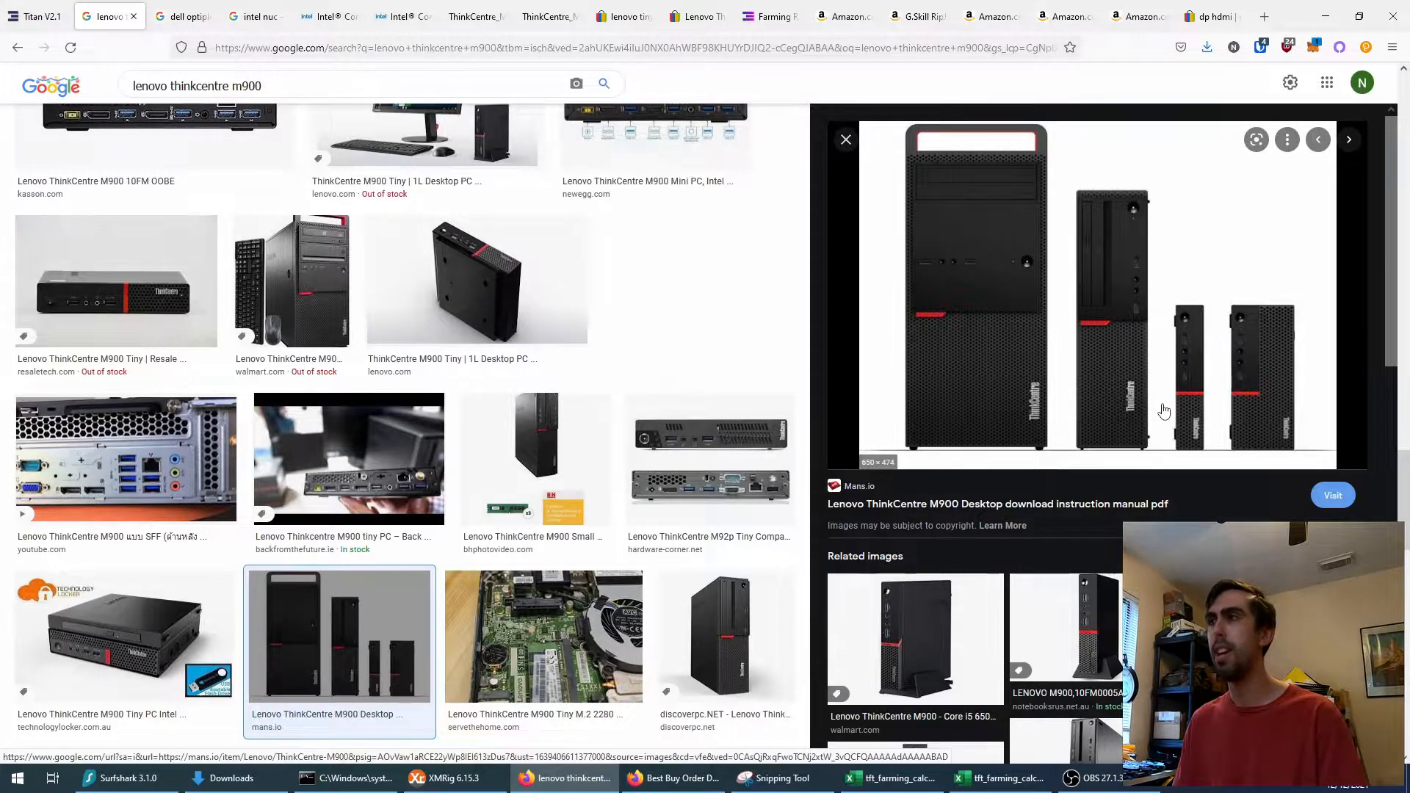
pyautogui.moveTo(1182, 289)
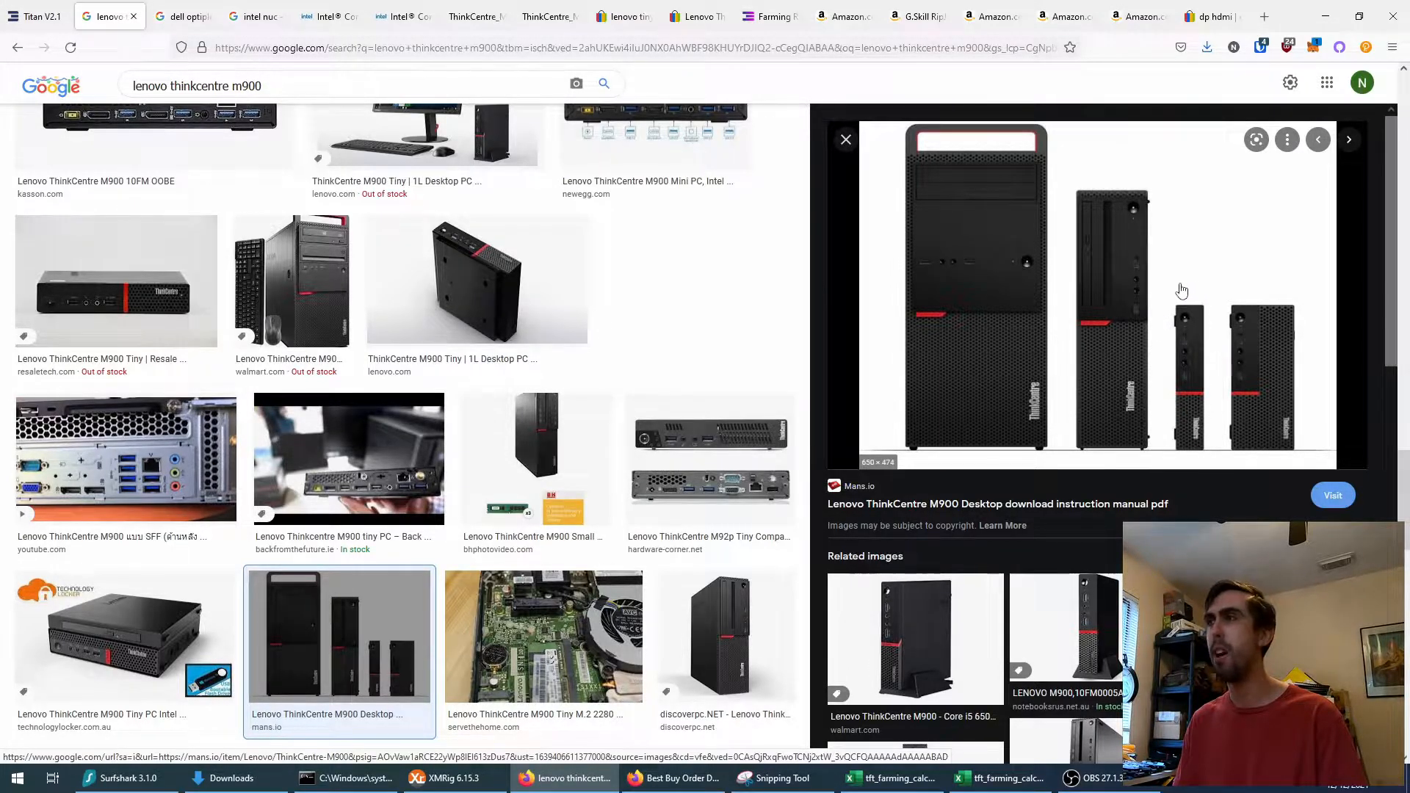
pyautogui.moveTo(1168, 341)
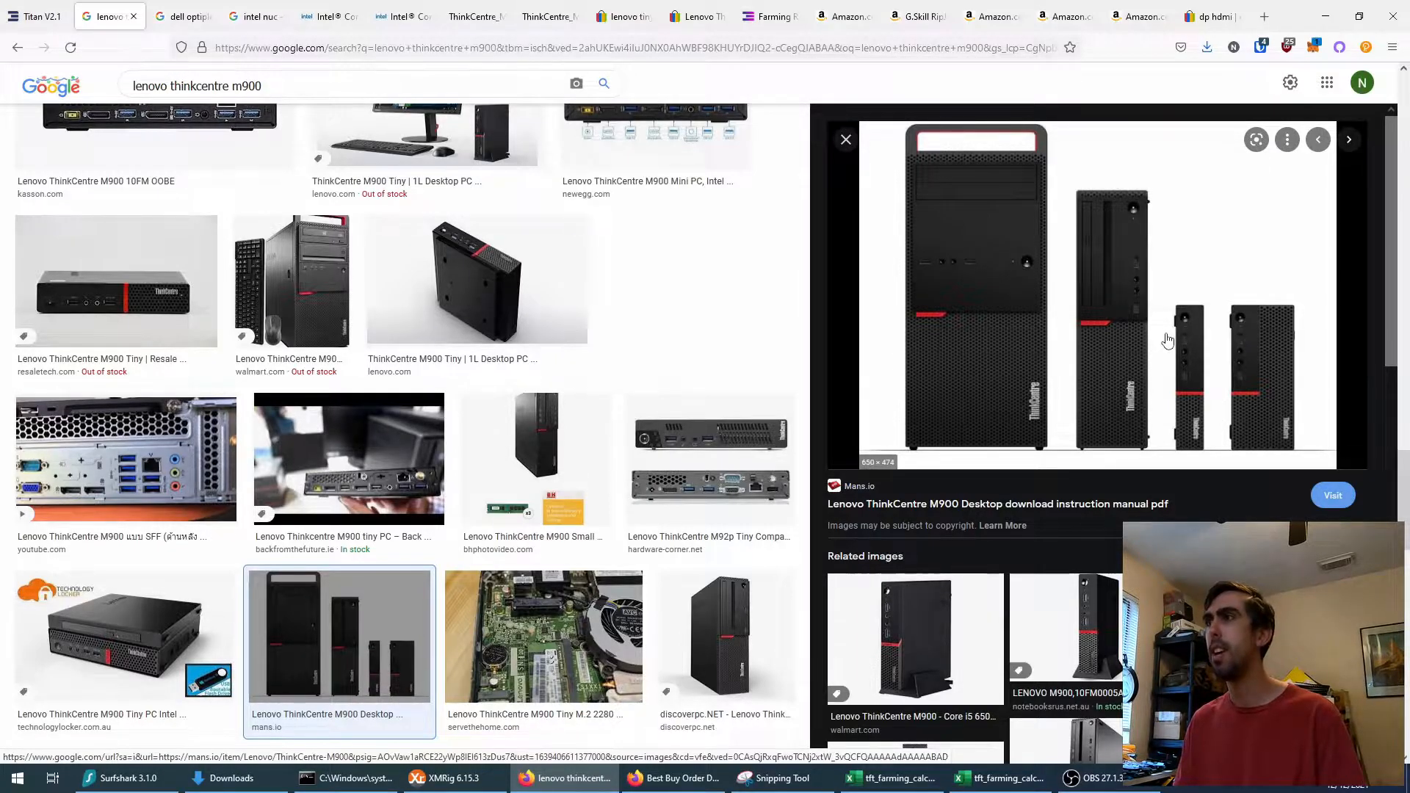
pyautogui.moveTo(1173, 453)
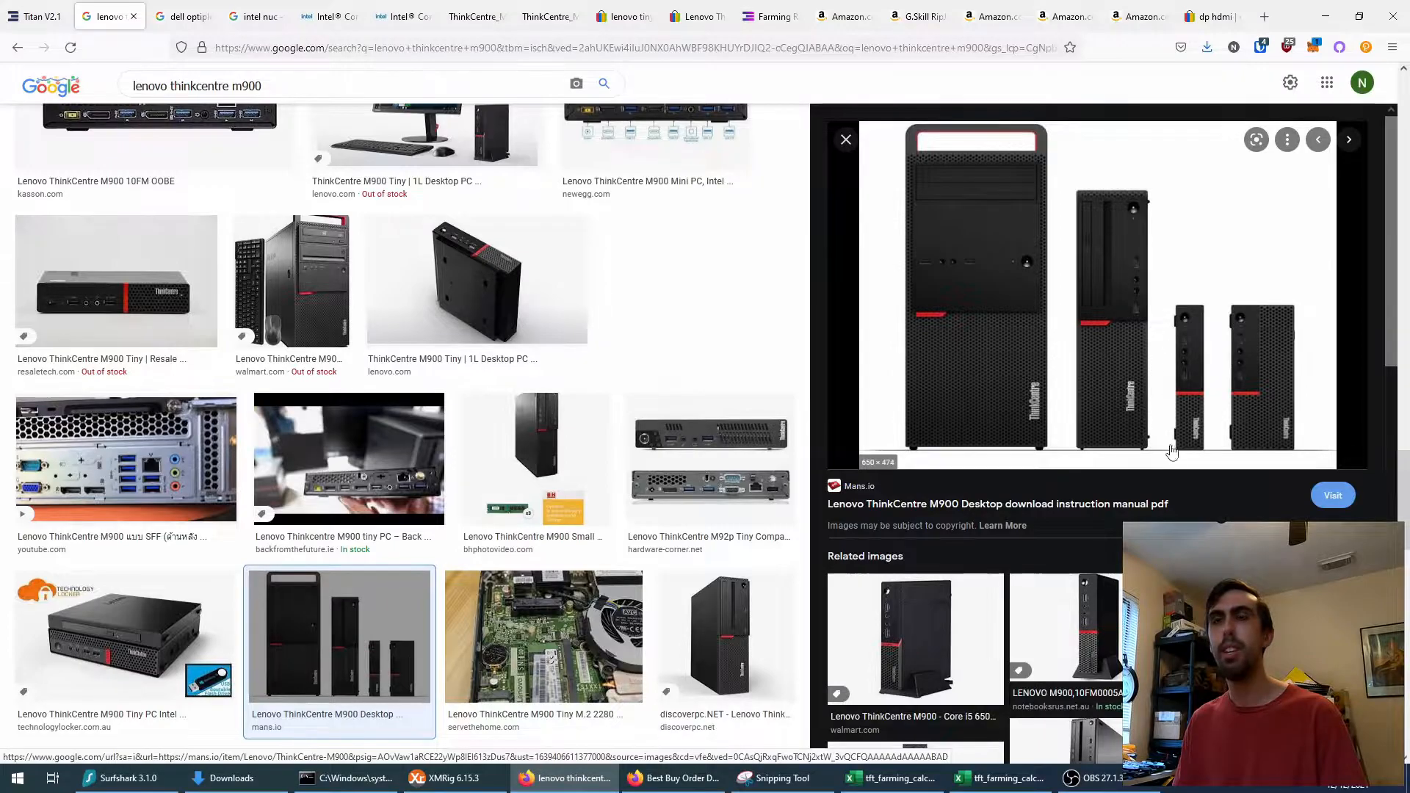
pyautogui.moveTo(1175, 464)
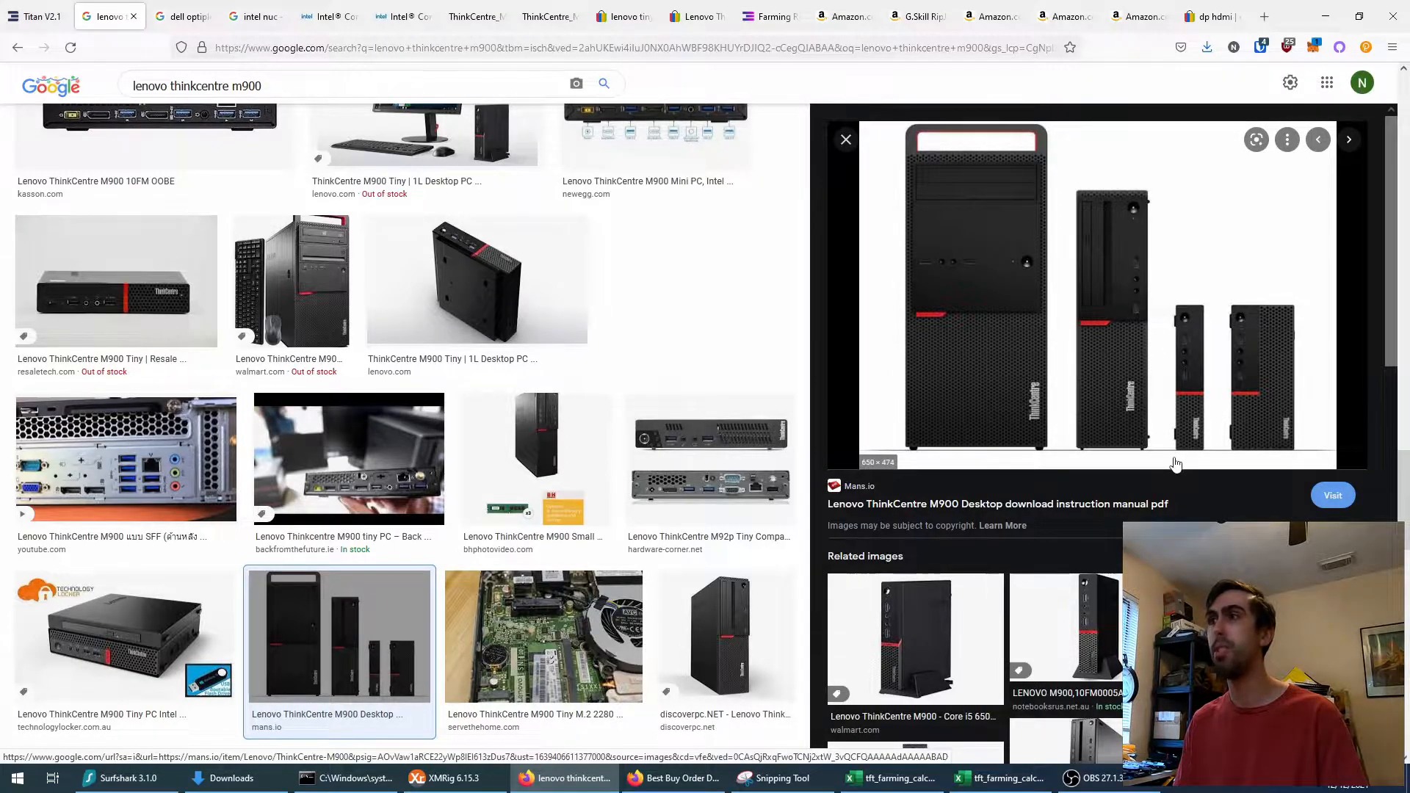
pyautogui.moveTo(1005, 395)
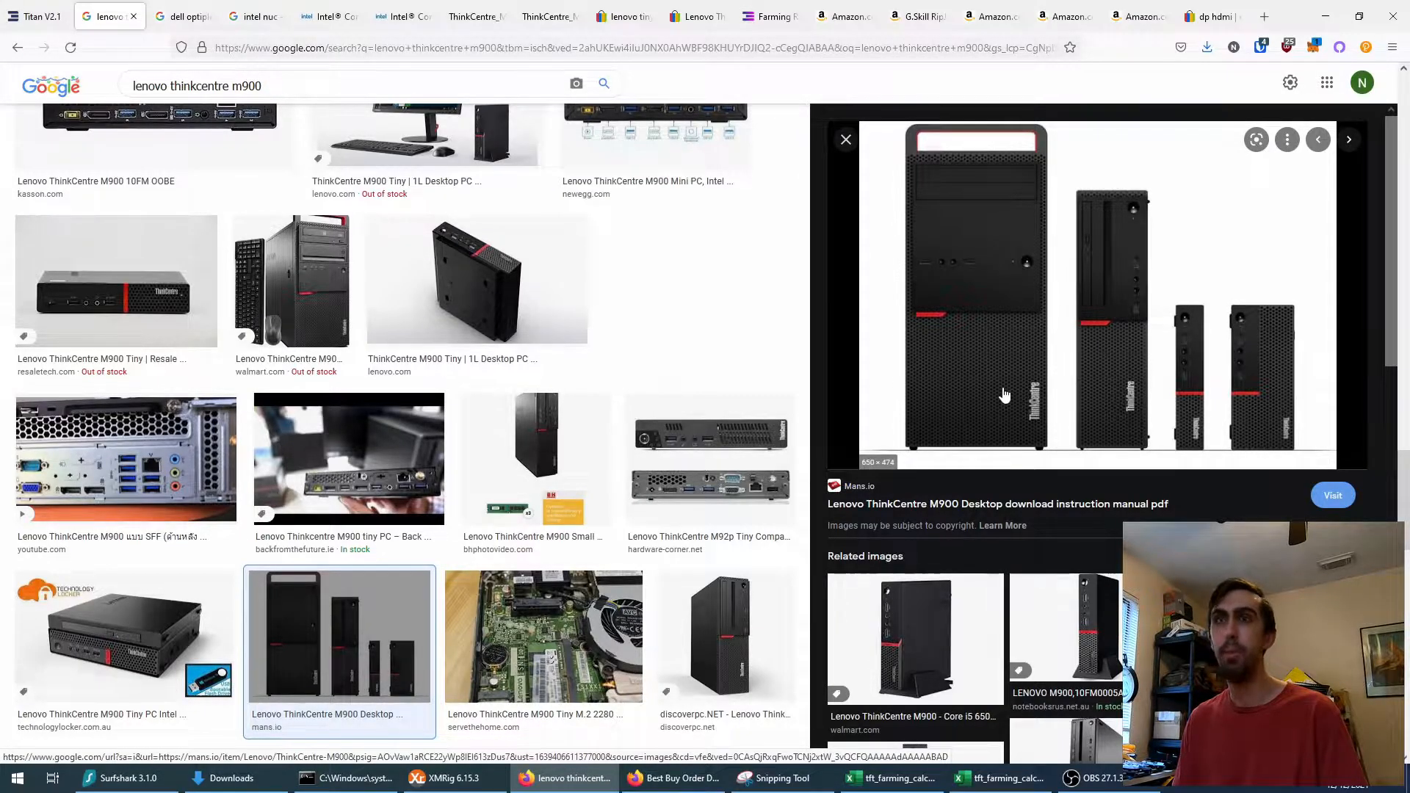
pyautogui.moveTo(1034, 391)
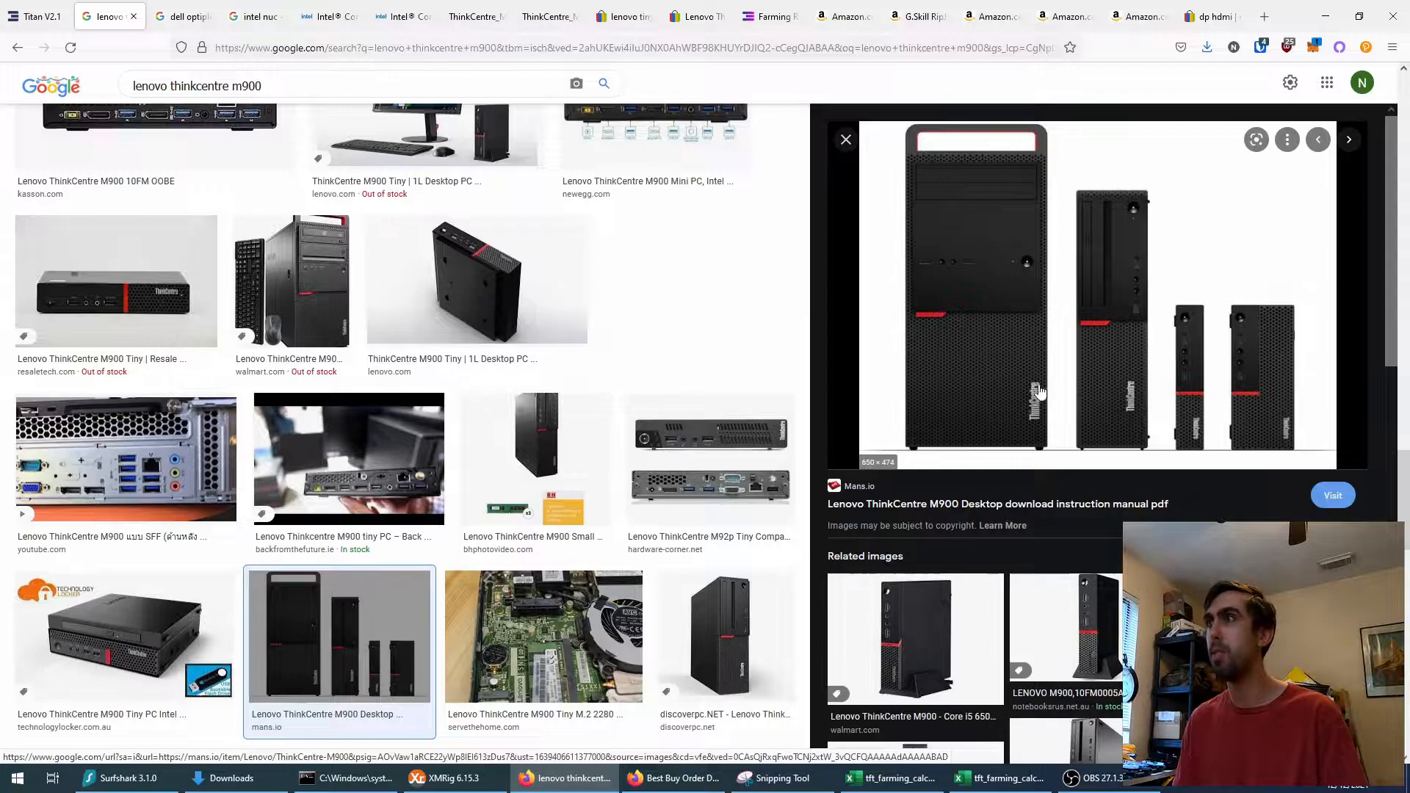
pyautogui.moveTo(1193, 456)
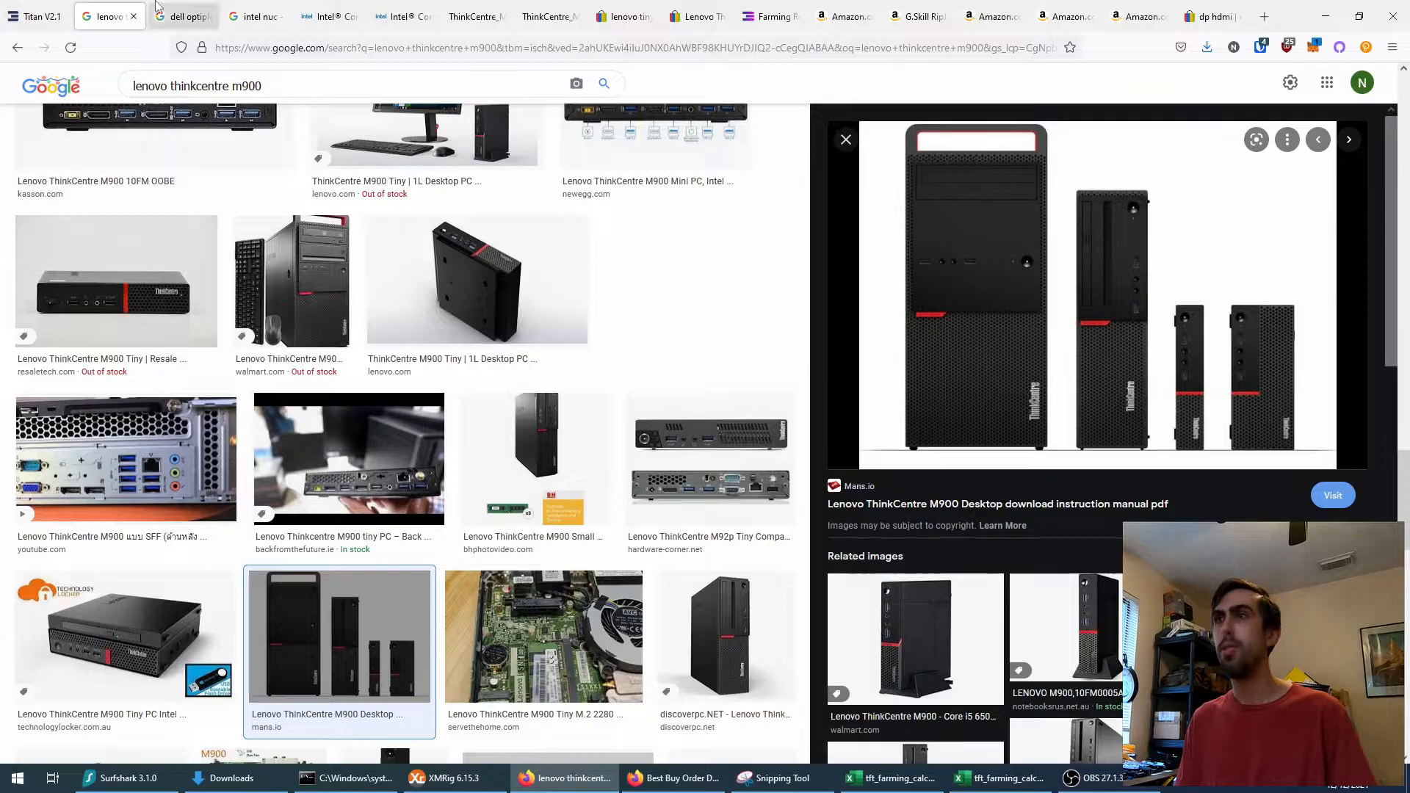
# Step: Switch to the Dell OptiPlex Micro Google Images results
pyautogui.click(188, 17)
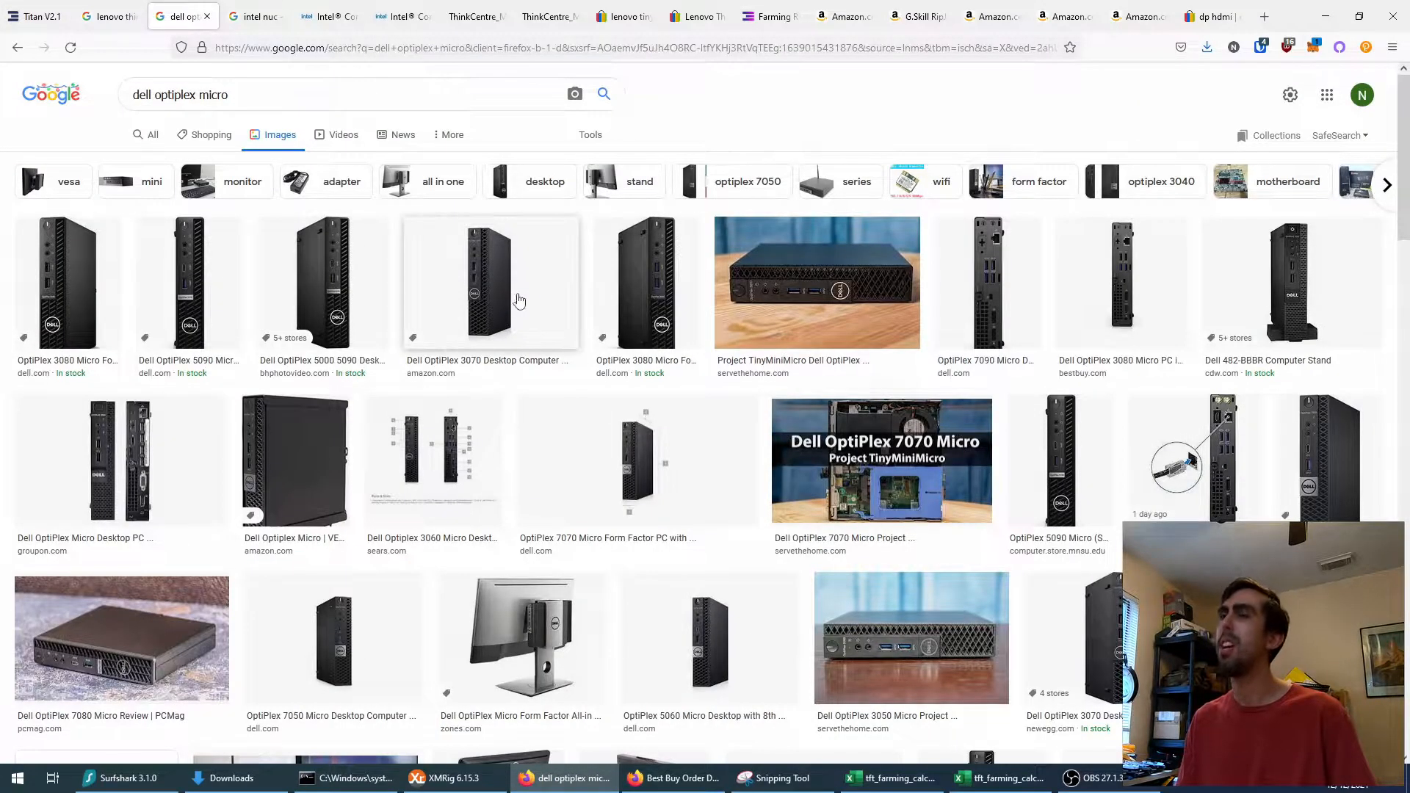
pyautogui.moveTo(665, 298)
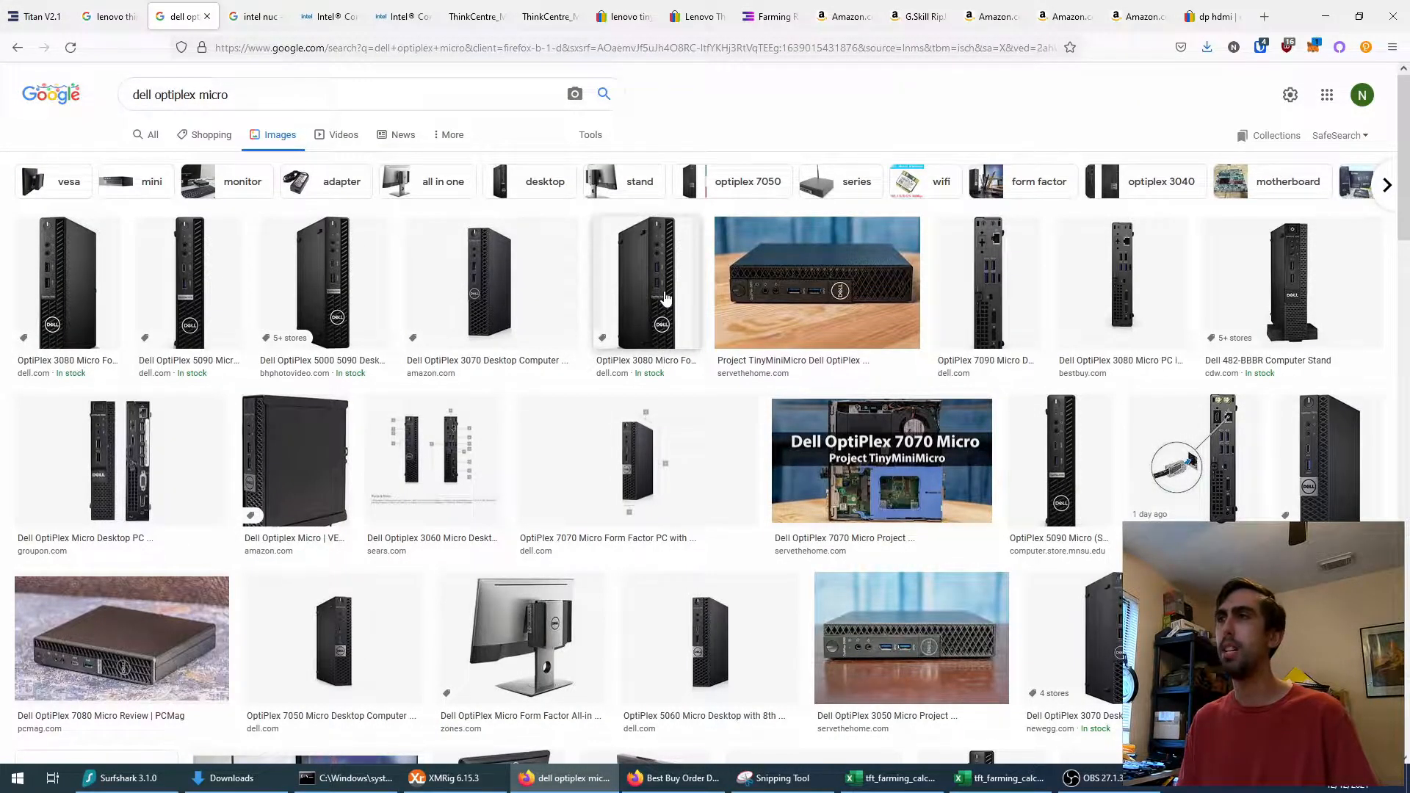
pyautogui.moveTo(1093, 277)
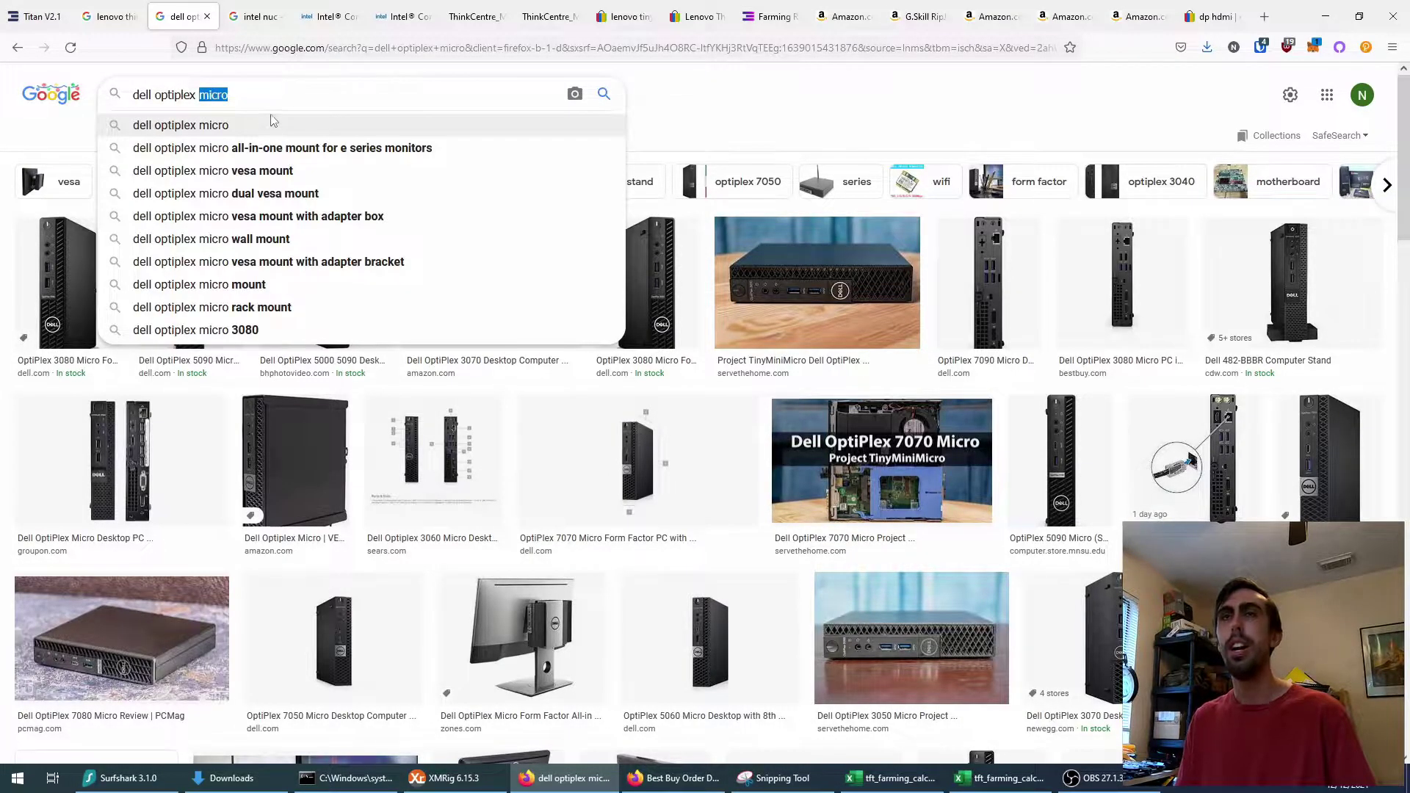
# Step: View the Intel NUC image results and scroll through the mini PC pictures
pyautogui.click(256, 16)
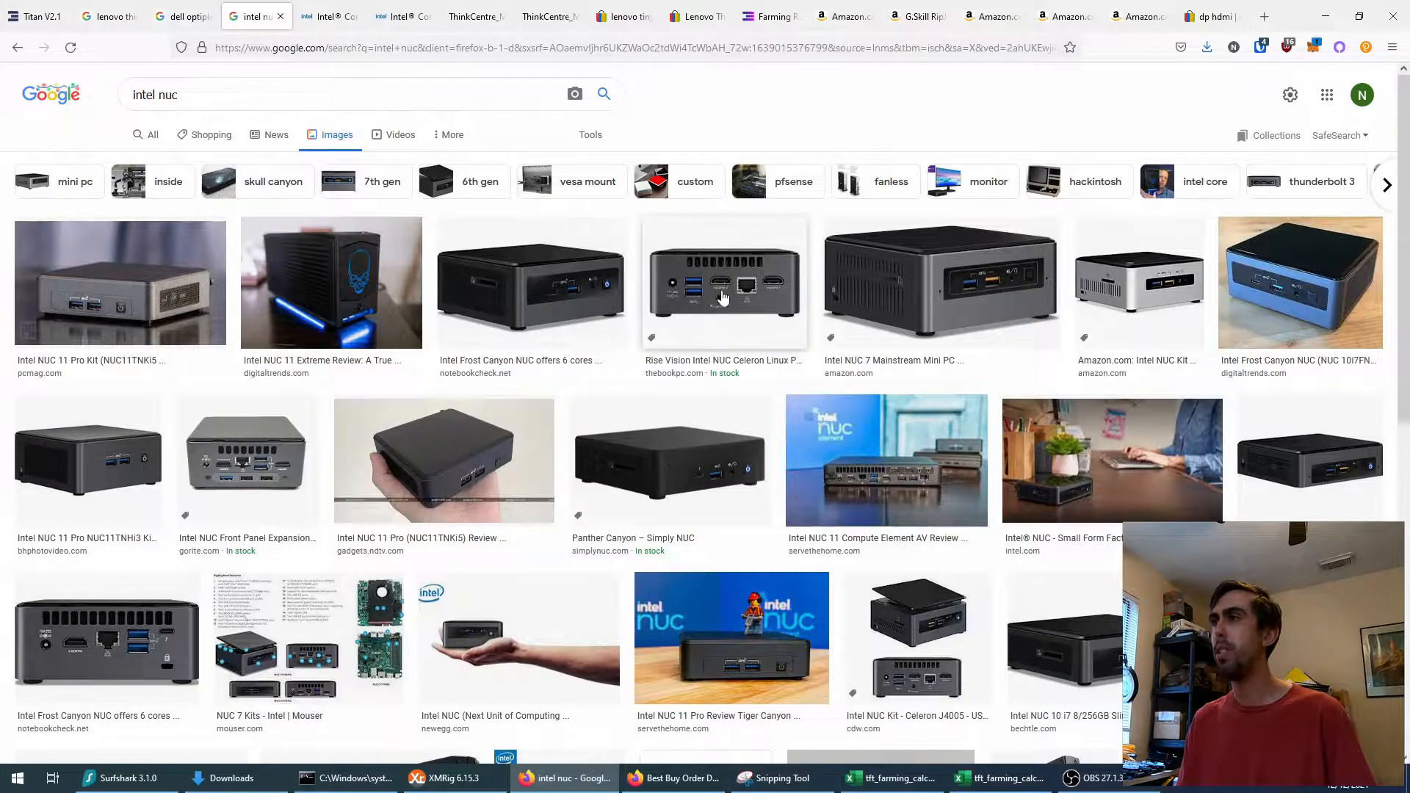
pyautogui.moveTo(1293, 514)
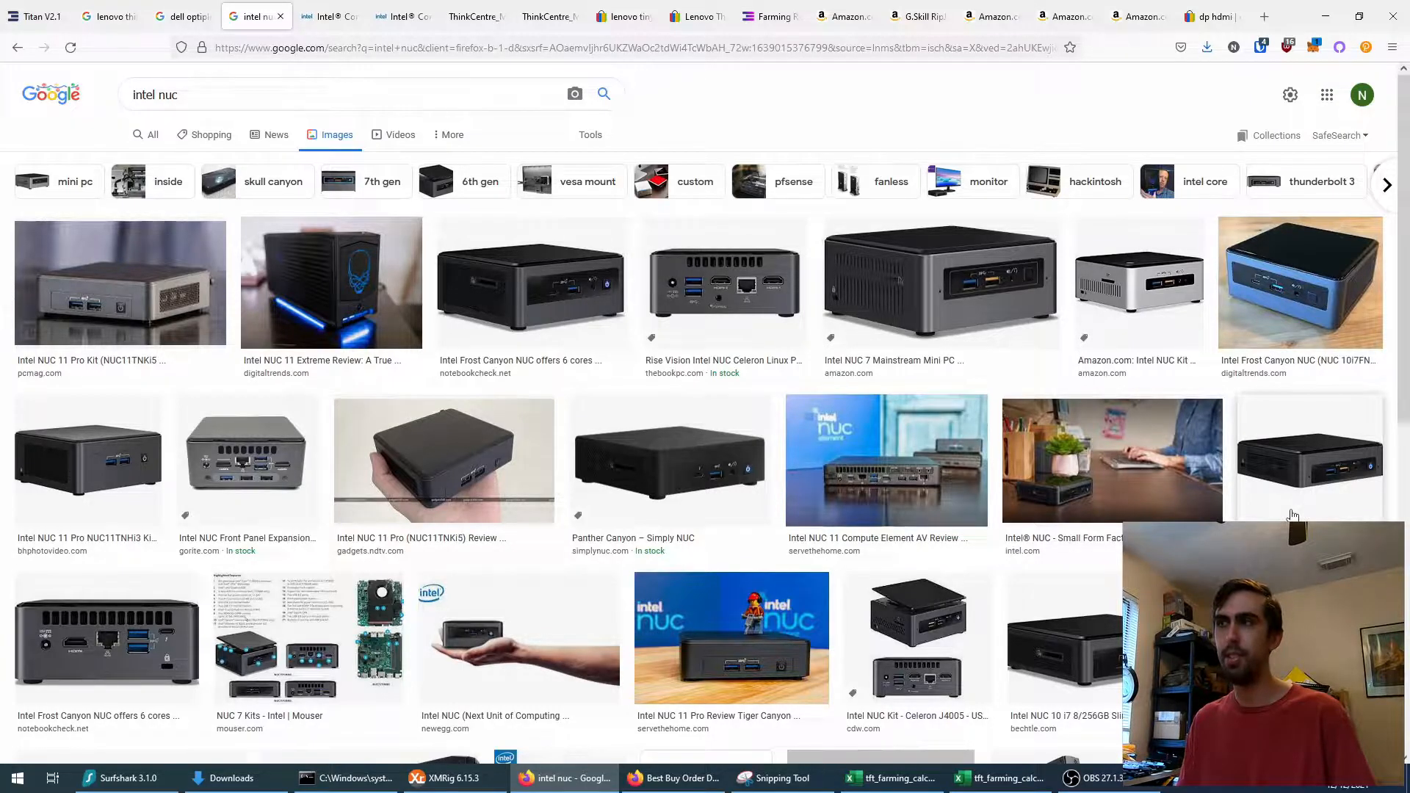
pyautogui.moveTo(1302, 510)
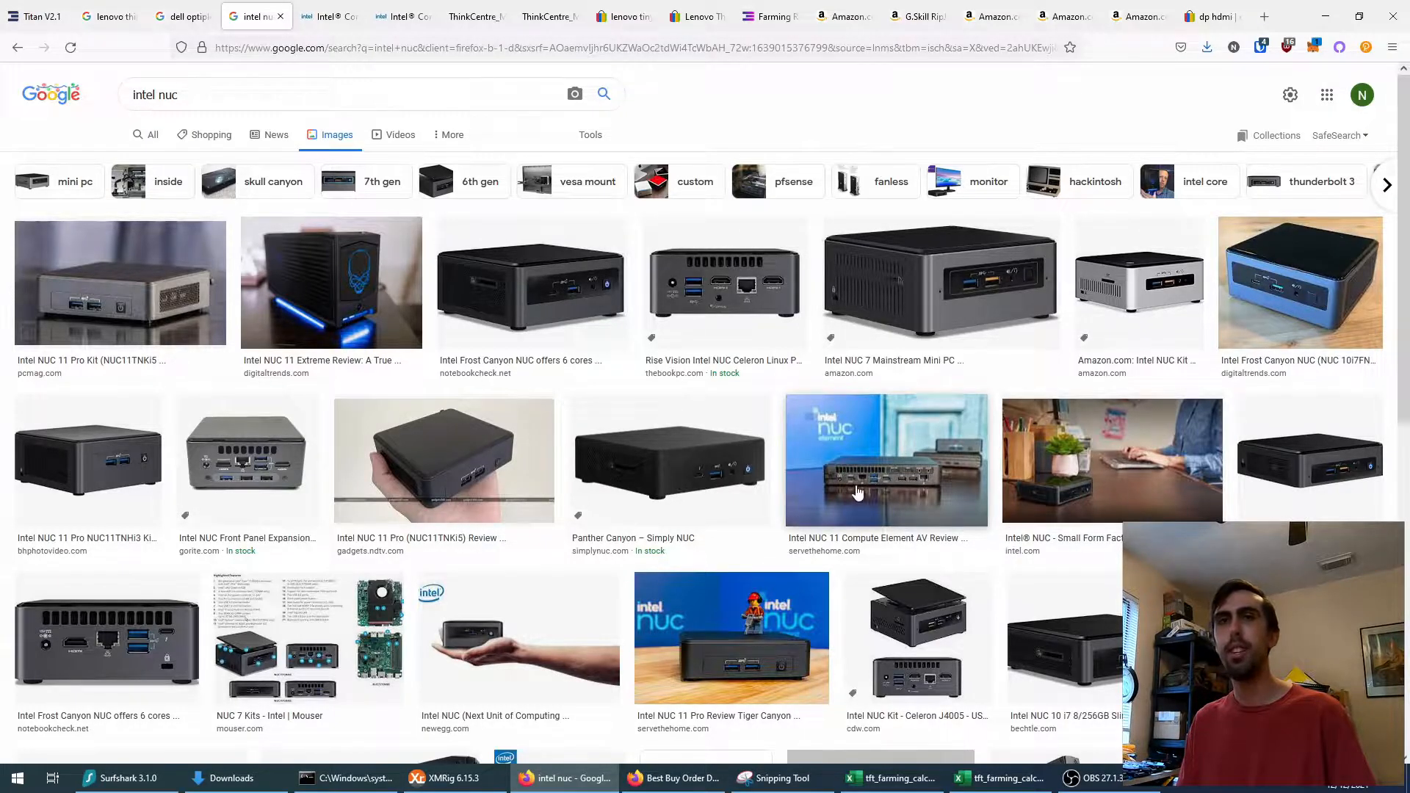
pyautogui.moveTo(702, 458)
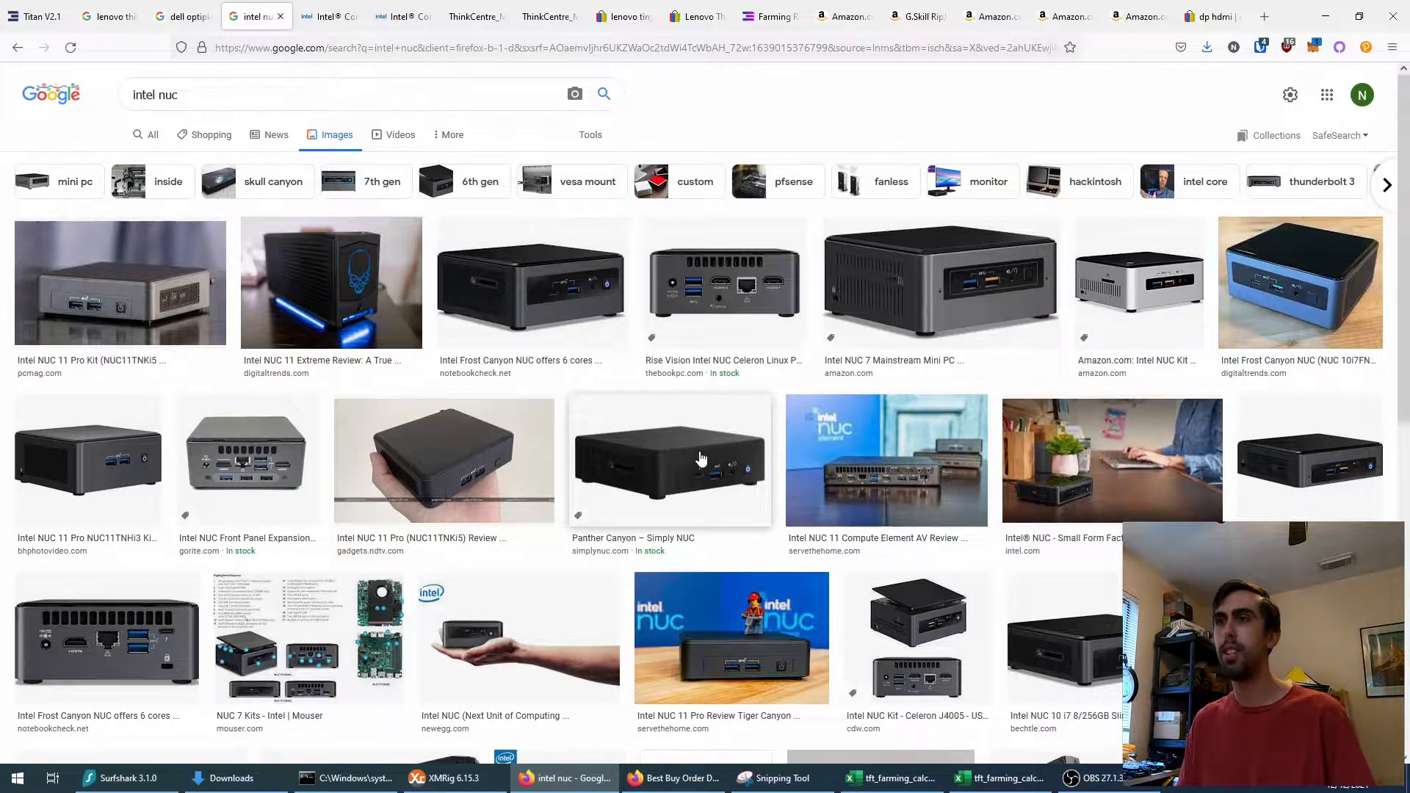
pyautogui.scroll(-3)
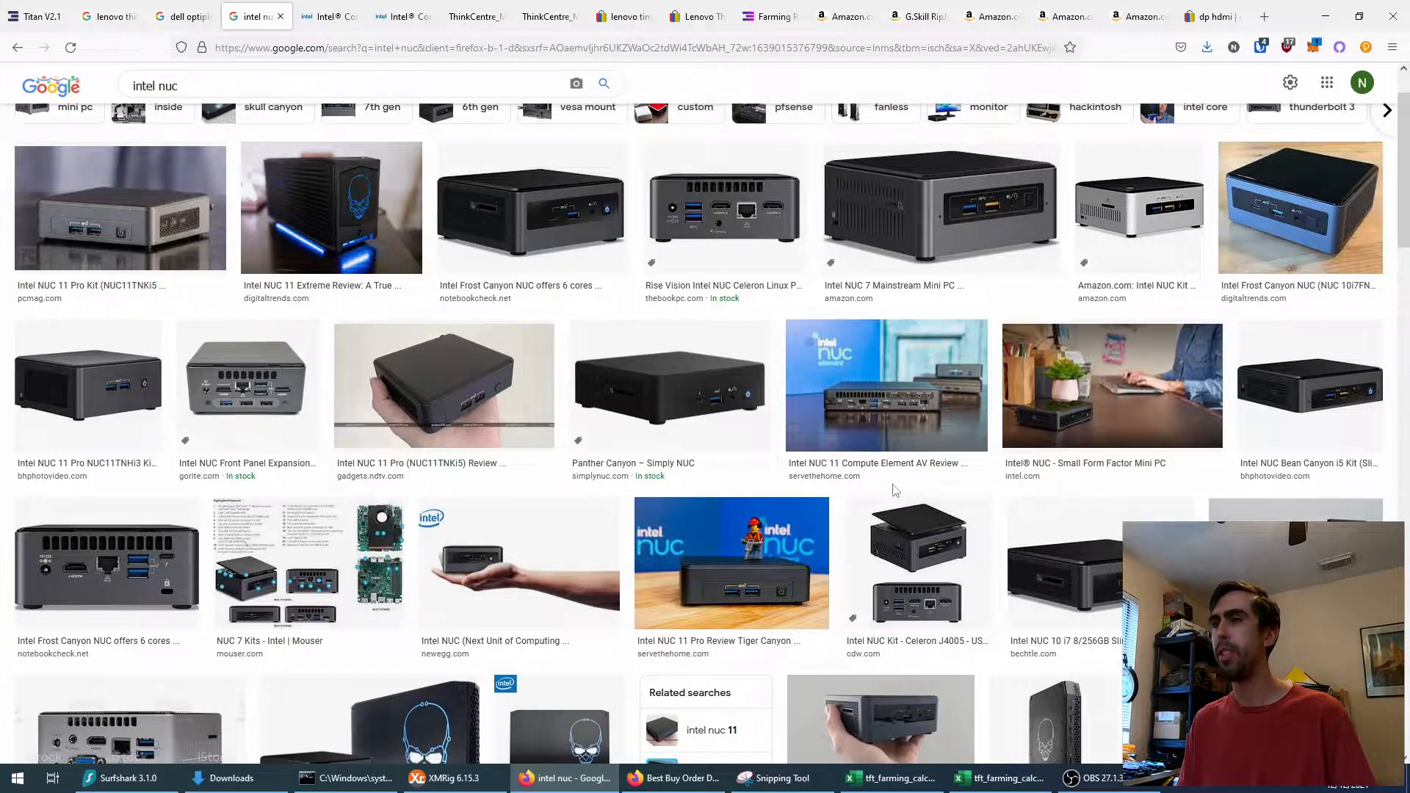
pyautogui.moveTo(912, 539)
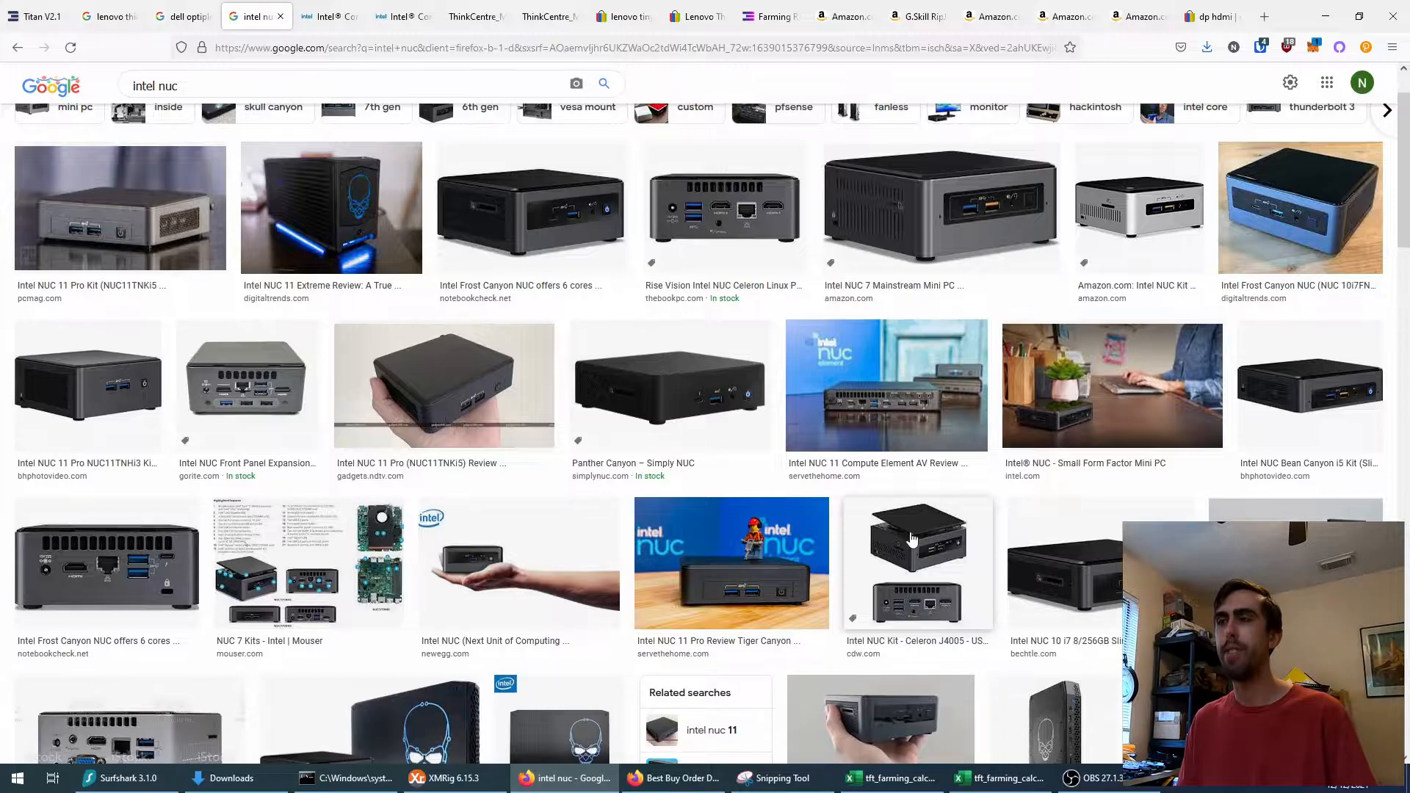
# Step: Review the Intel ARK Core i7-4770 page down to its CPU and memory specifications, selecting the model number
pyautogui.click(329, 17)
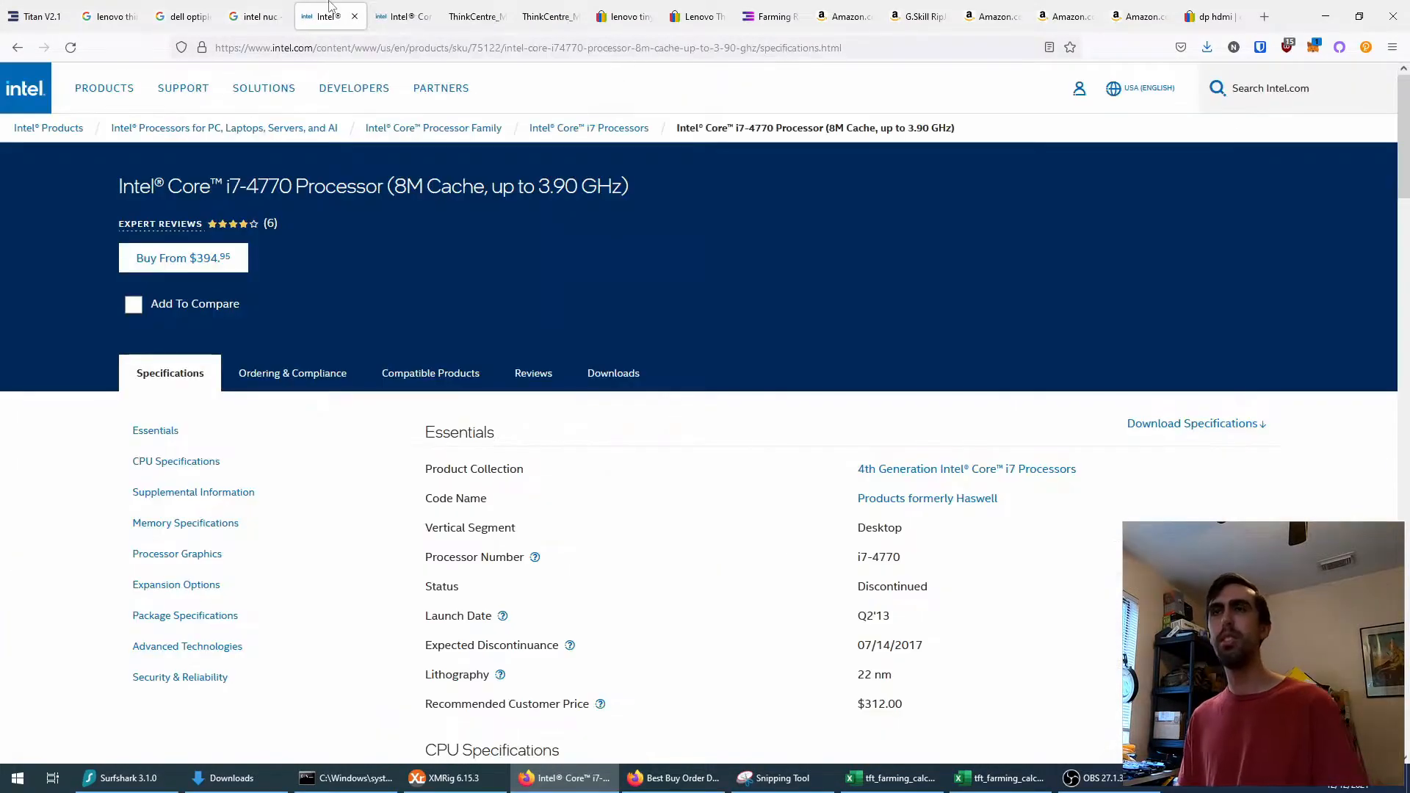
pyautogui.click(259, 15)
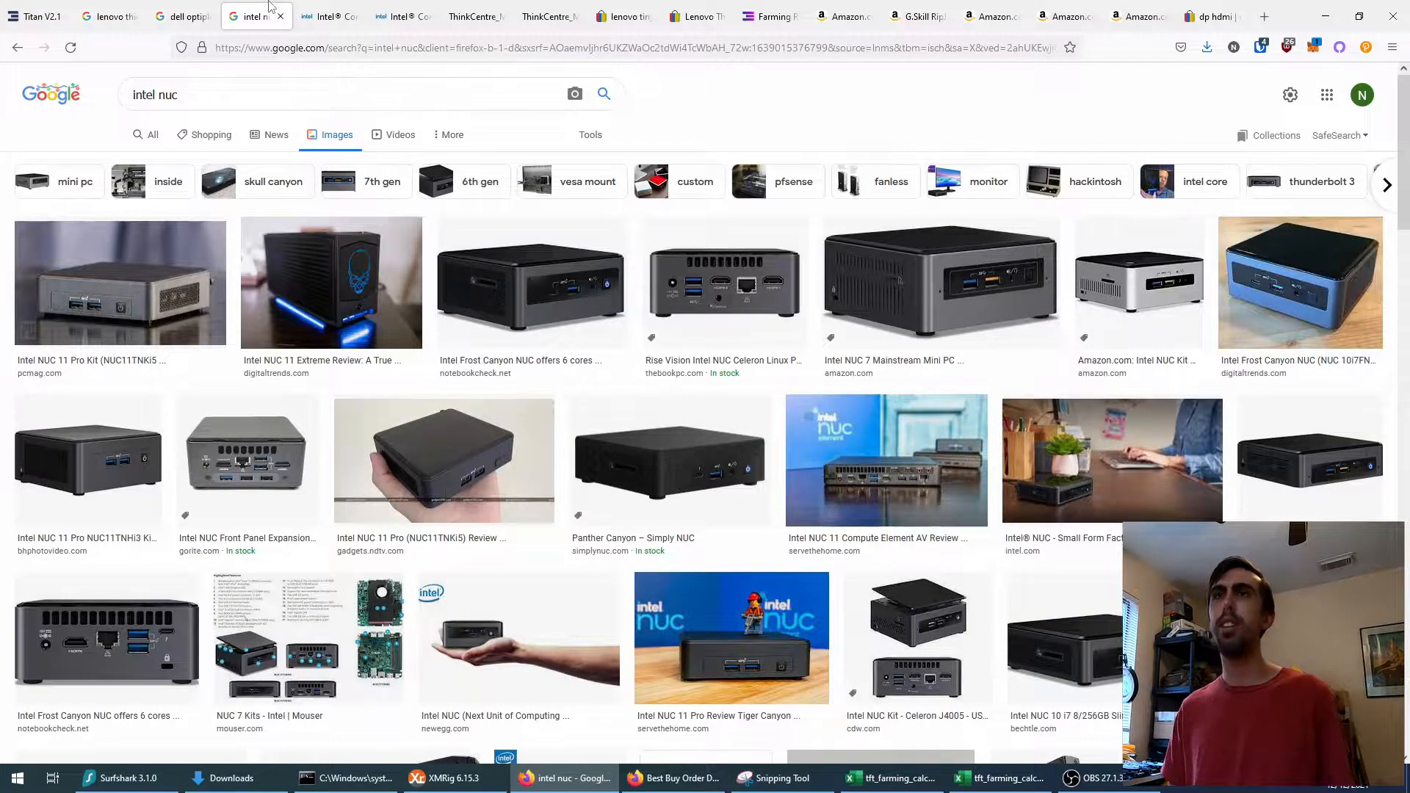
pyautogui.click(332, 16)
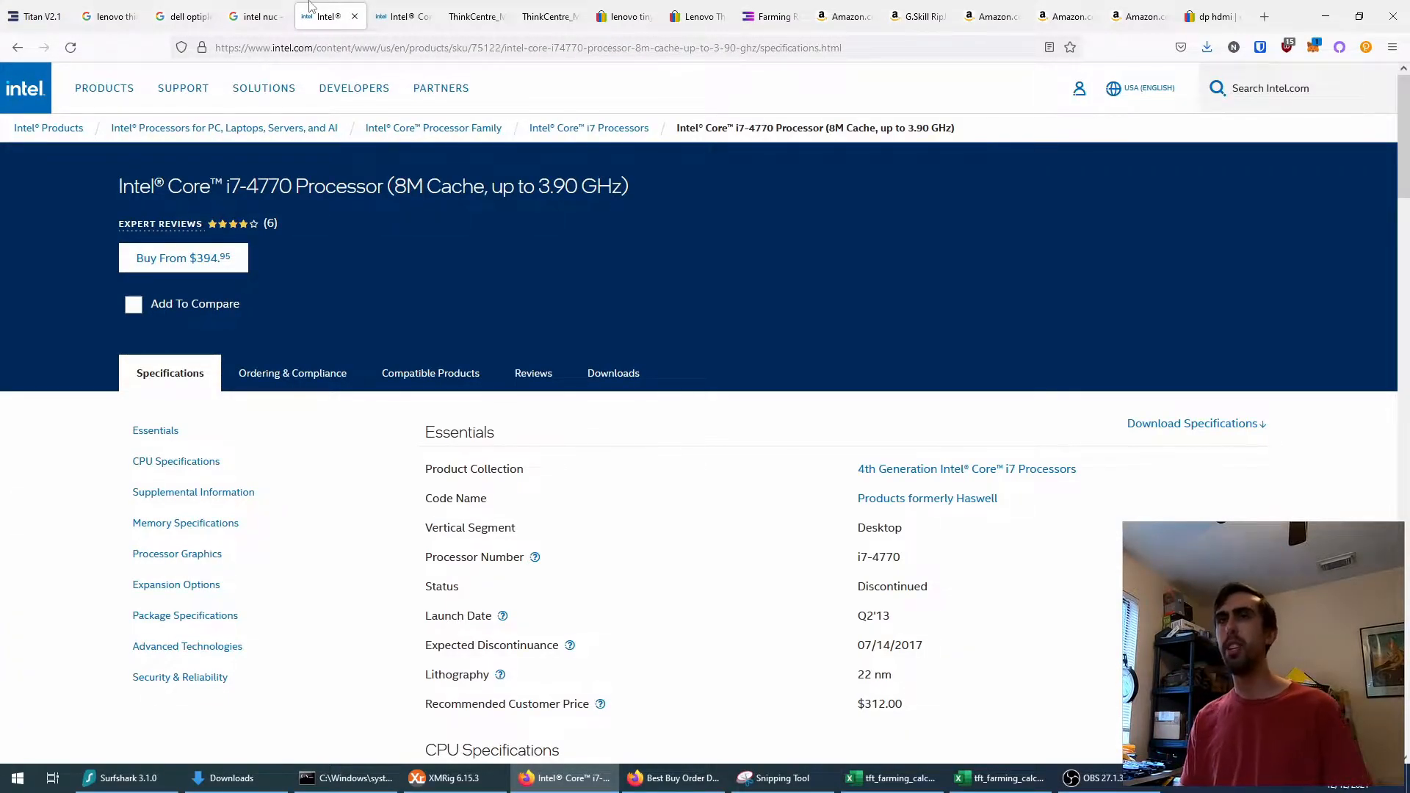
pyautogui.moveTo(757, 545)
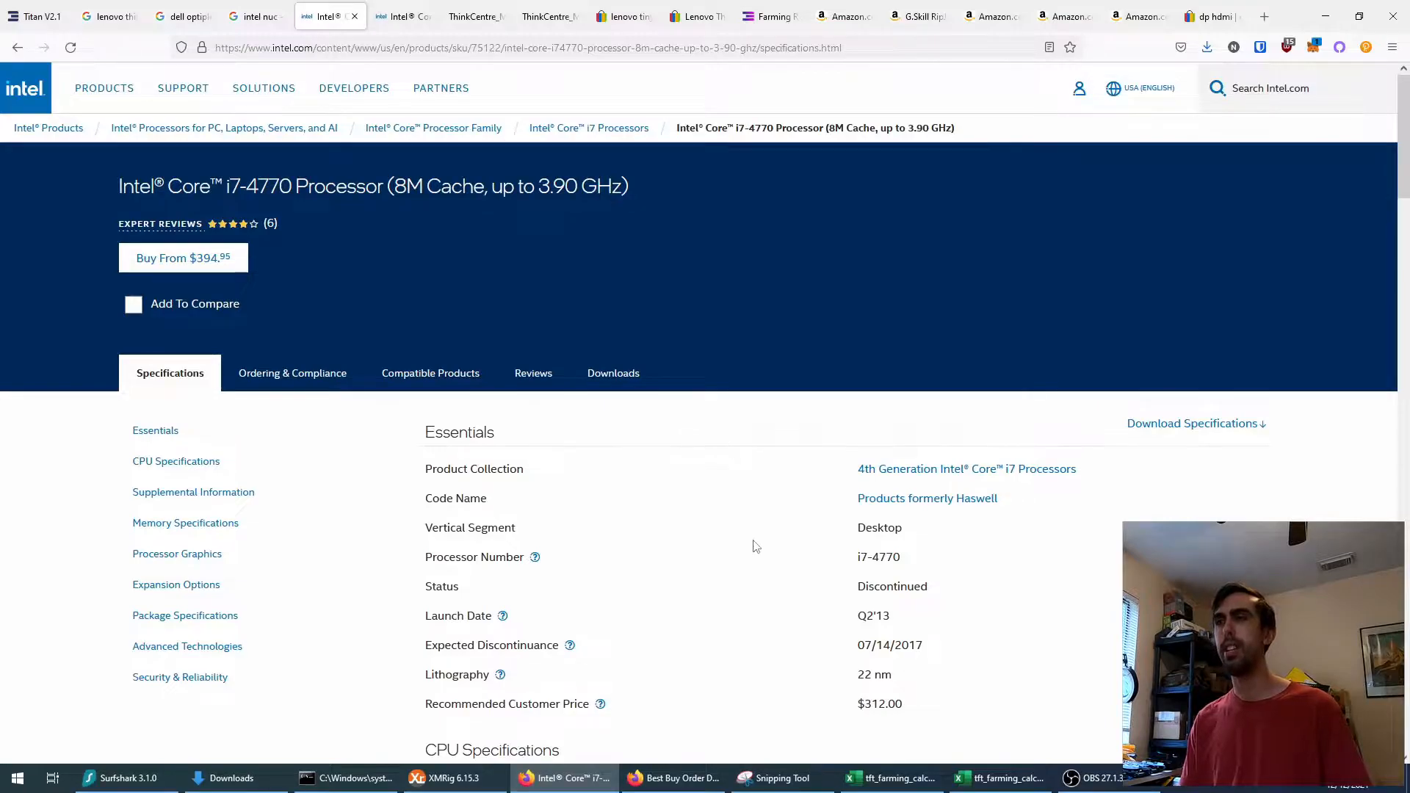
pyautogui.scroll(-3)
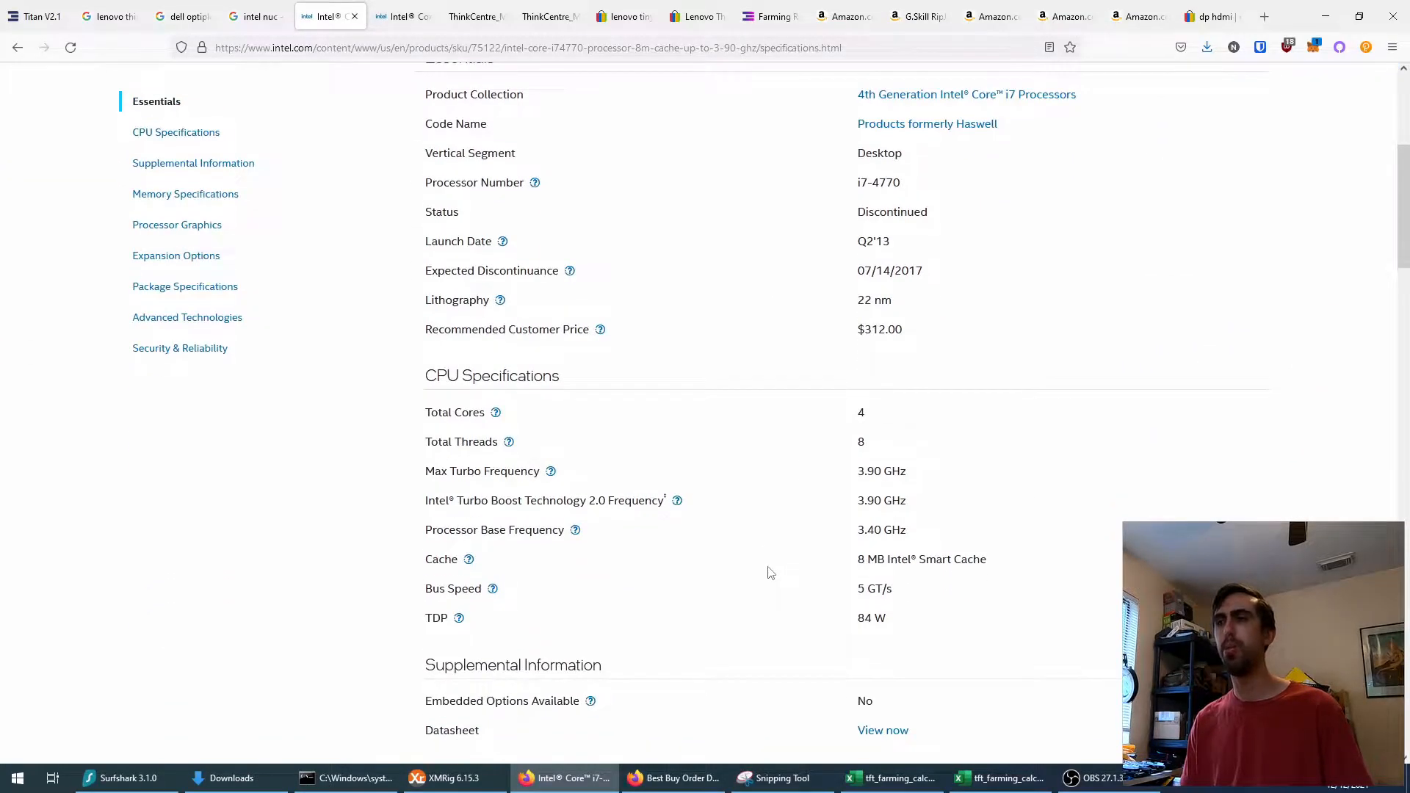
pyautogui.scroll(-3)
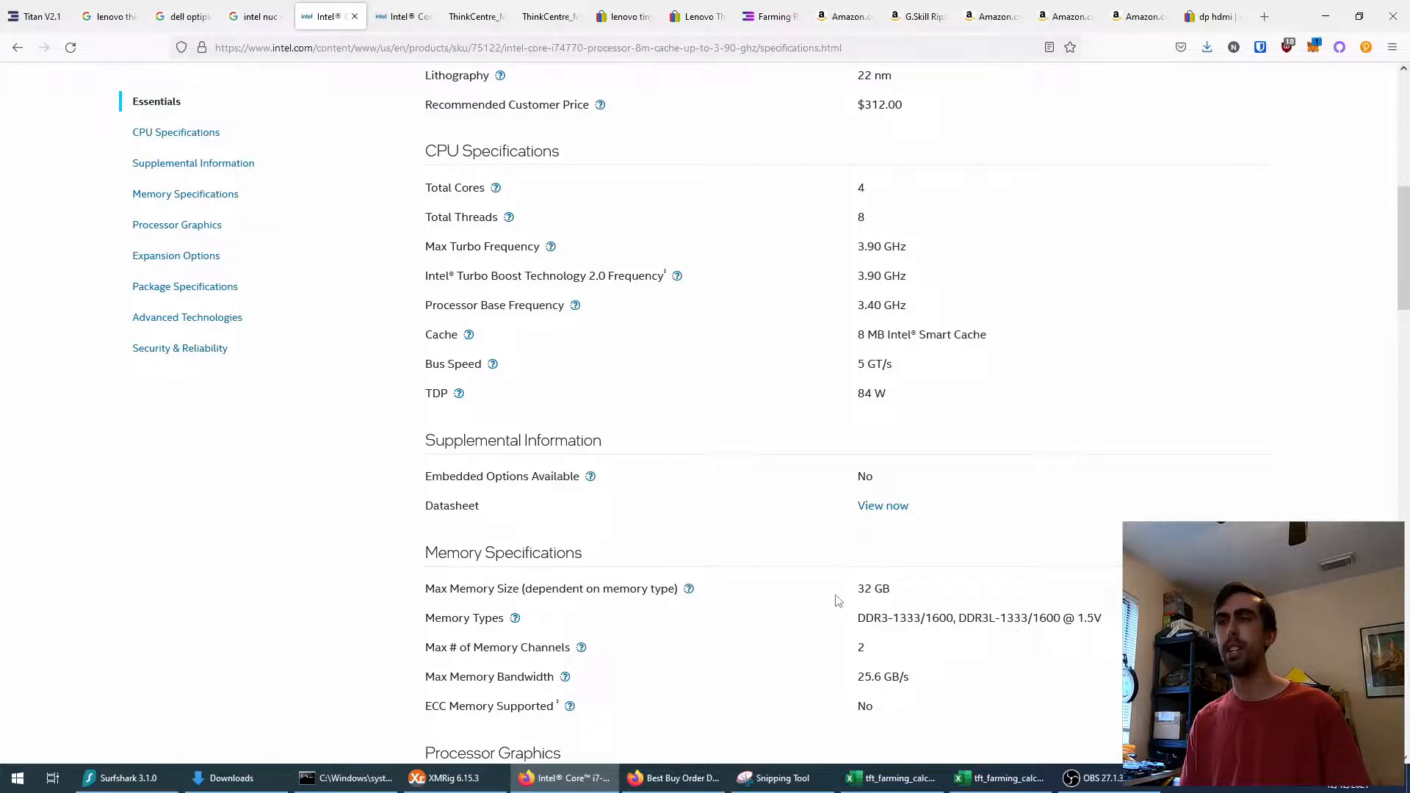
pyautogui.doubleClick(873, 588)
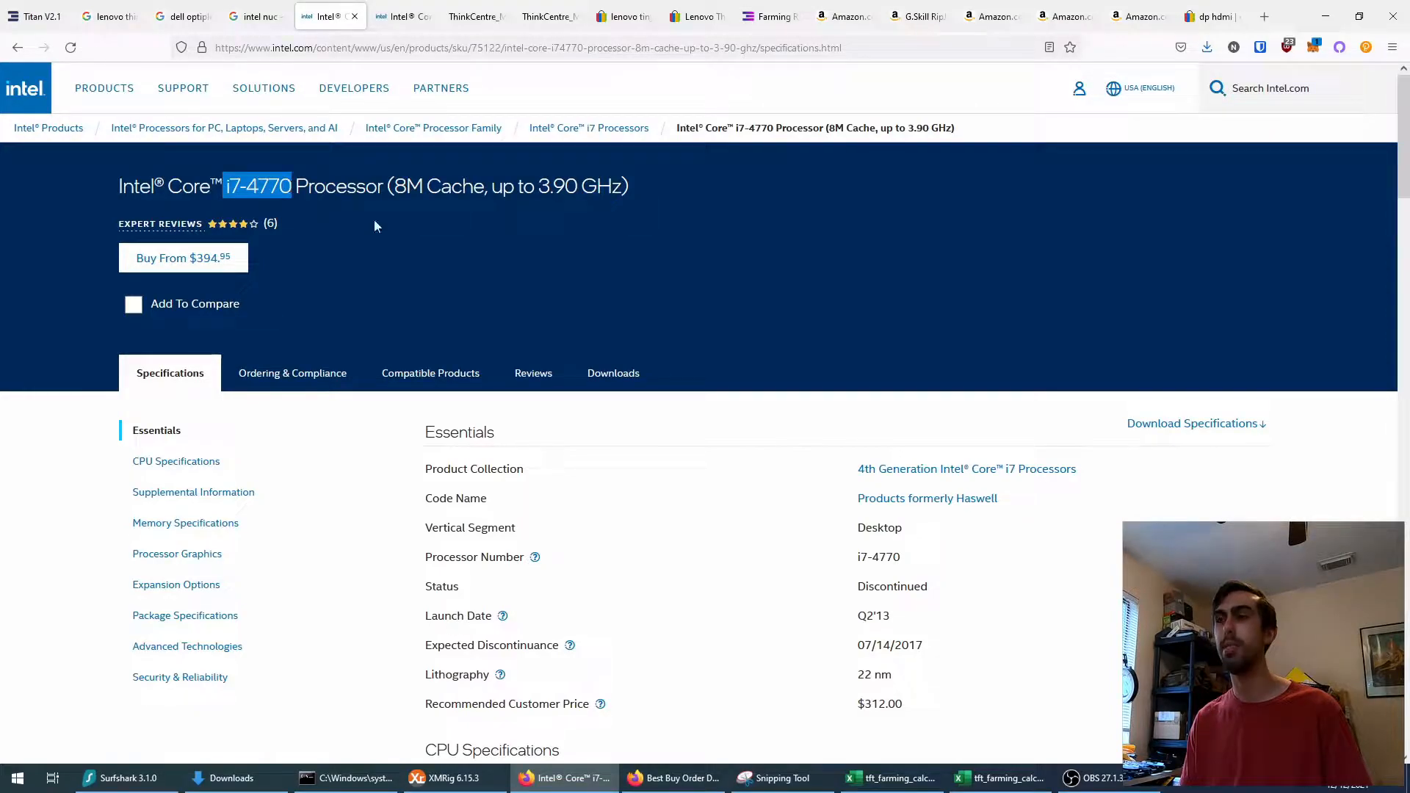
pyautogui.scroll(-3)
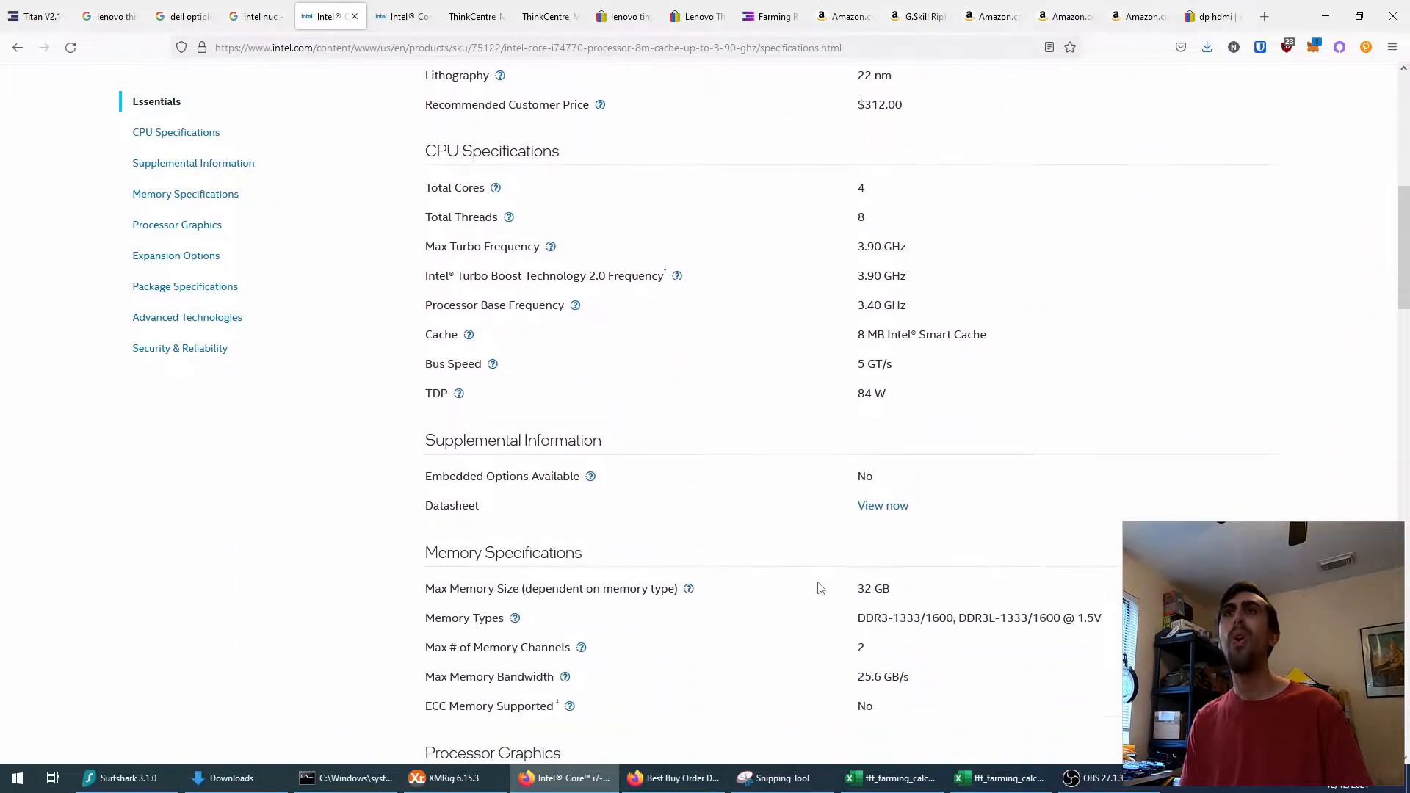
pyautogui.click(404, 17)
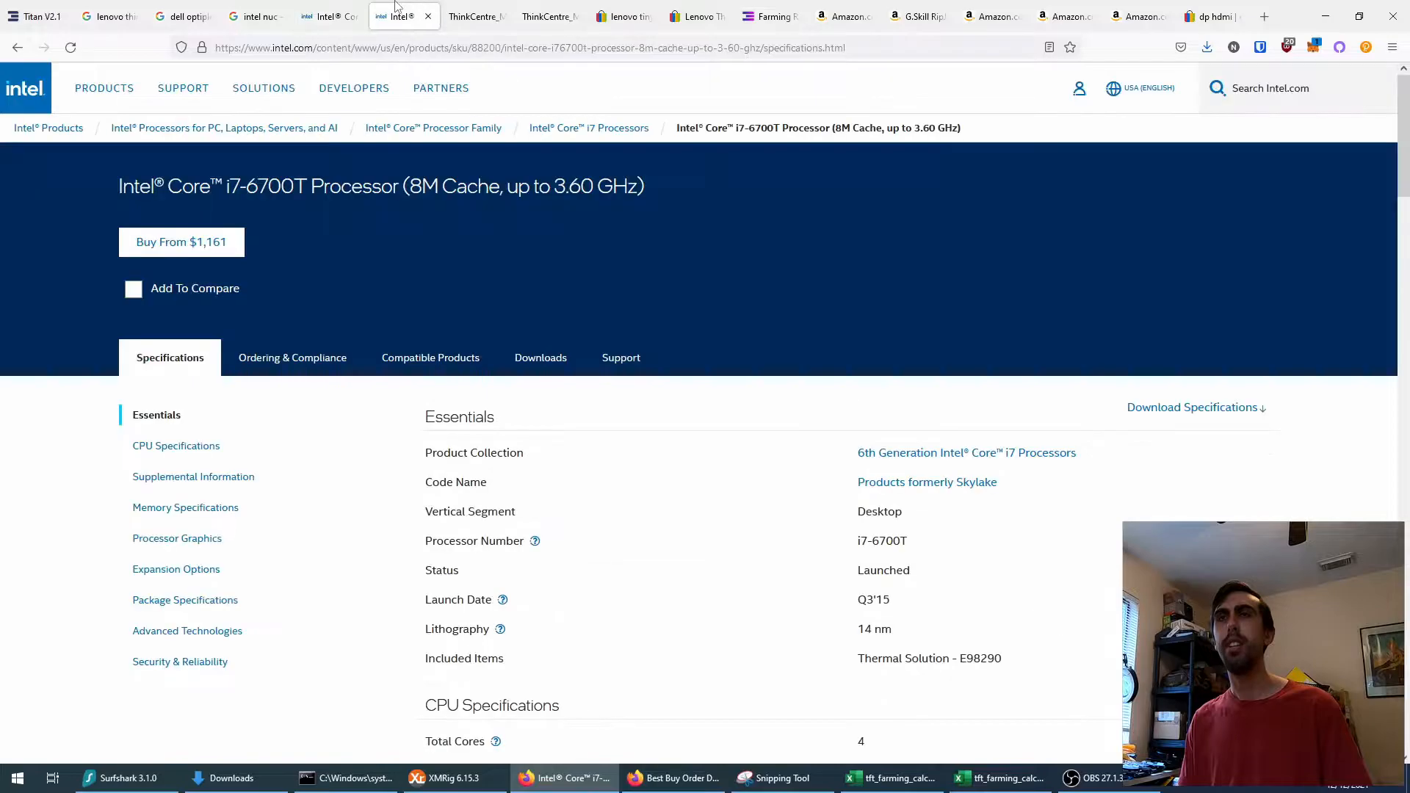
pyautogui.moveTo(352, 271)
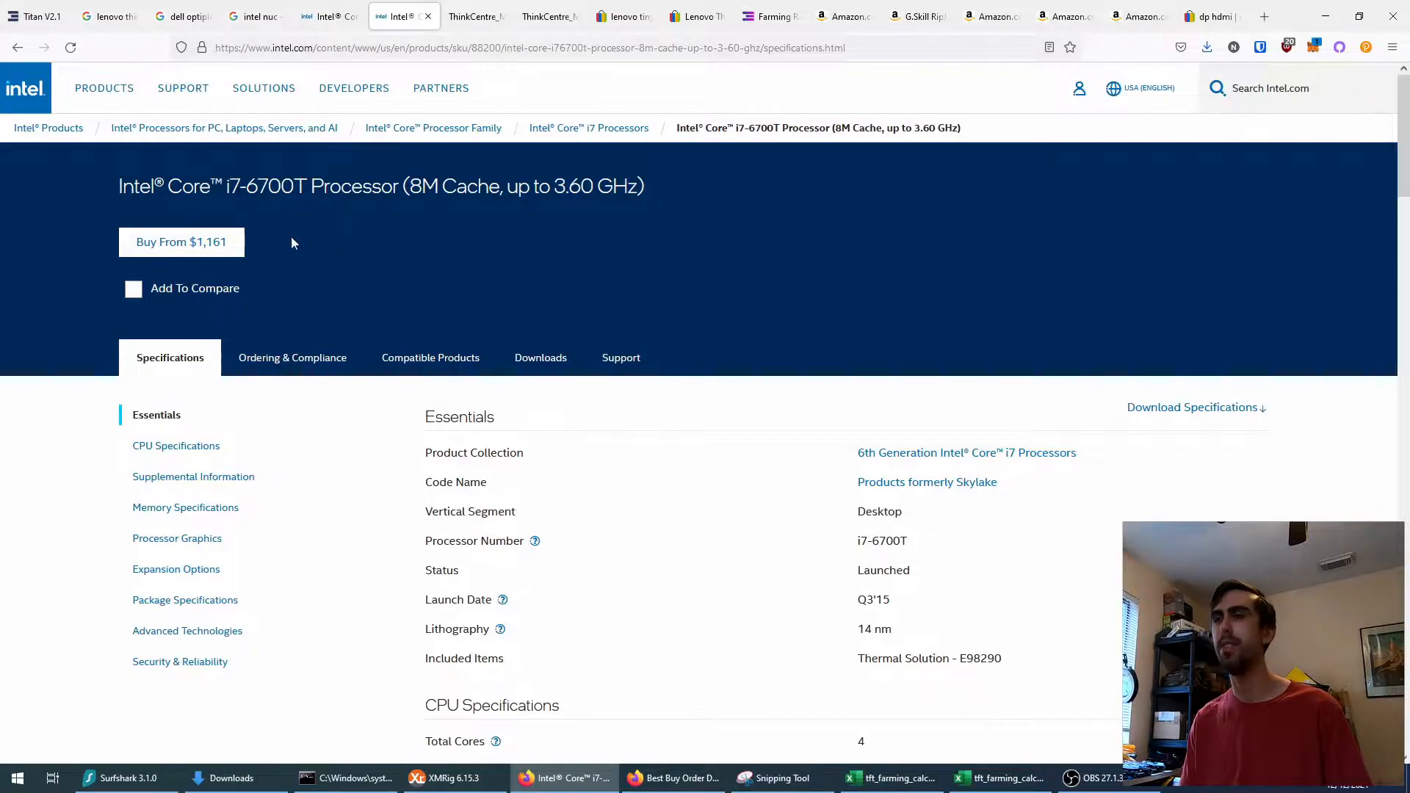
pyautogui.scroll(-3)
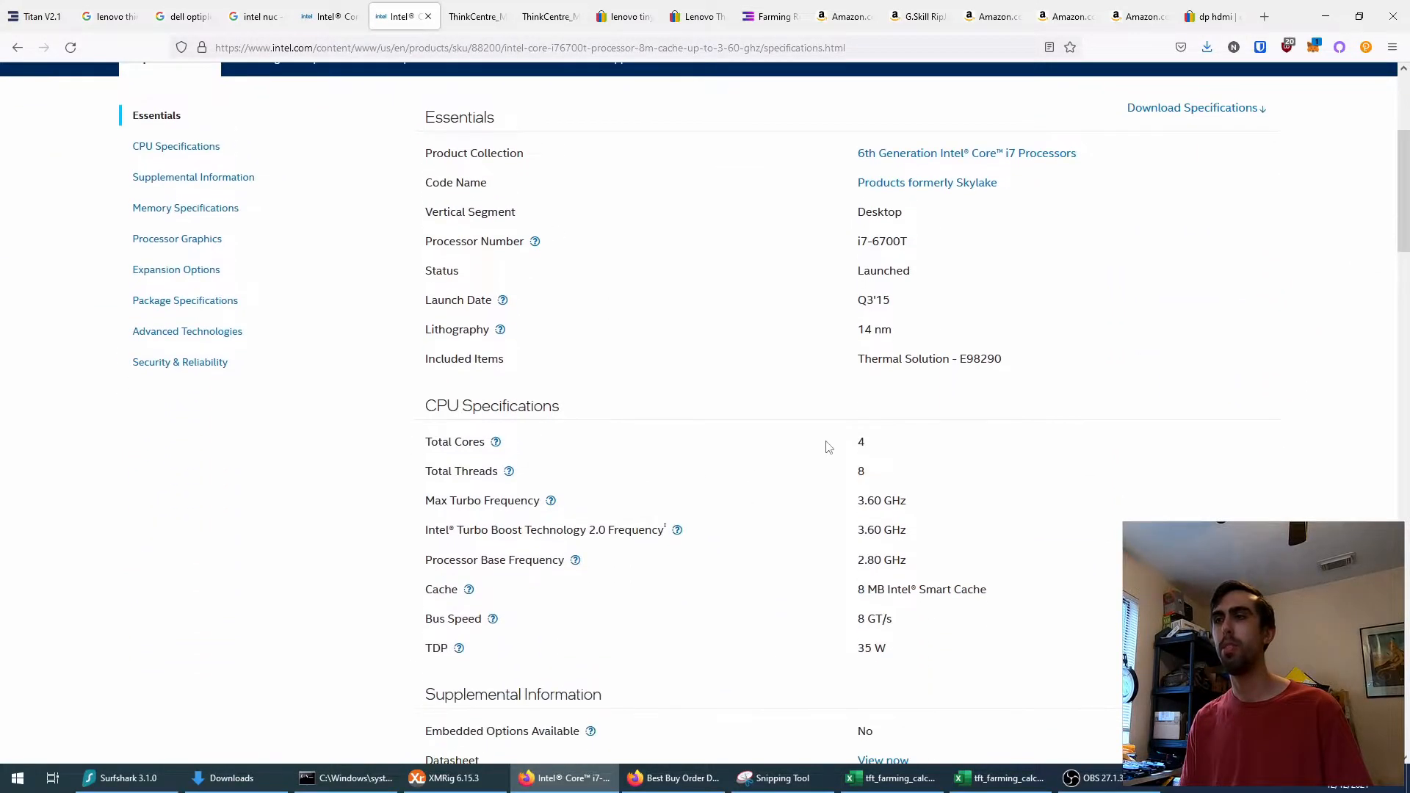
pyautogui.scroll(-3)
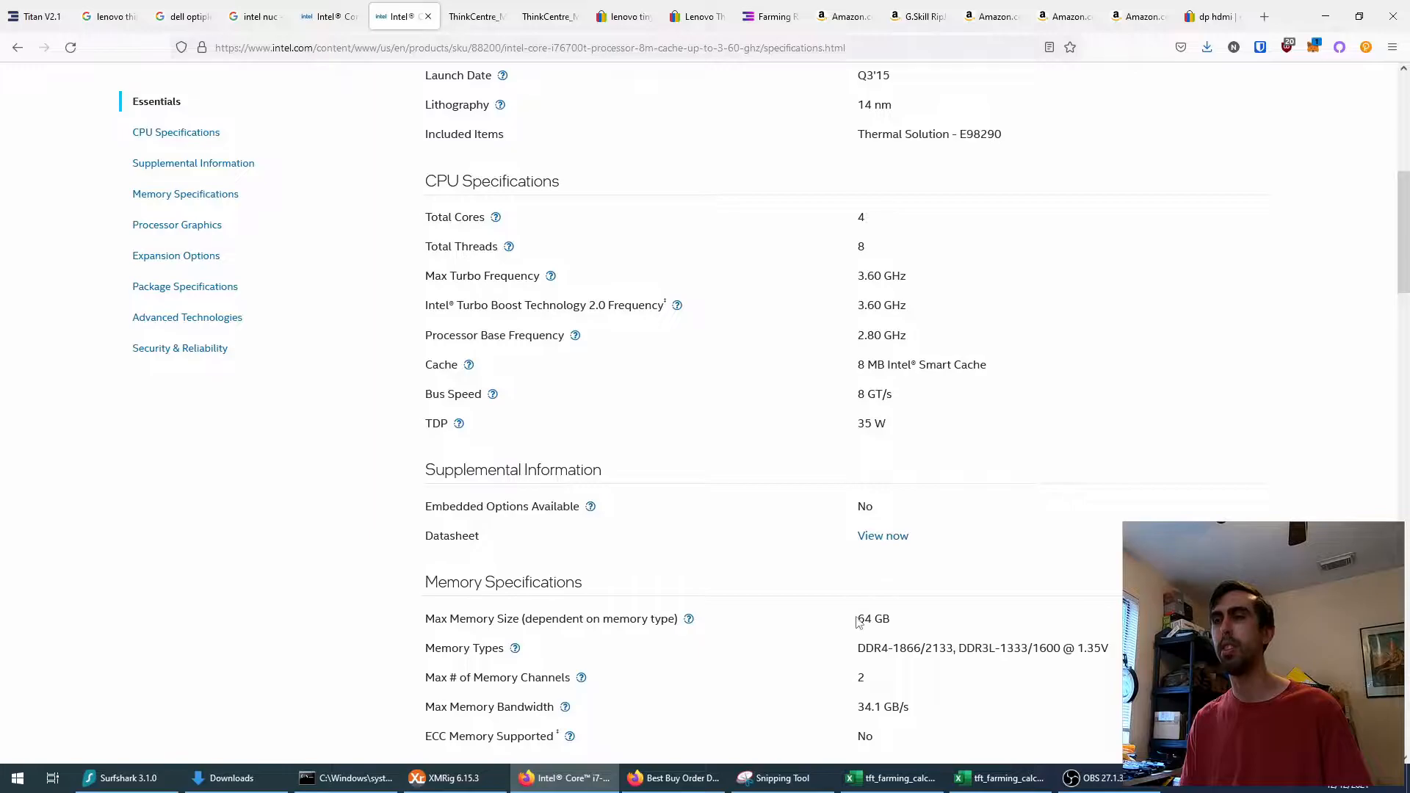
pyautogui.doubleClick(872, 618)
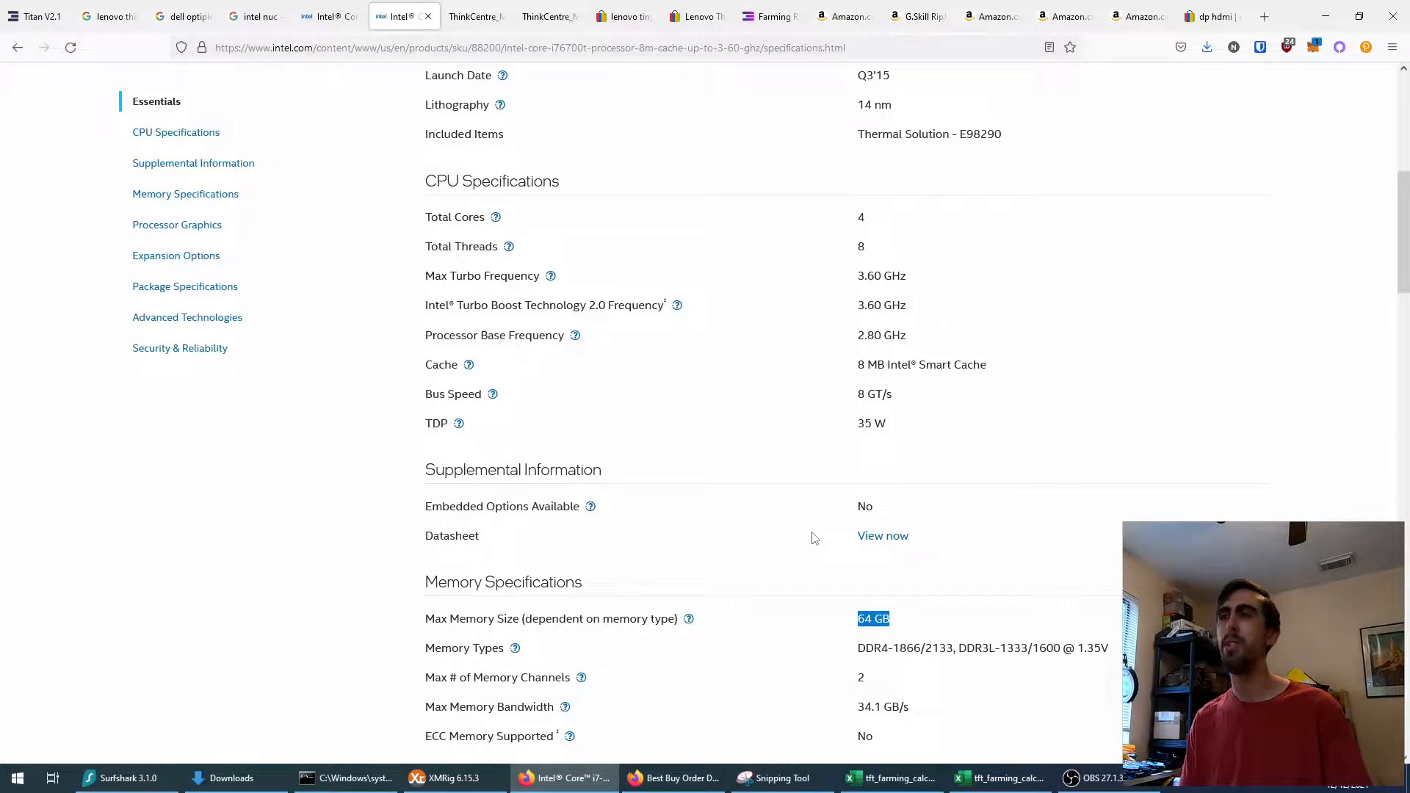
pyautogui.scroll(-3)
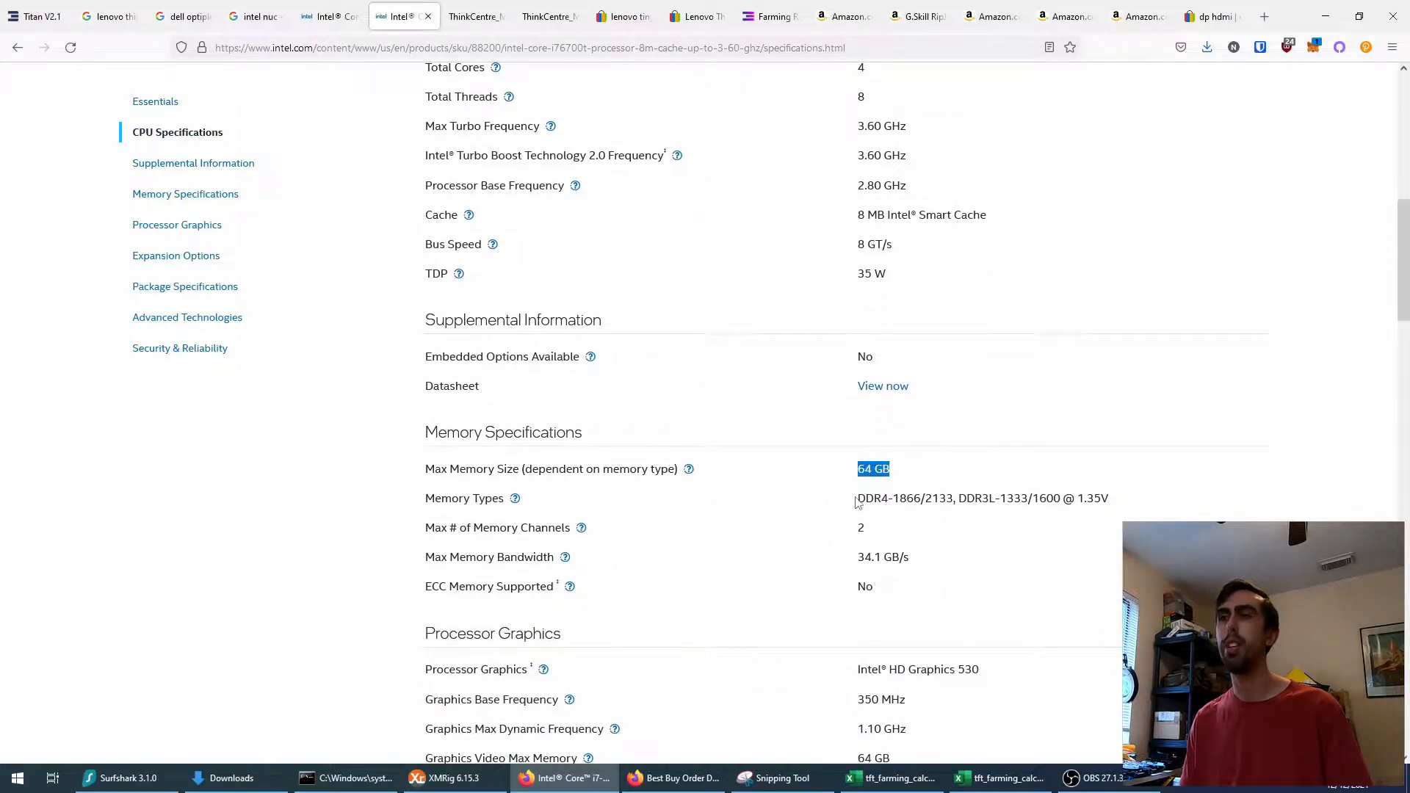
pyautogui.doubleClick(872, 498)
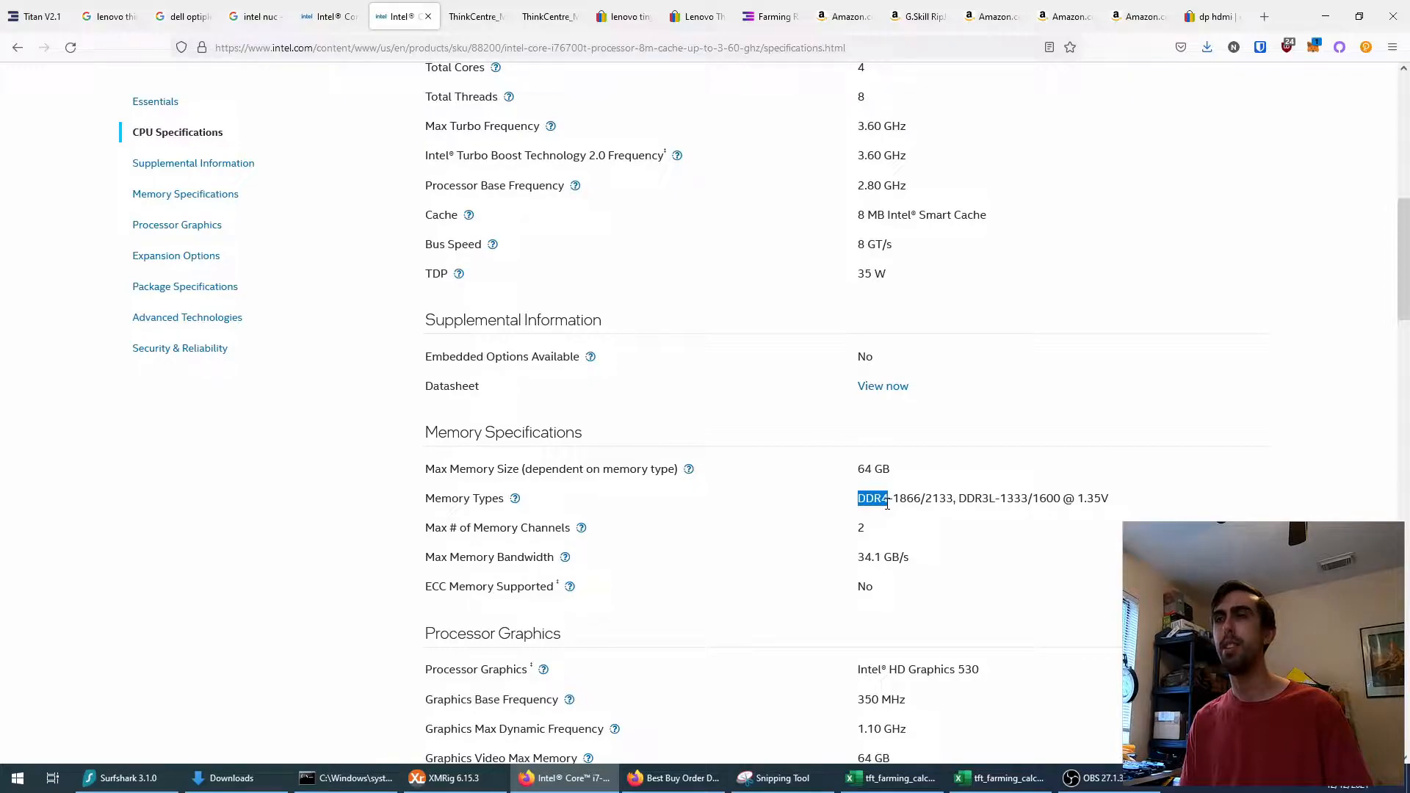
pyautogui.moveTo(916, 467)
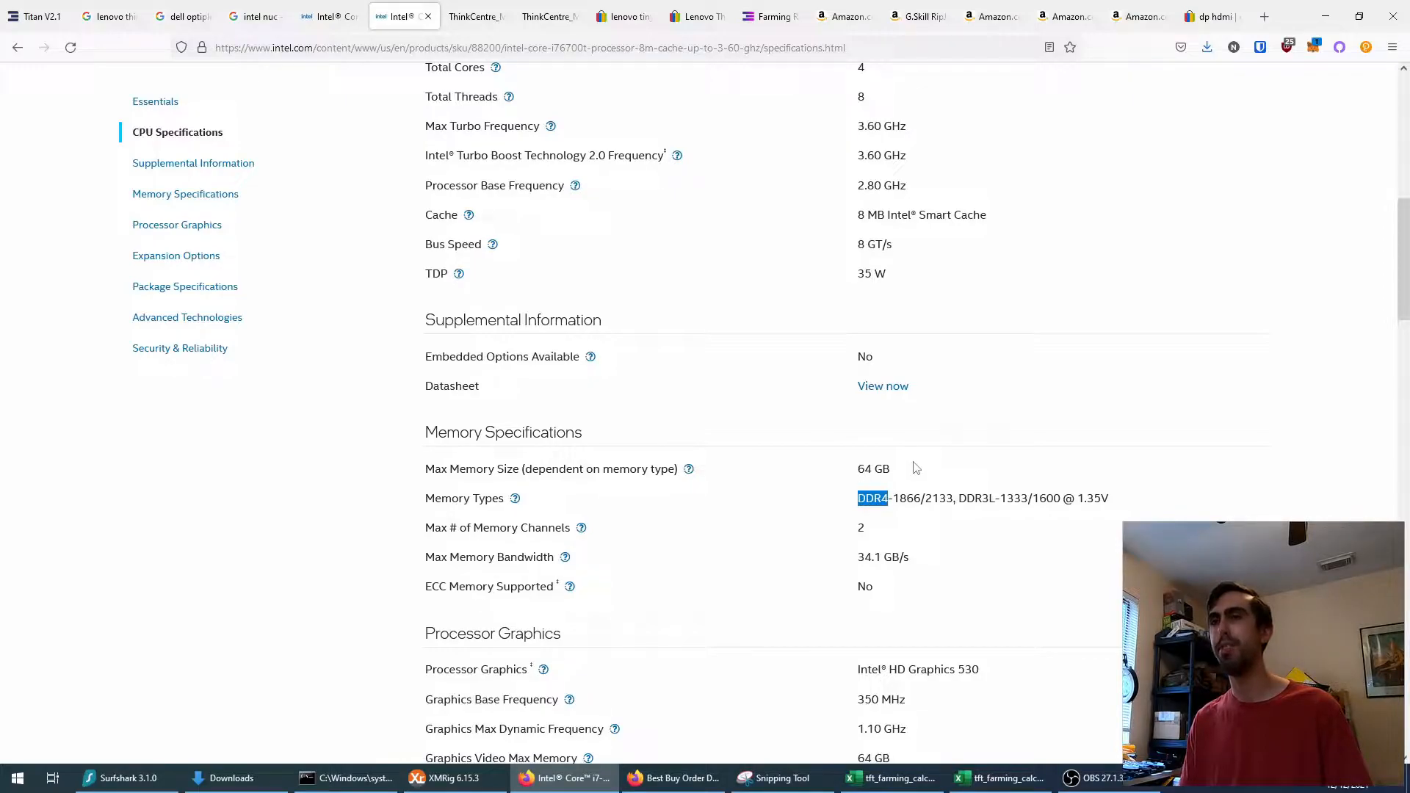
pyautogui.scroll(3)
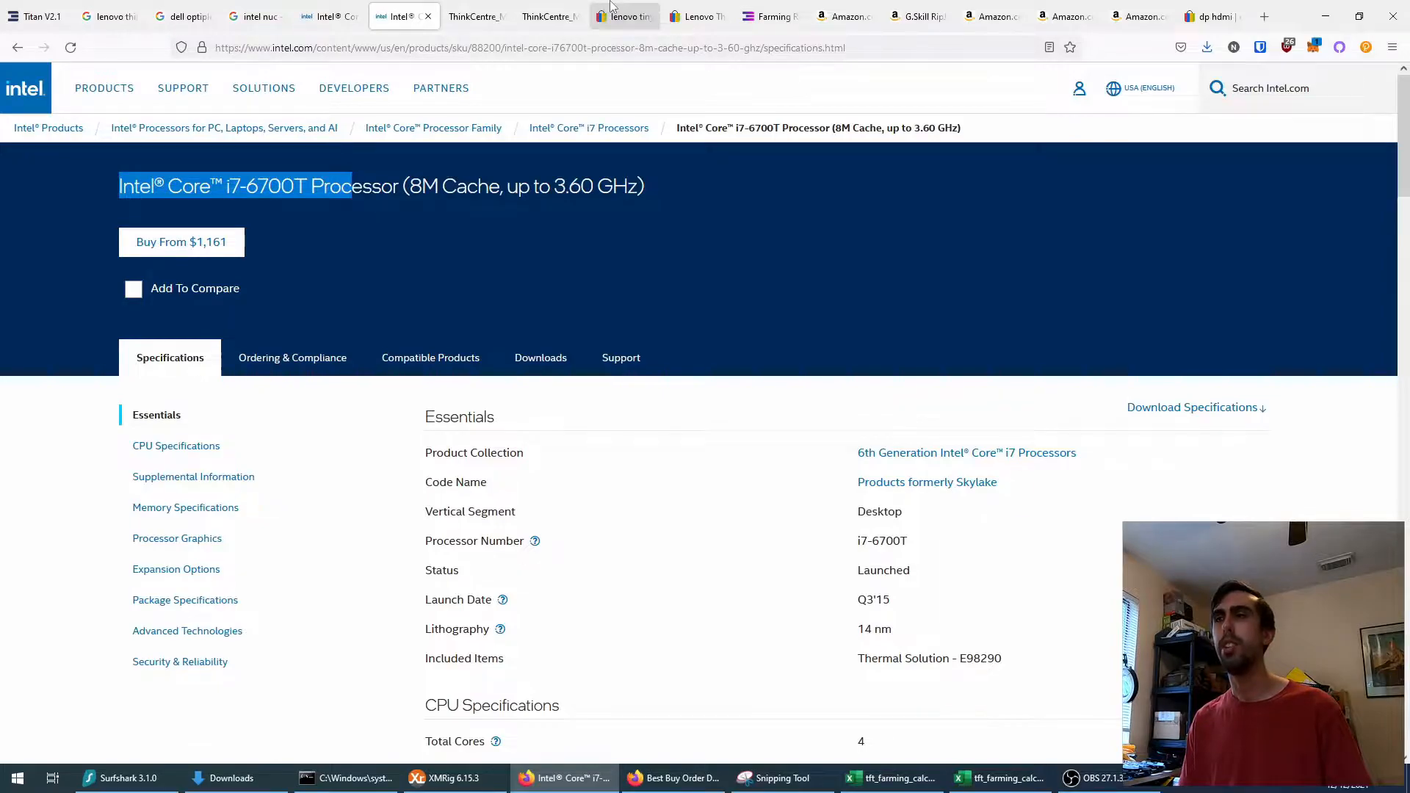
# Step: Browse the eBay 'lenovo tiny i7' listings, scrolling through used ThinkCentre M900 and M910q prices
pyautogui.click(623, 16)
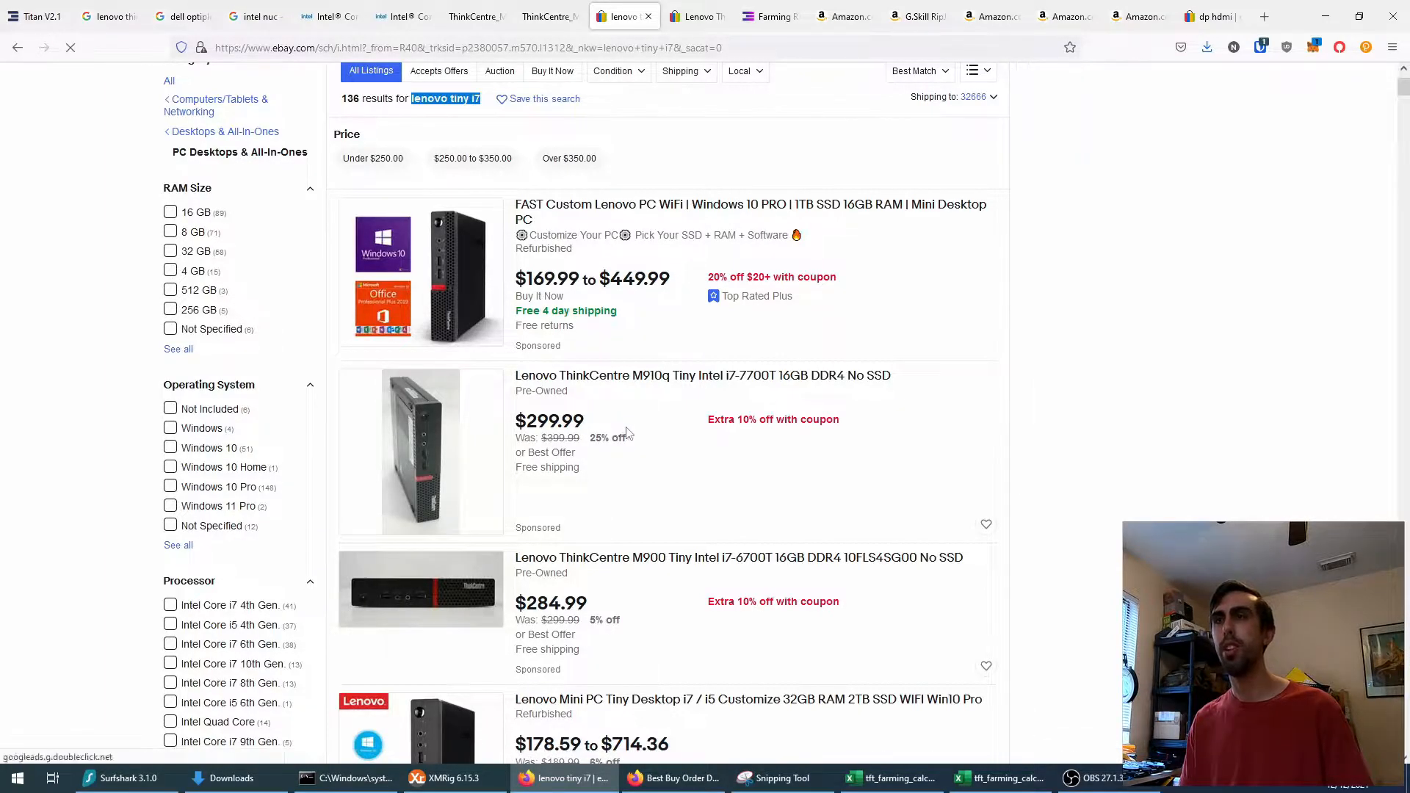
pyautogui.scroll(-3)
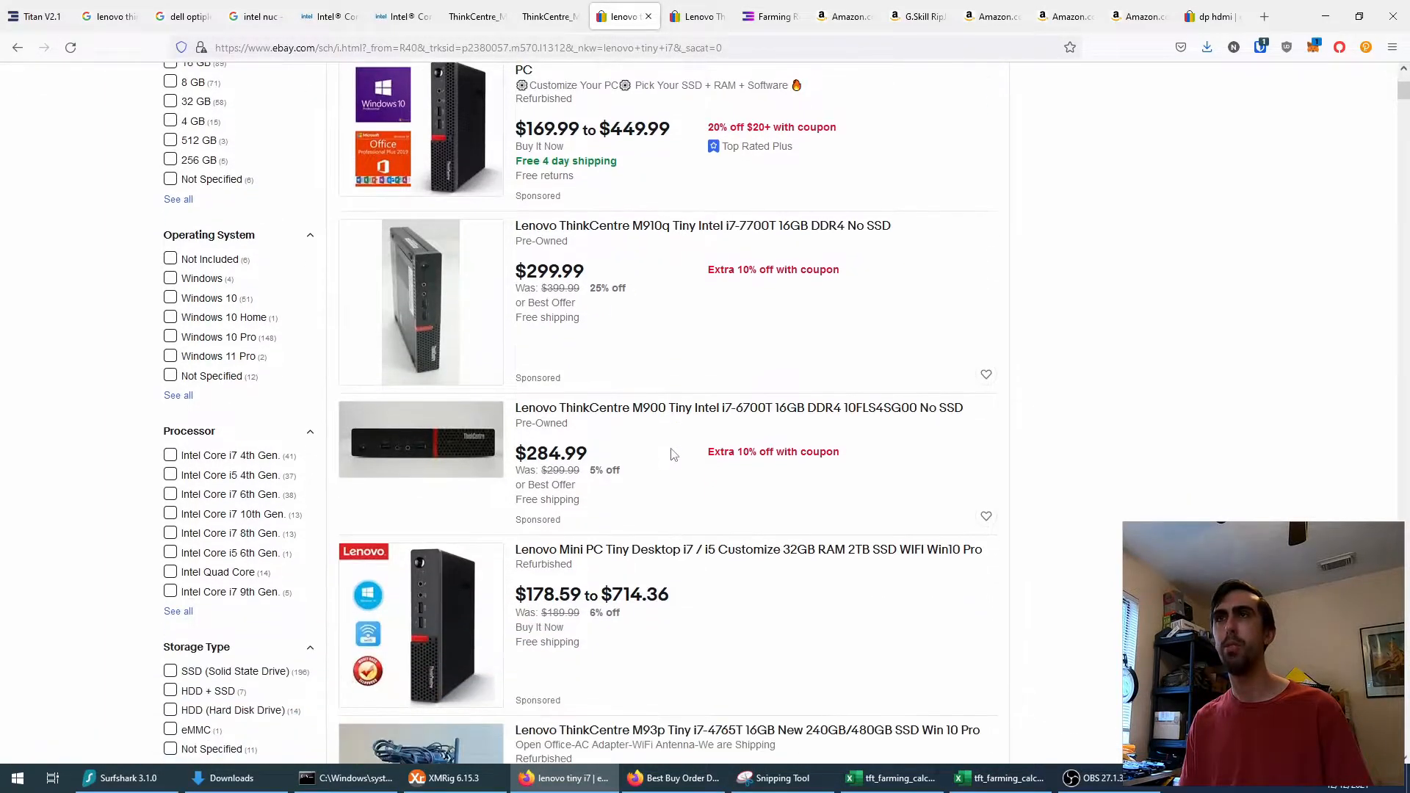
pyautogui.moveTo(626, 414)
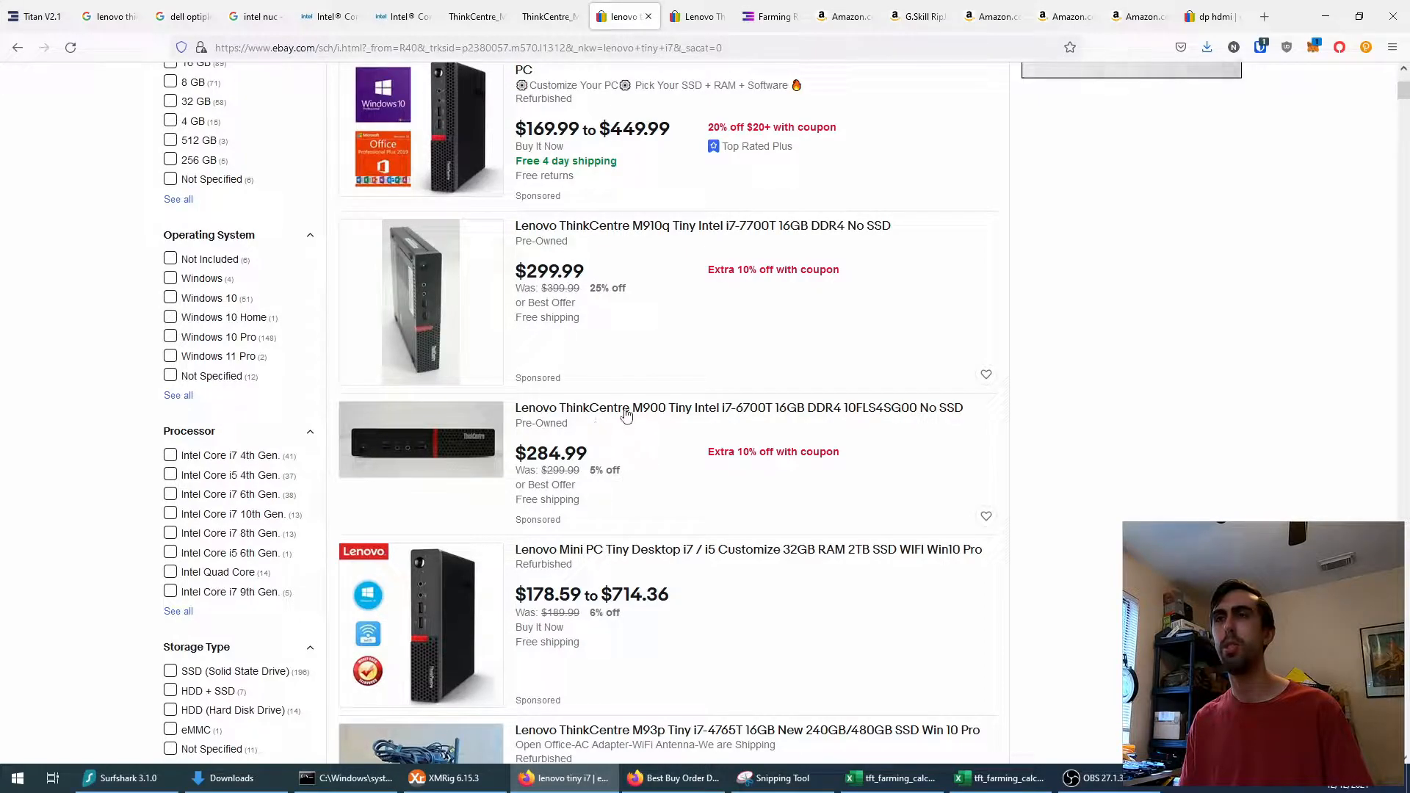
pyautogui.scroll(-3)
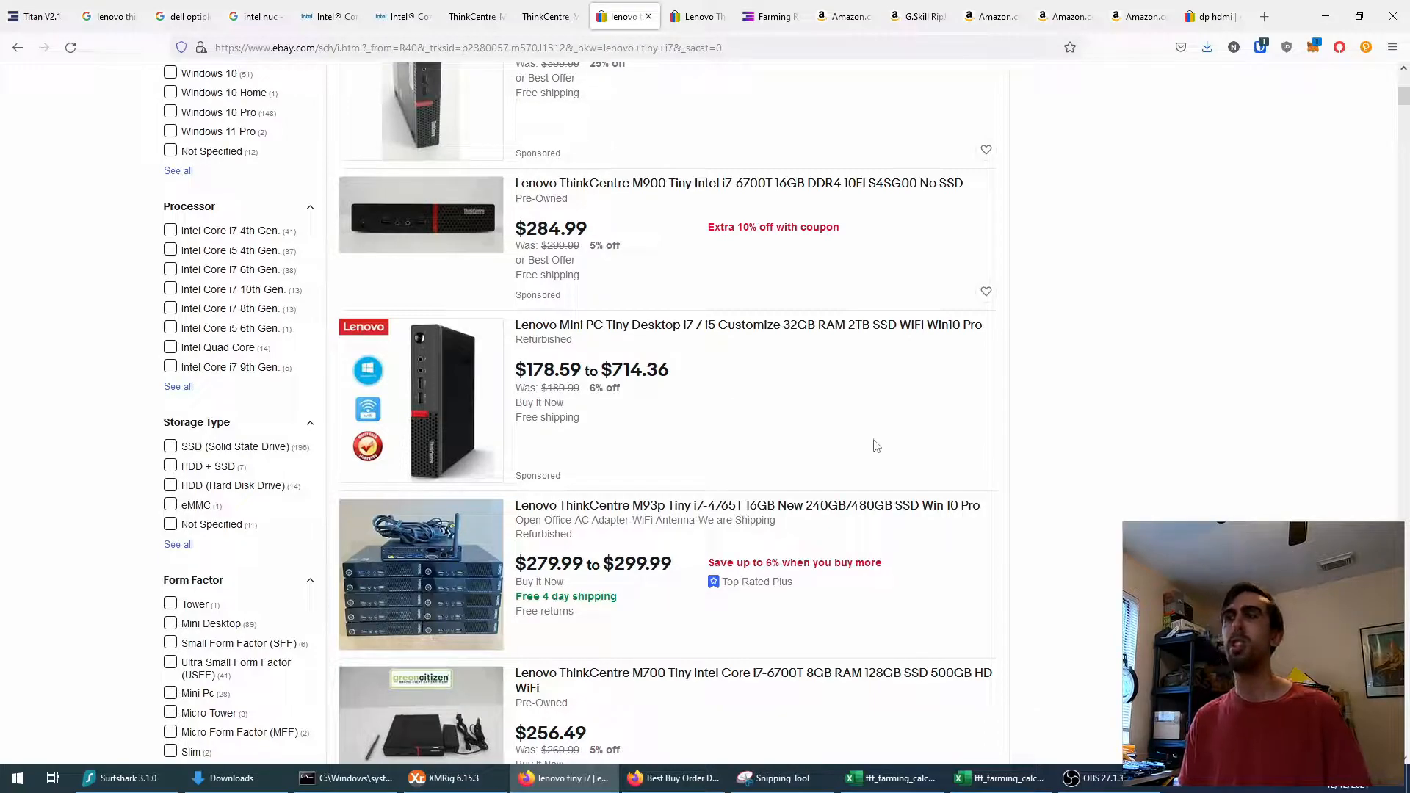
pyautogui.moveTo(858, 388)
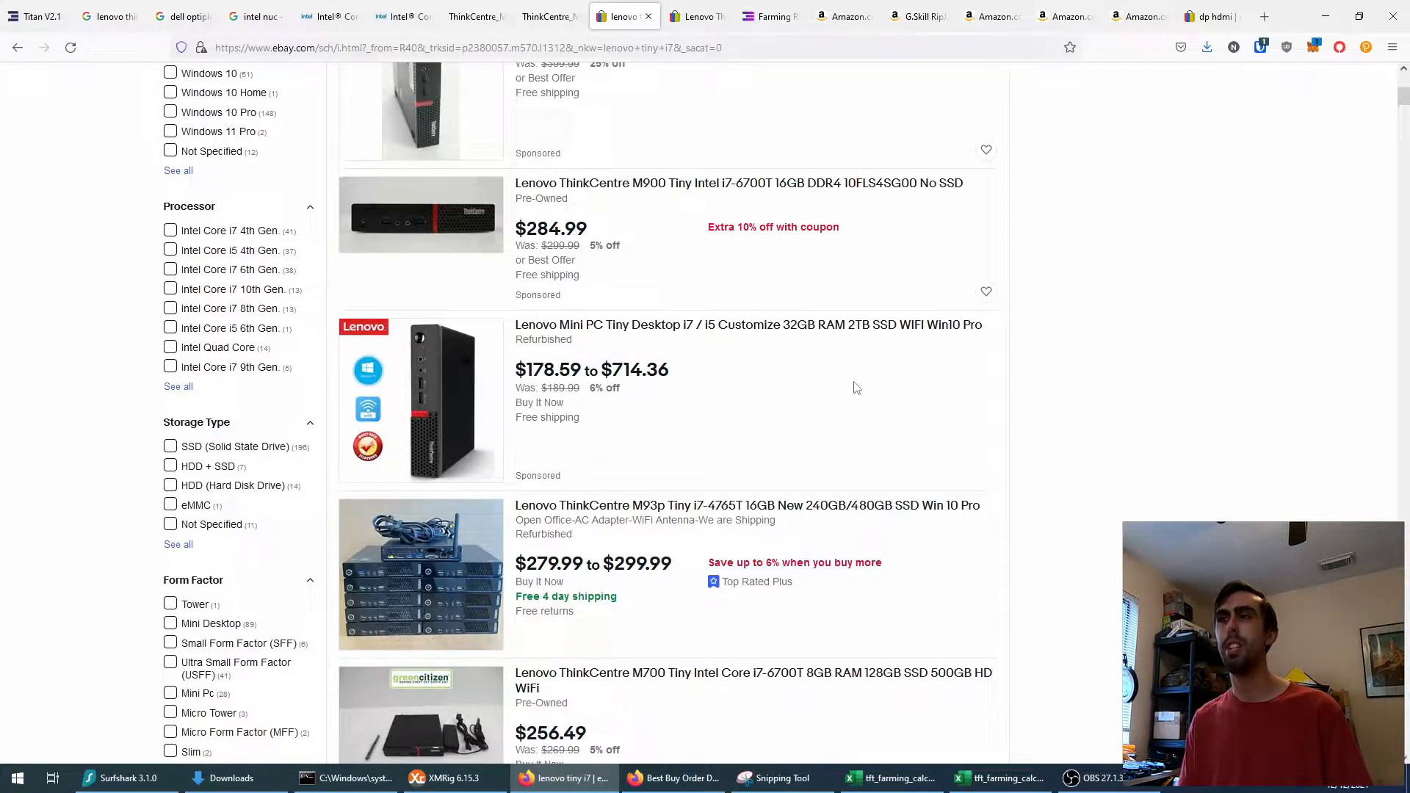
pyautogui.scroll(-3)
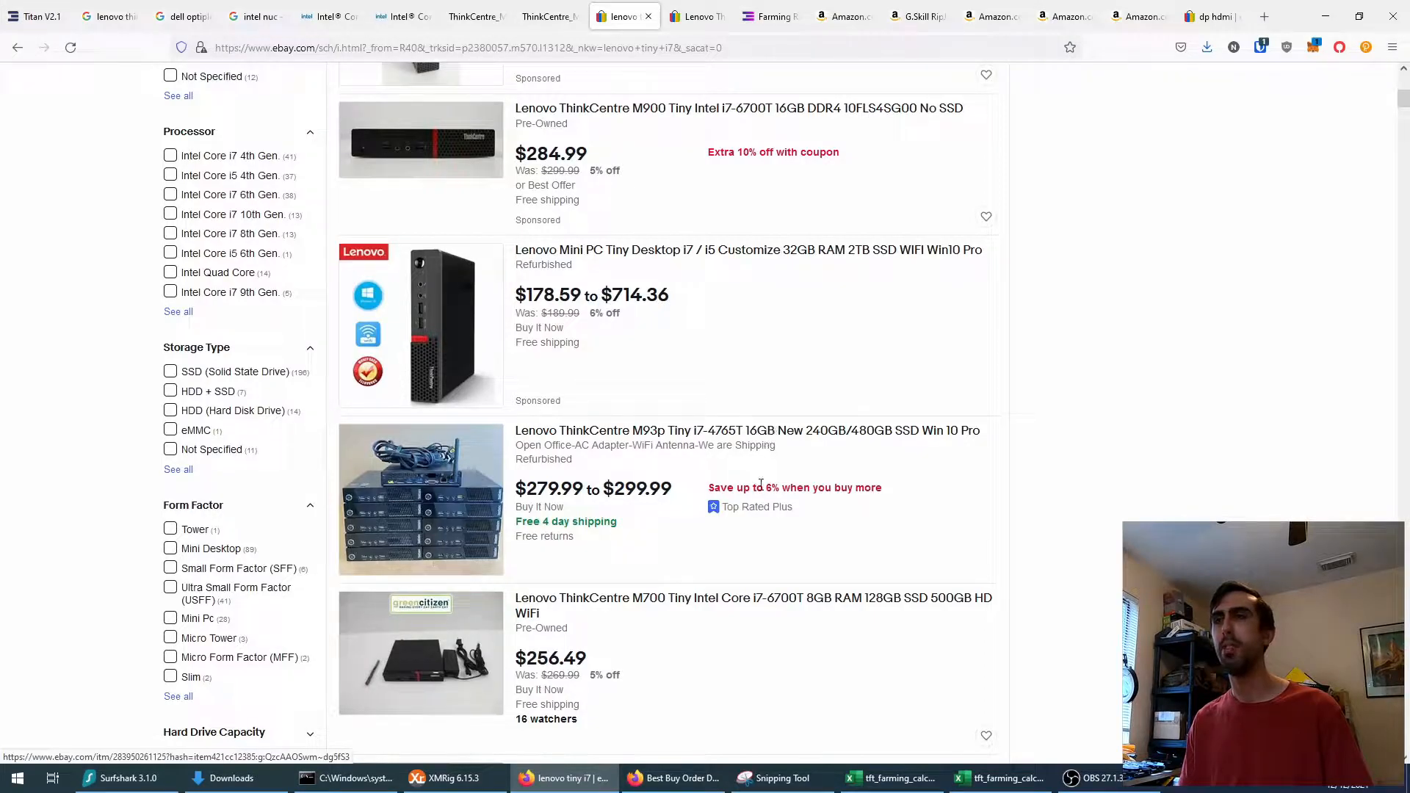
pyautogui.scroll(-3)
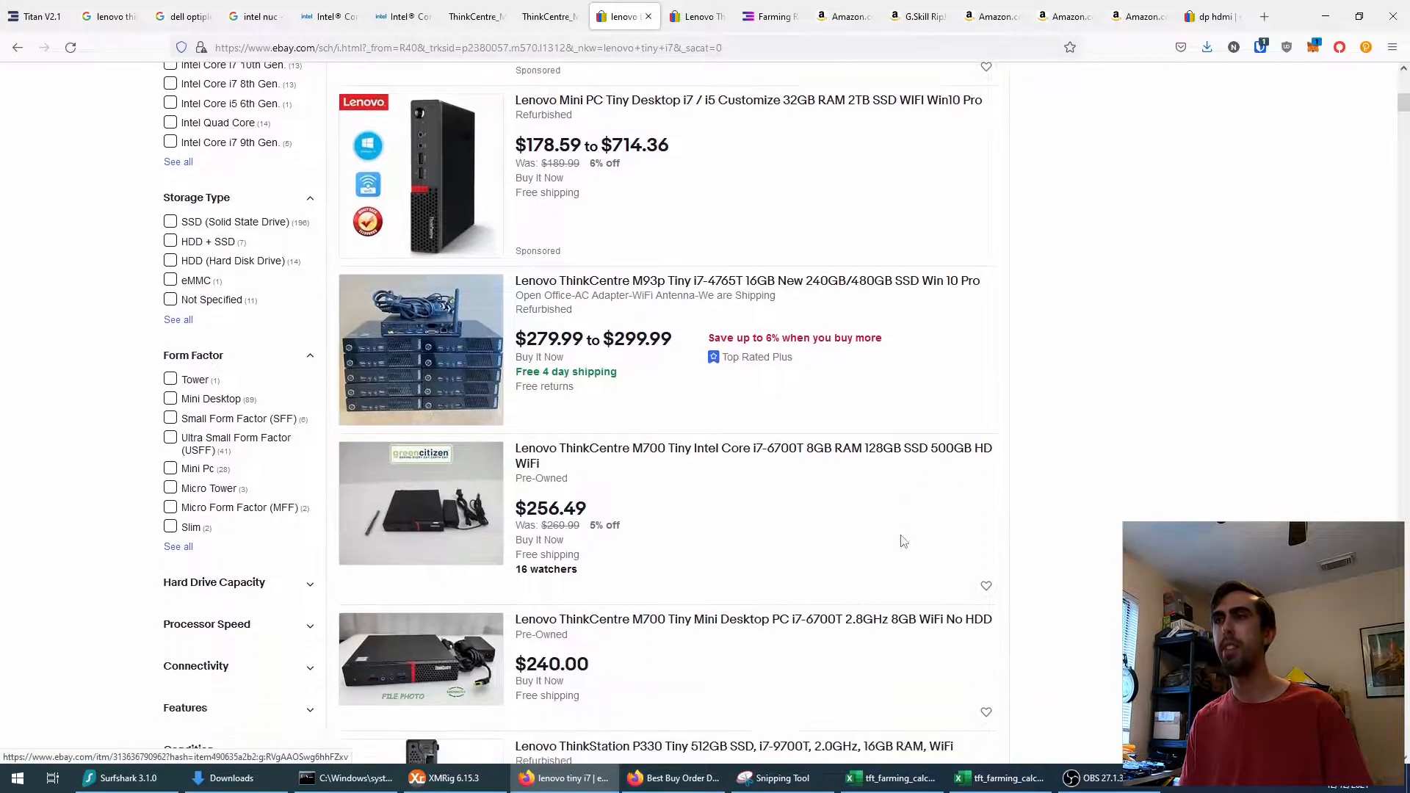
pyautogui.moveTo(864, 458)
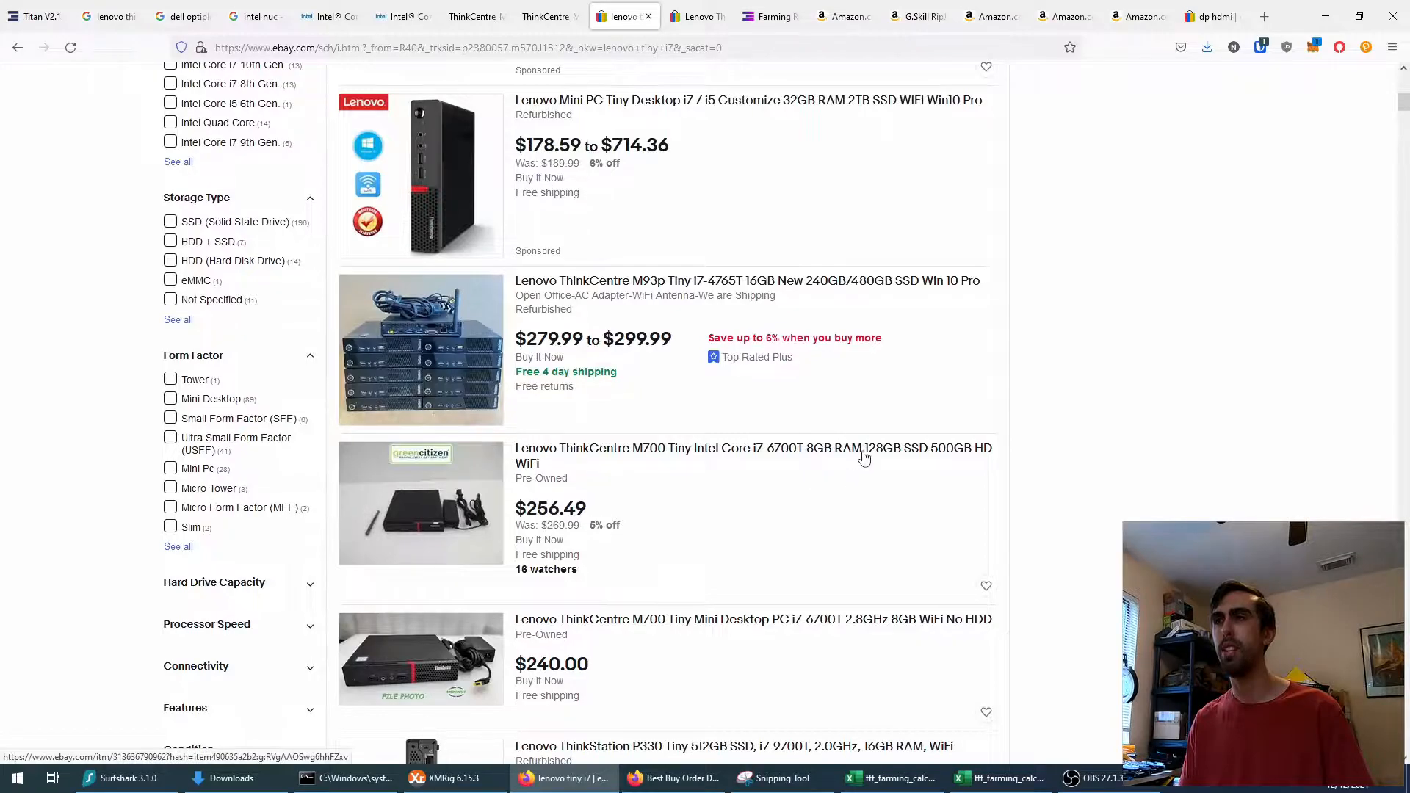
pyautogui.moveTo(874, 461)
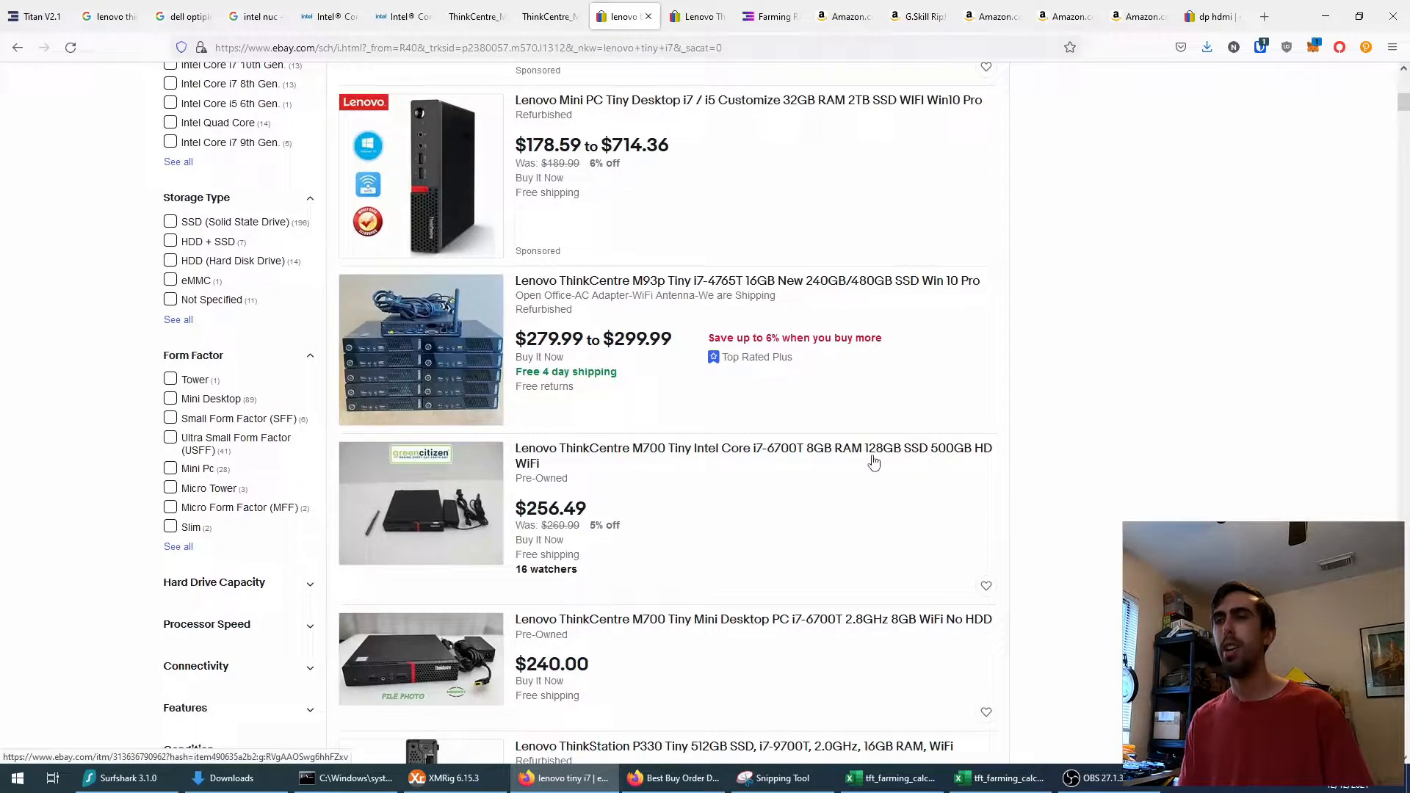
pyautogui.scroll(-3)
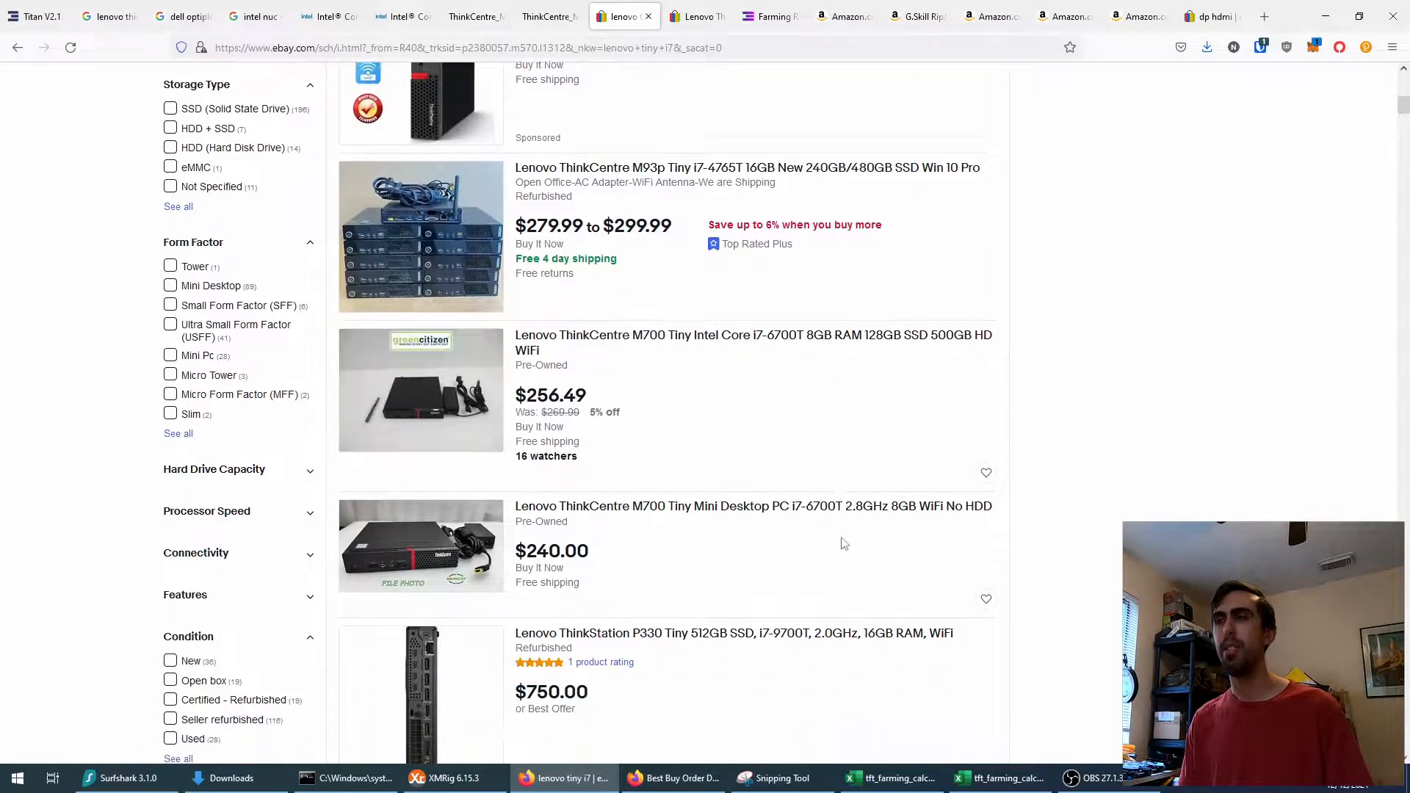
pyautogui.scroll(-3)
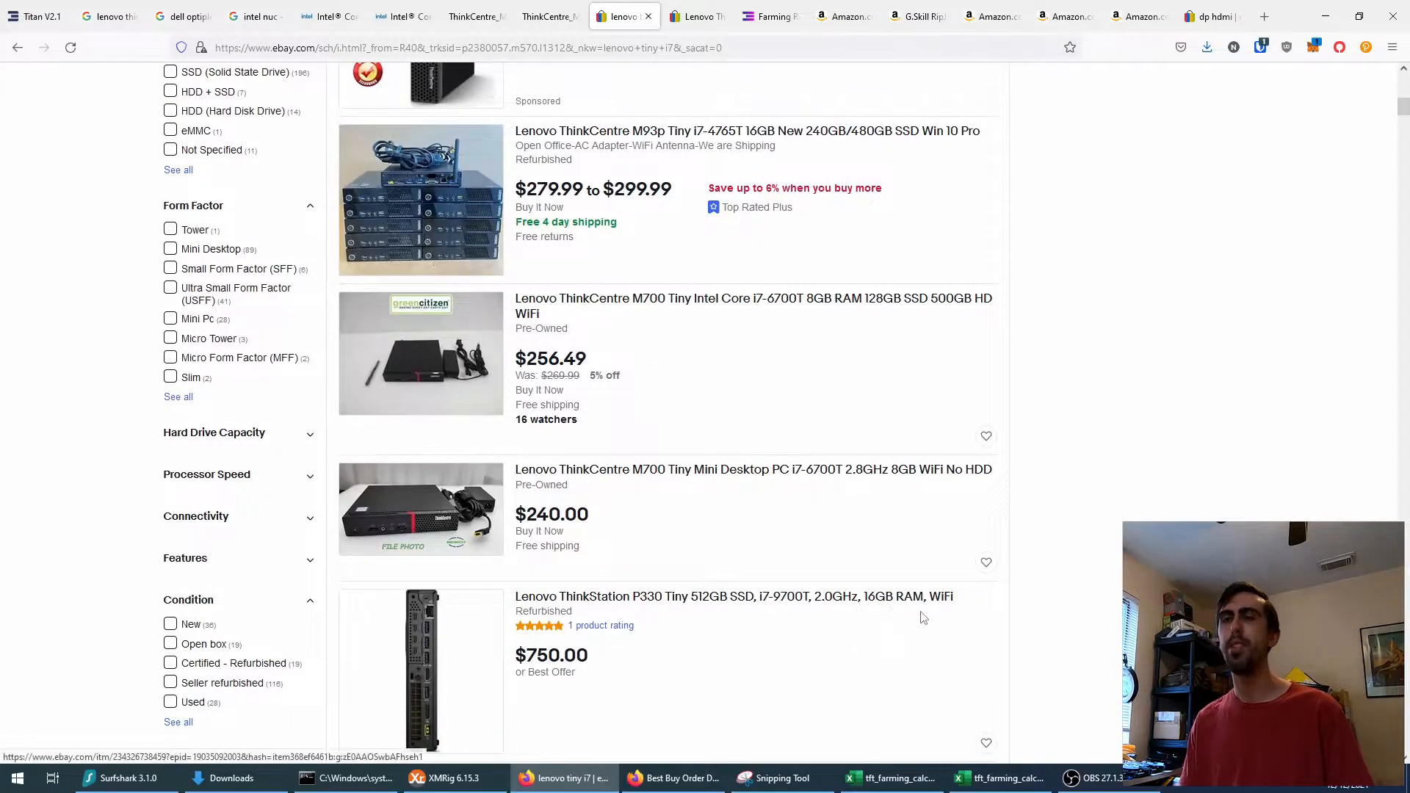
pyautogui.scroll(-3)
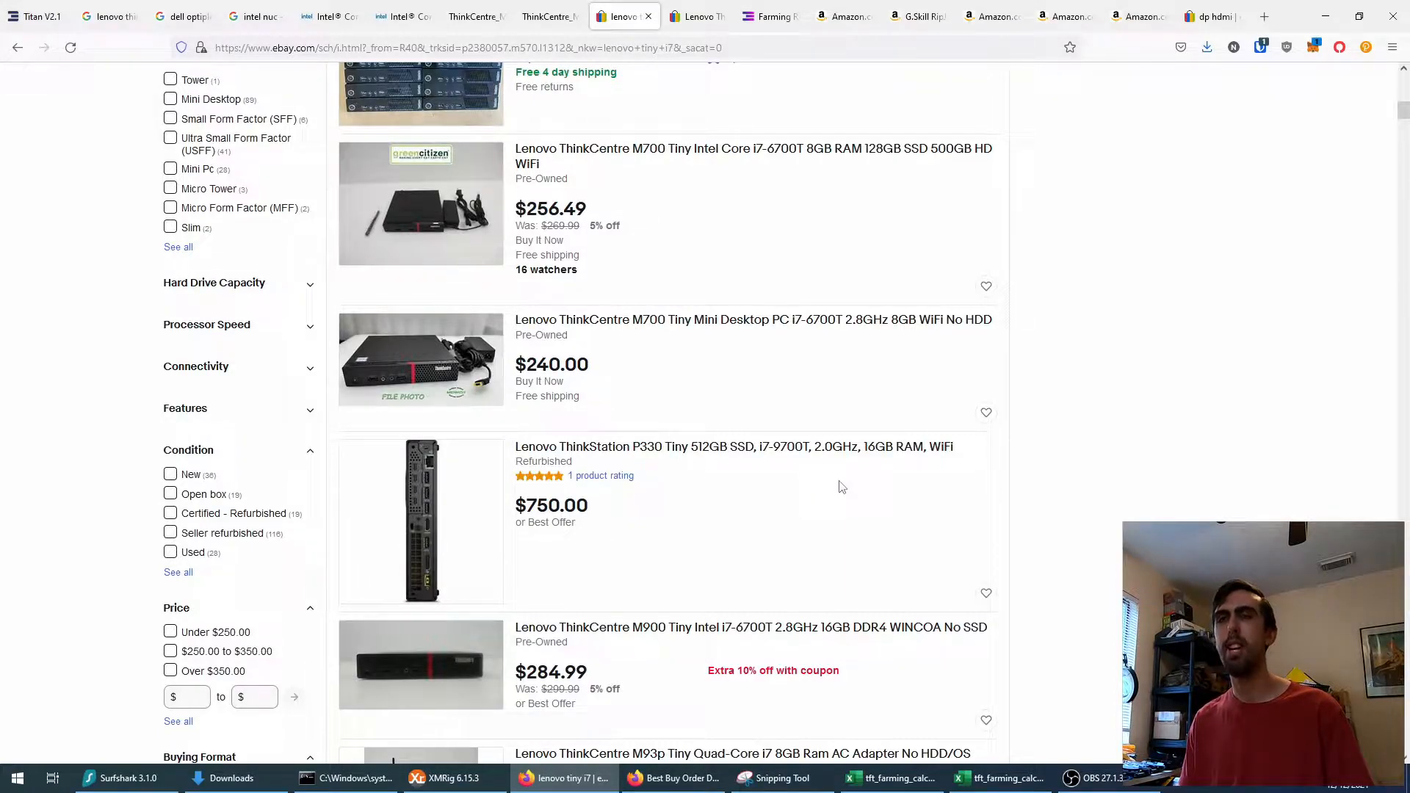
pyautogui.scroll(-3)
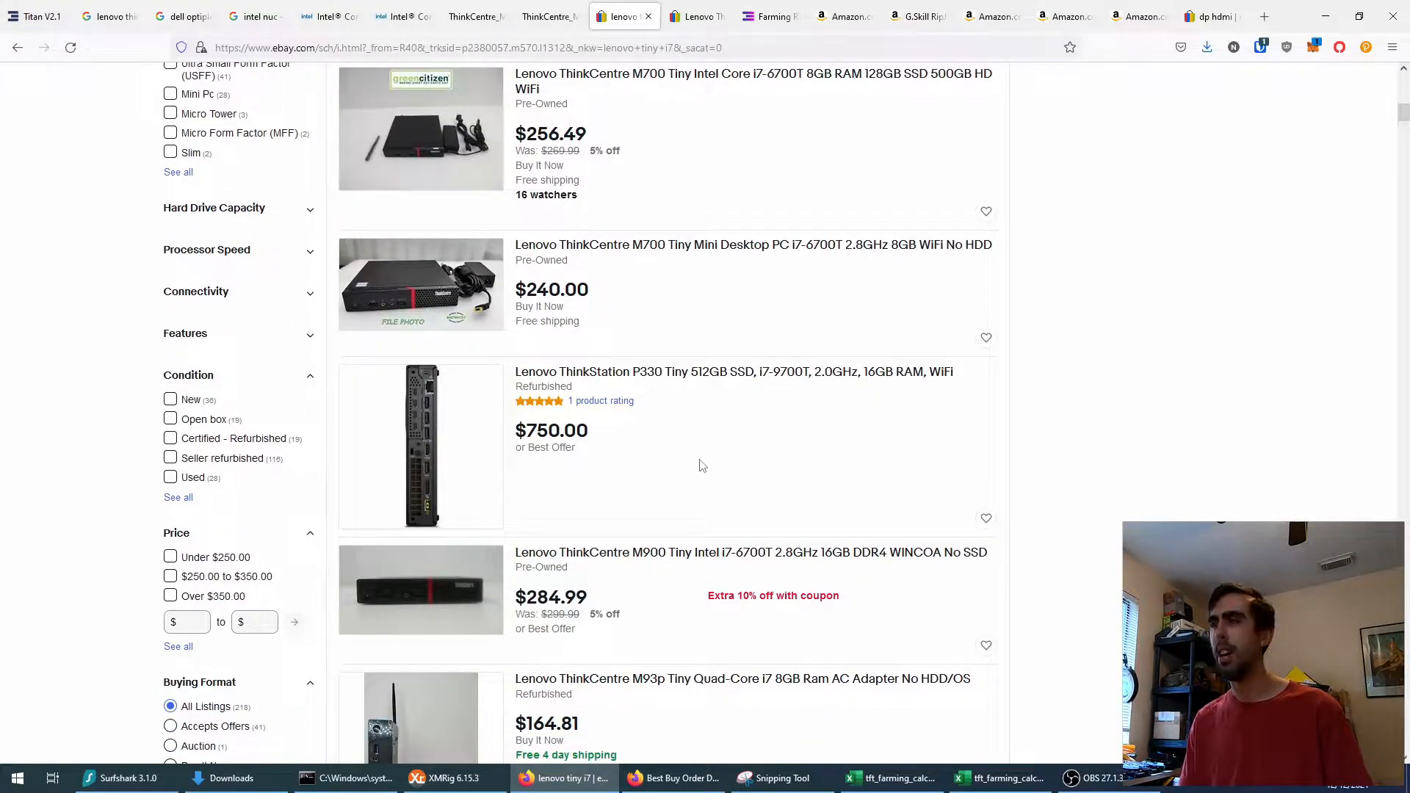
pyautogui.scroll(-3)
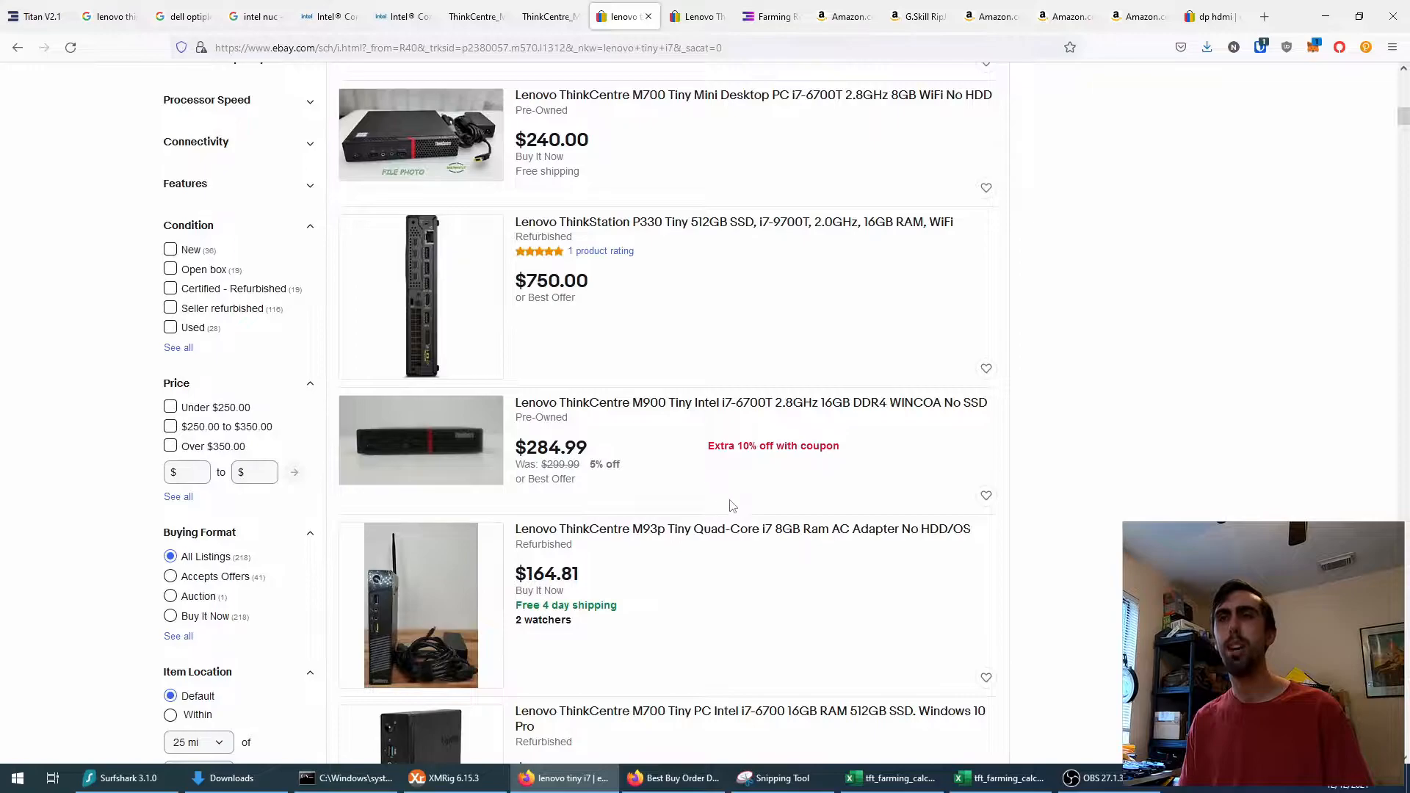
pyautogui.scroll(-3)
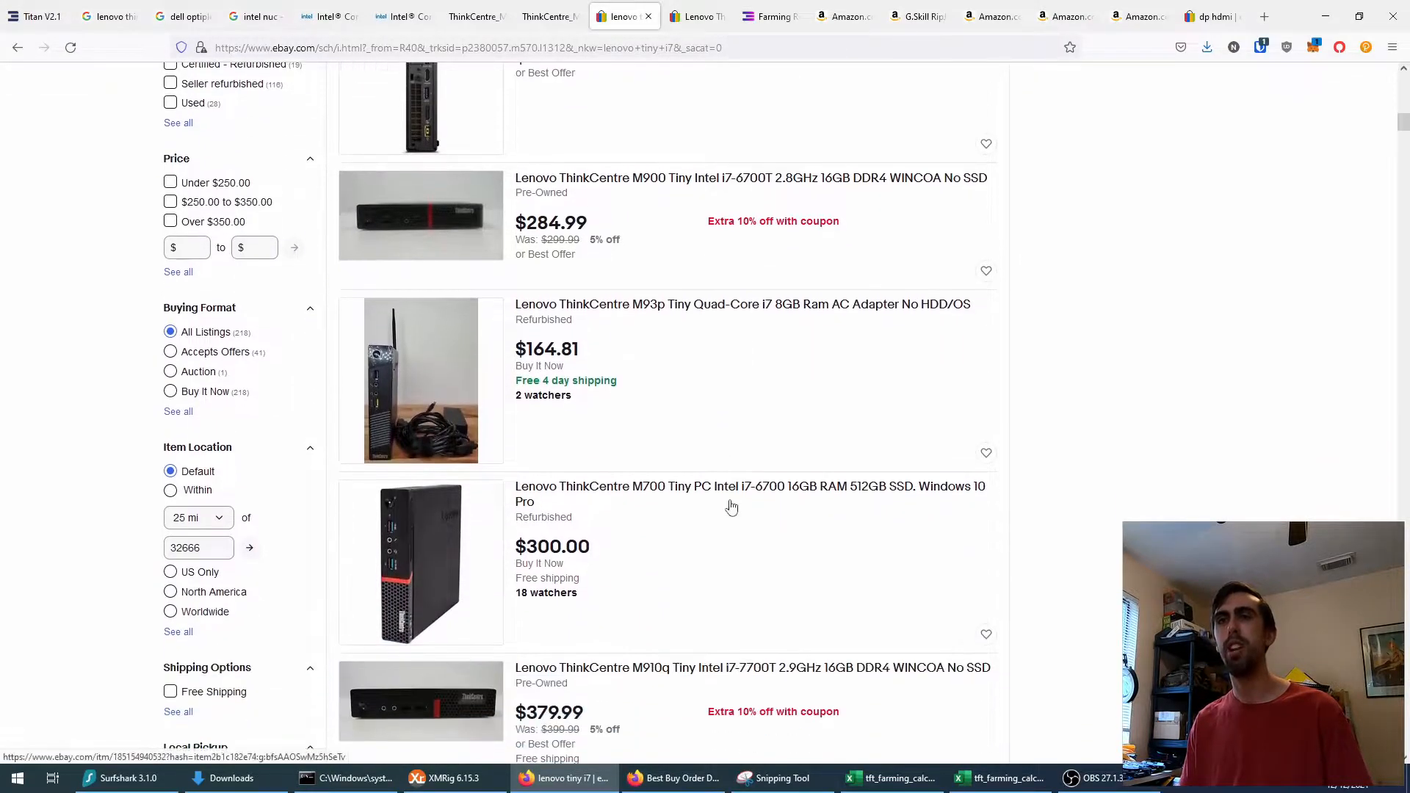
pyautogui.scroll(-3)
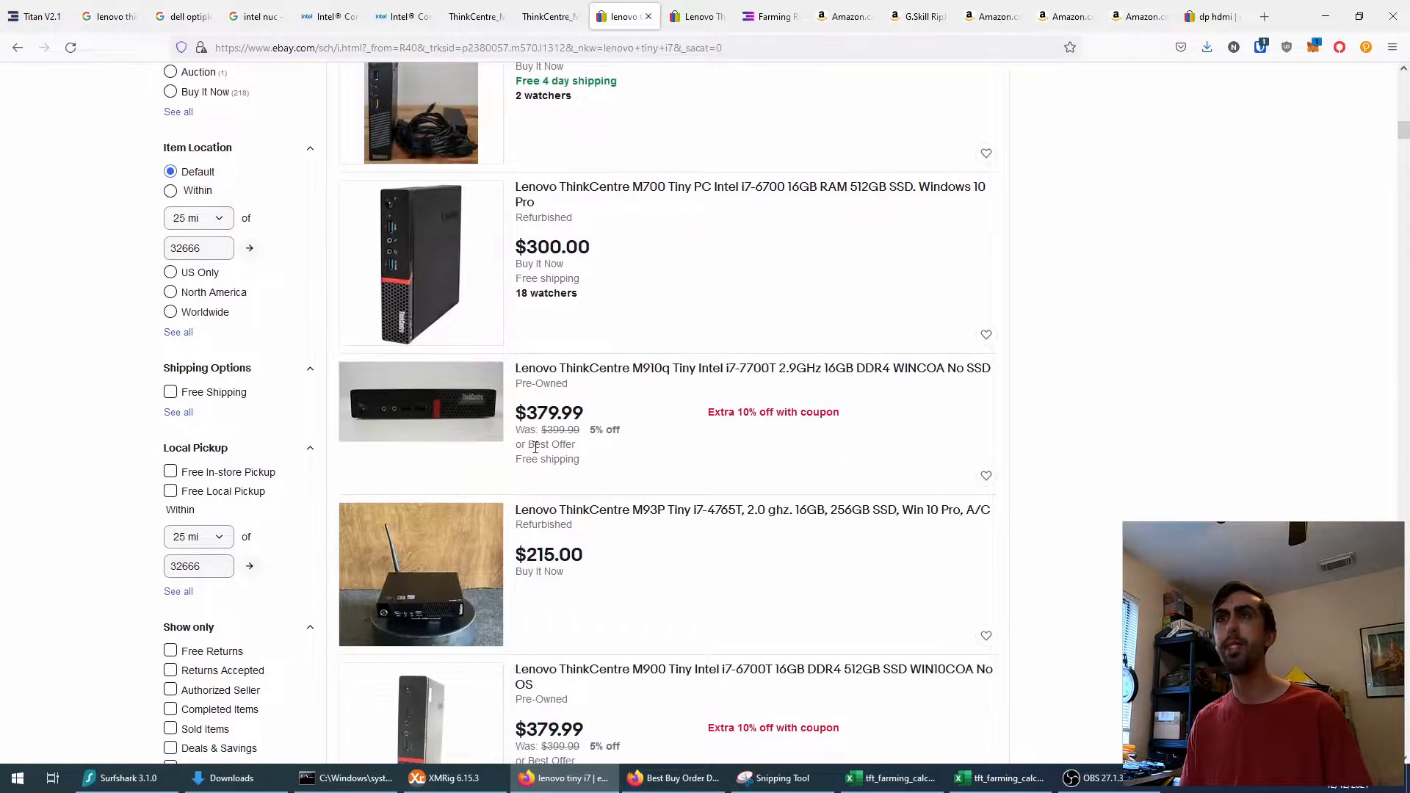
pyautogui.scroll(-3)
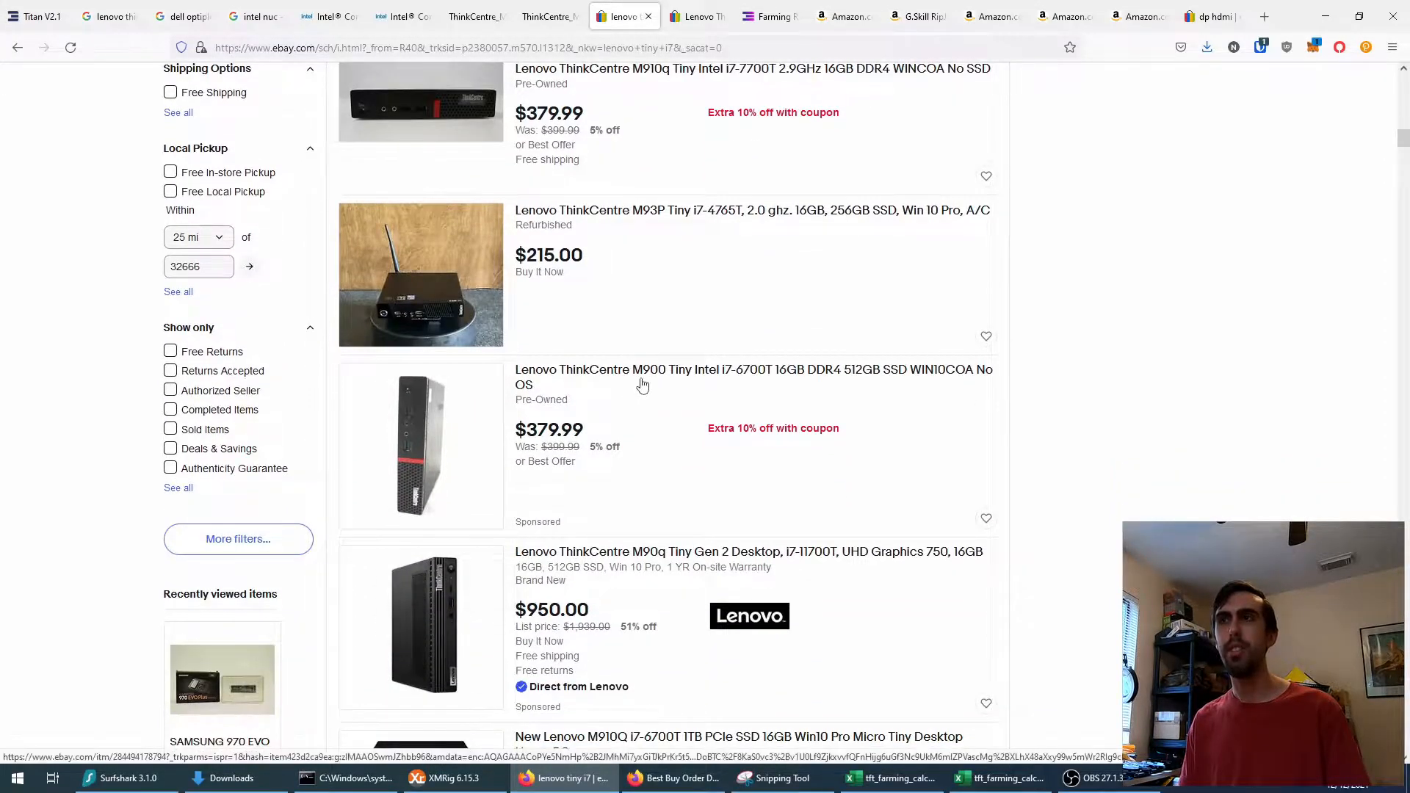
pyautogui.moveTo(697, 382)
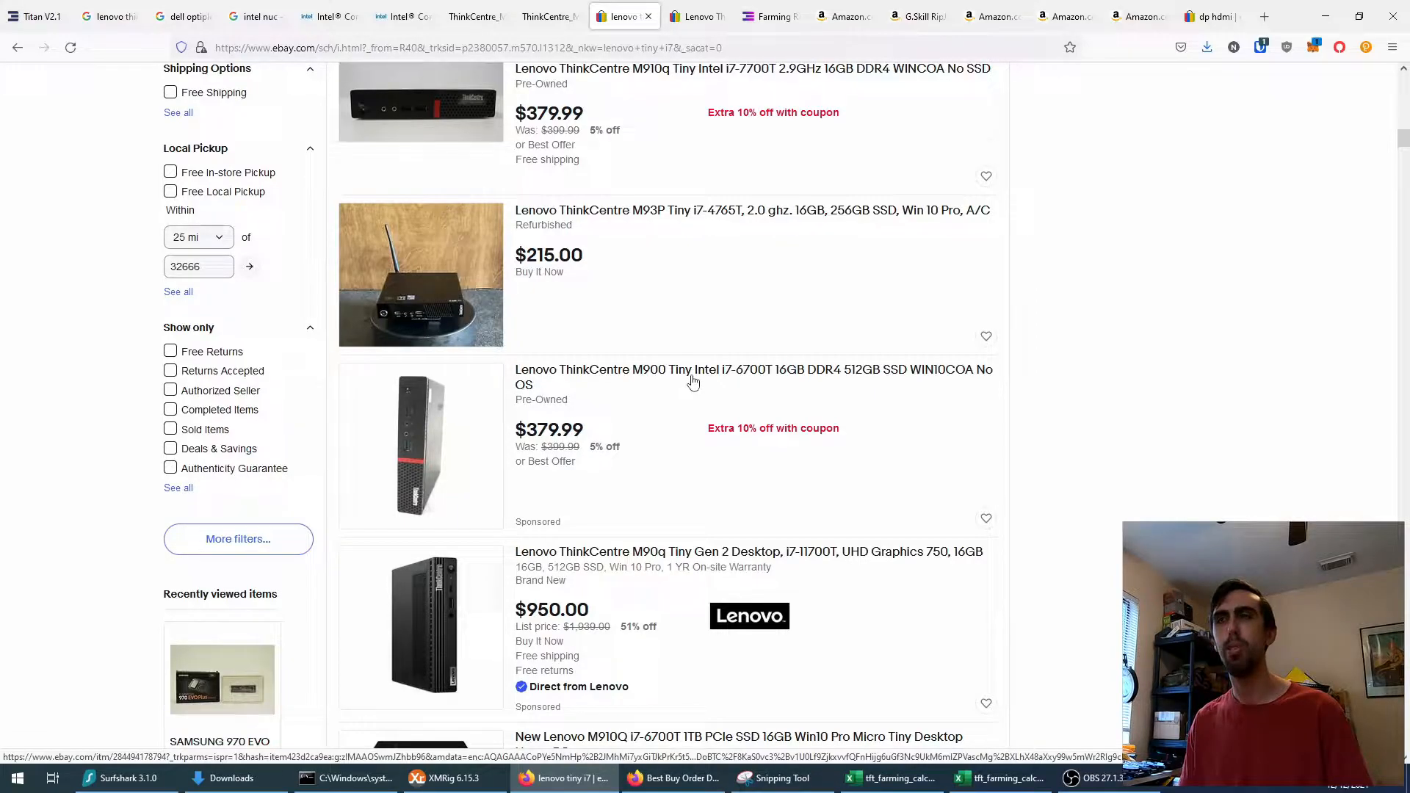
pyautogui.moveTo(687, 388)
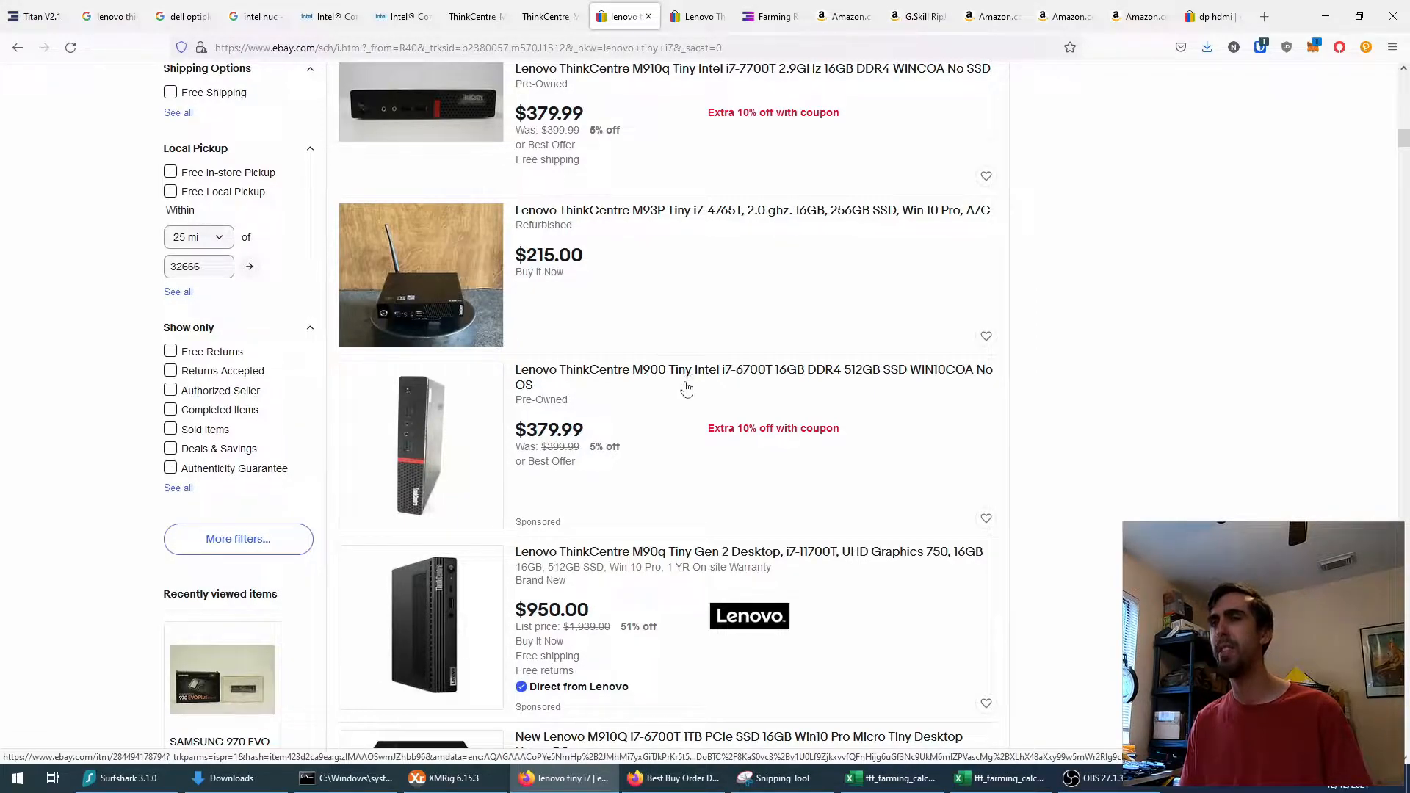
pyautogui.scroll(-3)
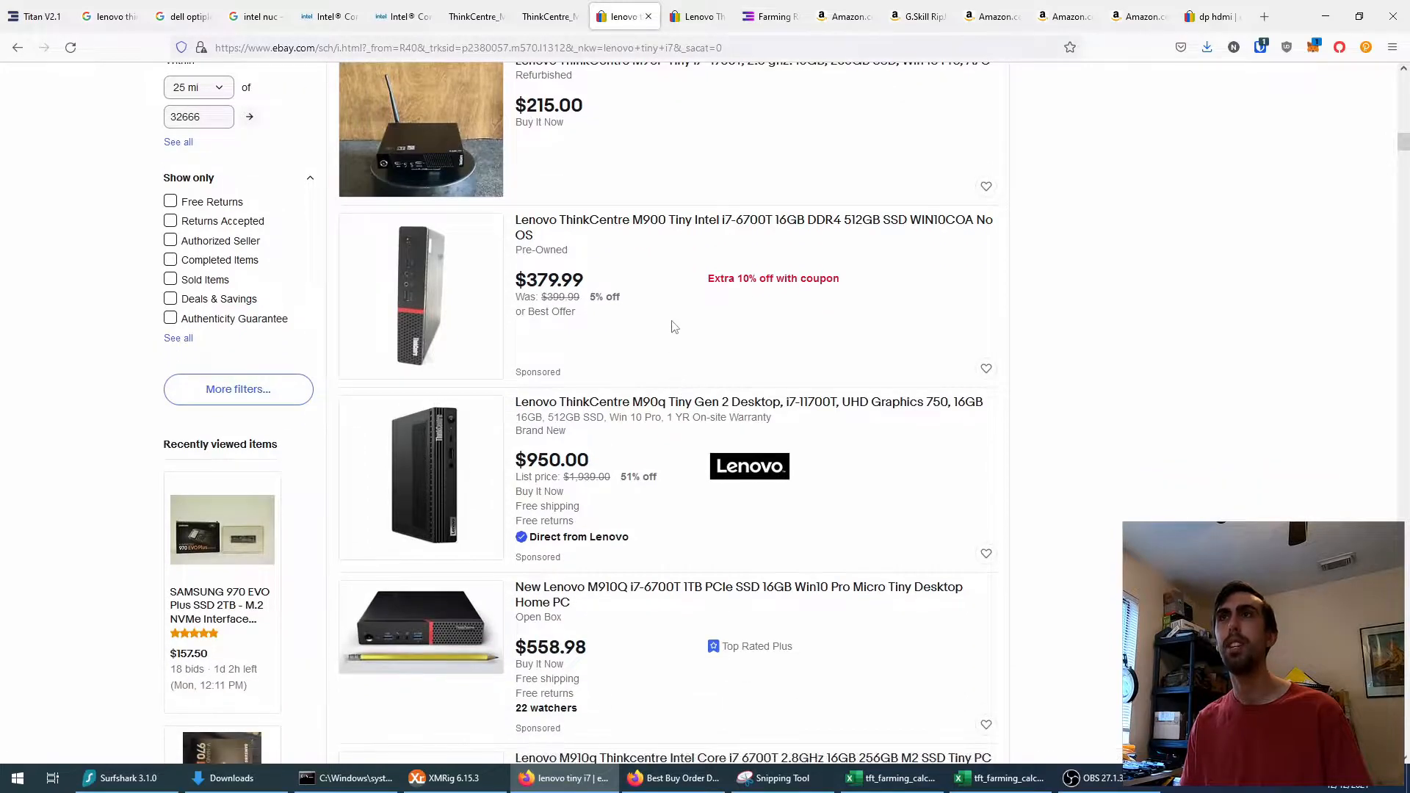
pyautogui.scroll(-3)
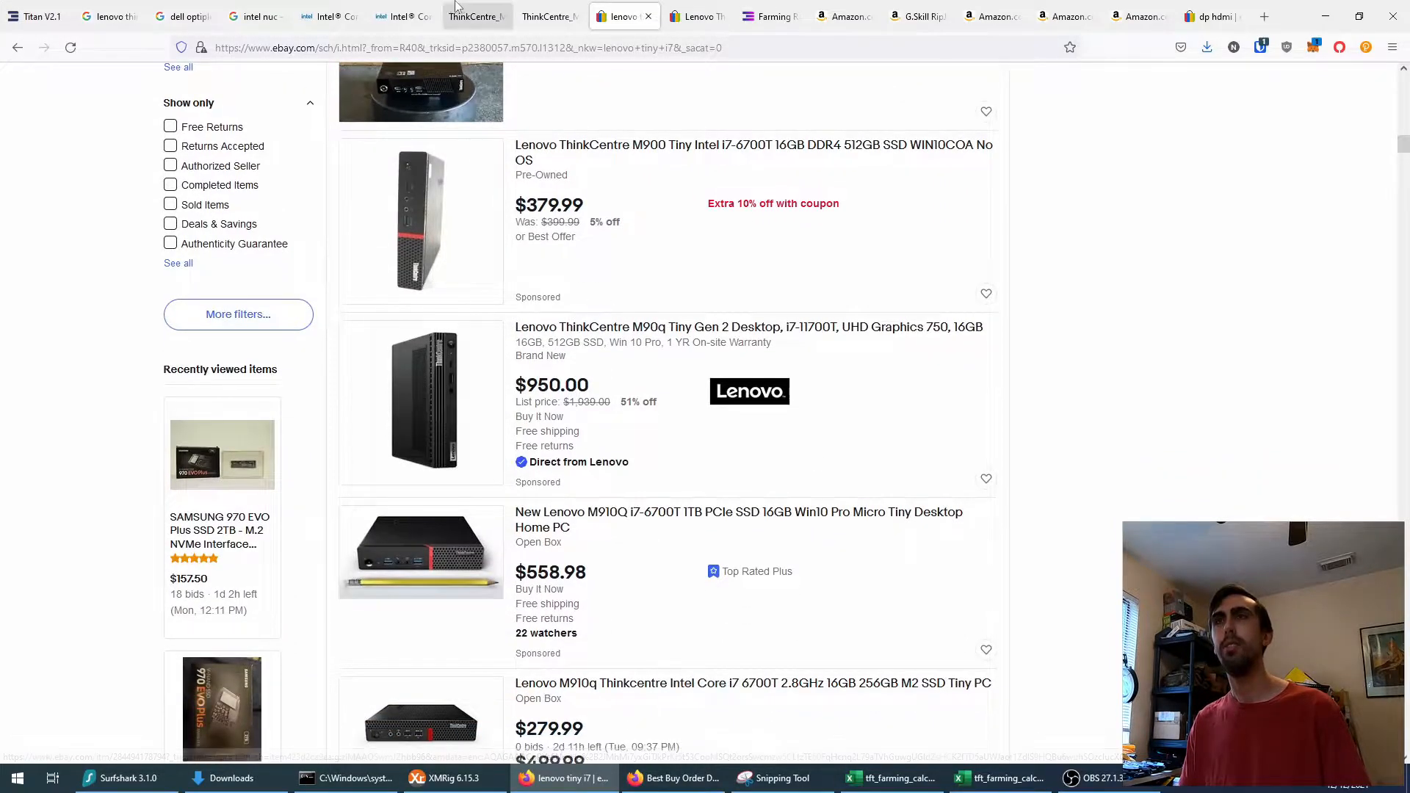
# Step: Bring up the ThinkCentre M900 Tiny platform specifications PDF
pyautogui.click(476, 16)
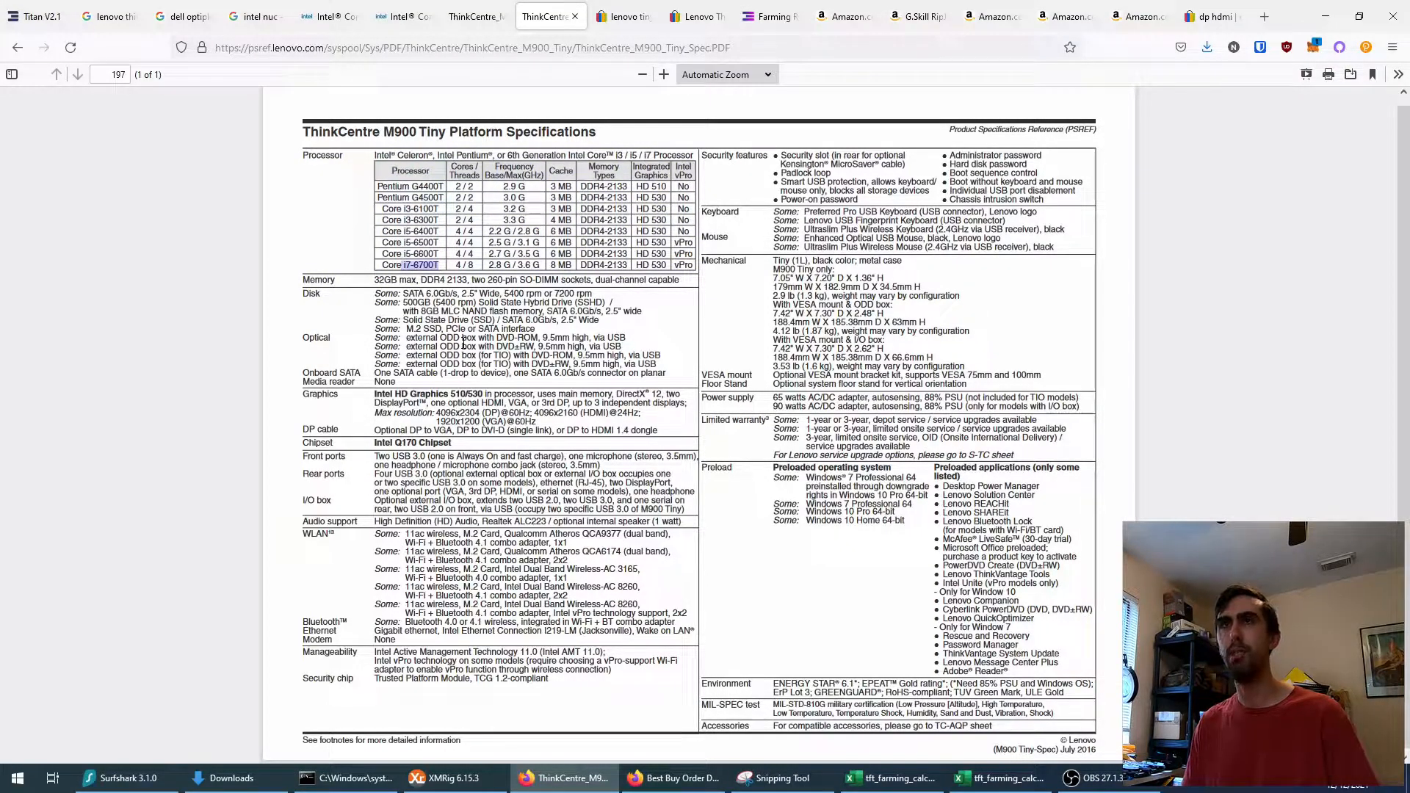
pyautogui.moveTo(388, 279)
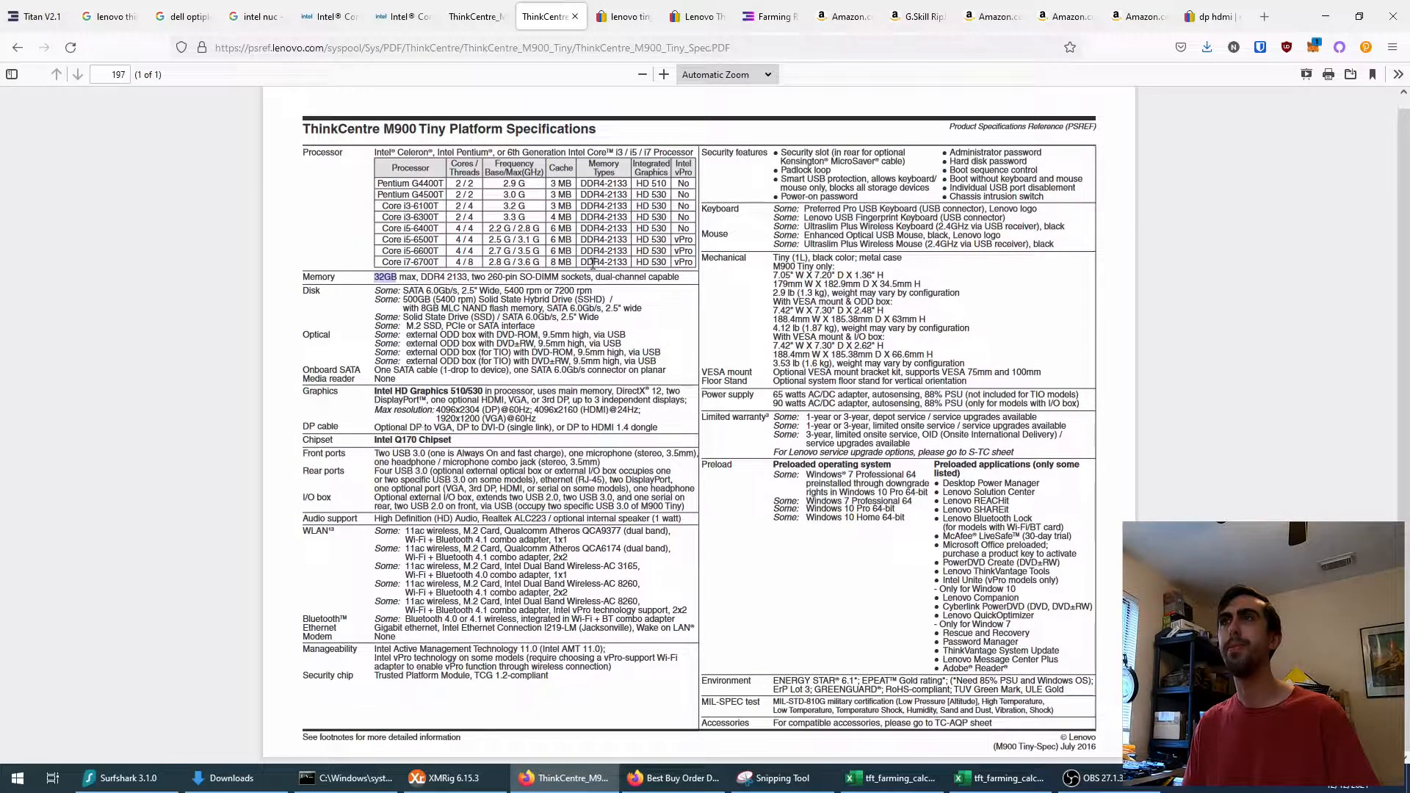
pyautogui.moveTo(696, 16)
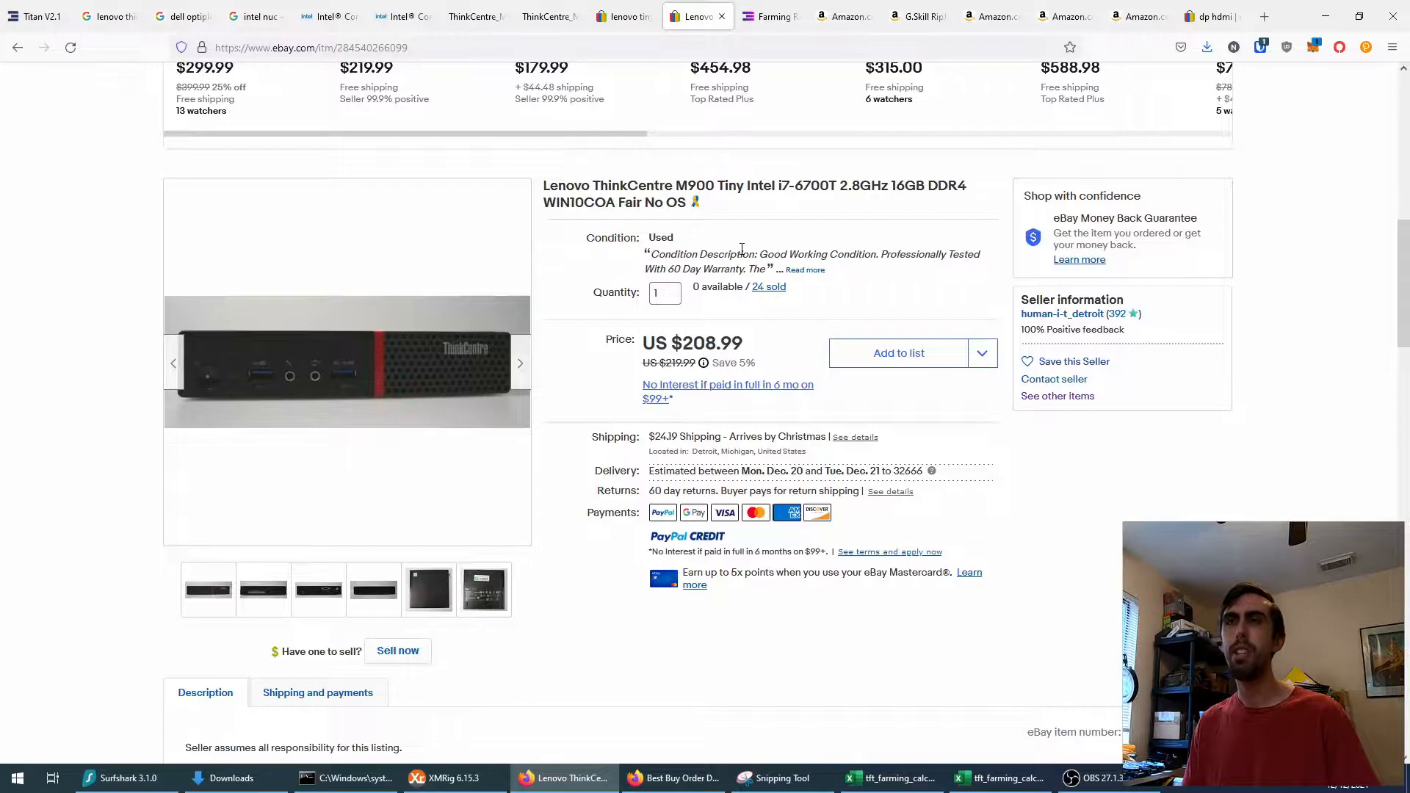
# Step: Review the used M900 Tiny i7-6700T $208.99 listing details, then switch to the Amazon Samsung SSD page
pyautogui.scroll(-3)
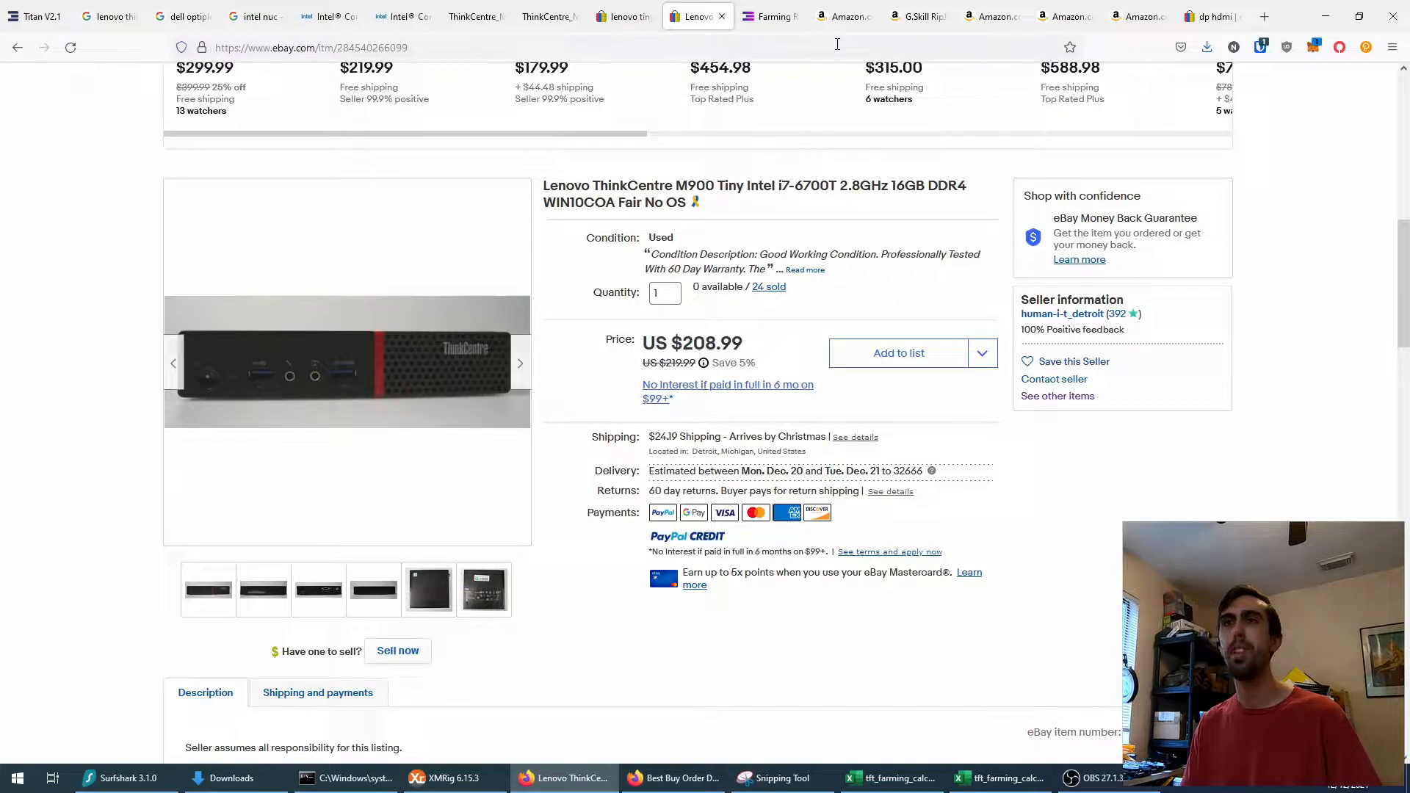
pyautogui.click(842, 16)
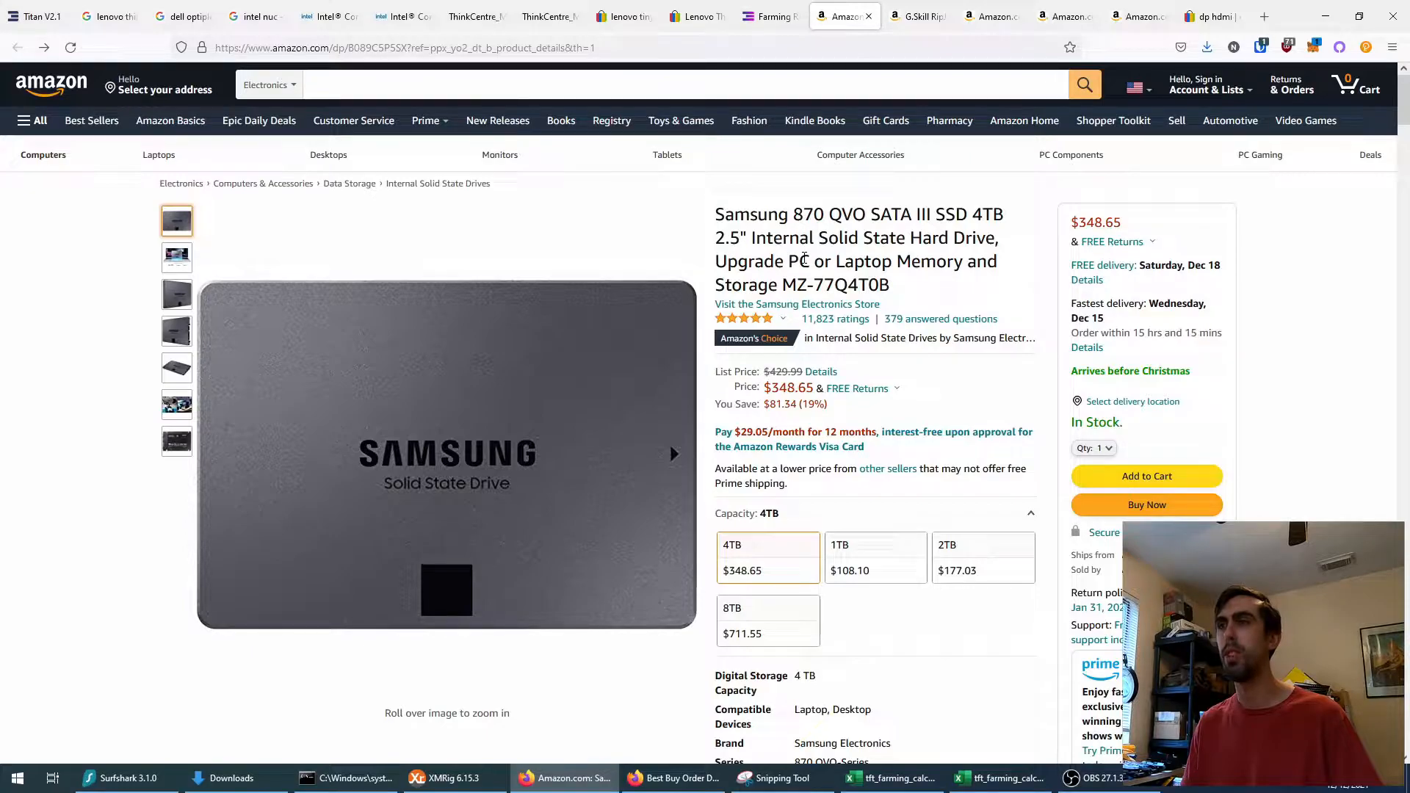
# Step: Review the Samsung 870 QVO 4TB SSD listing at $348.65, then return to the Excel calculators
pyautogui.scroll(-3)
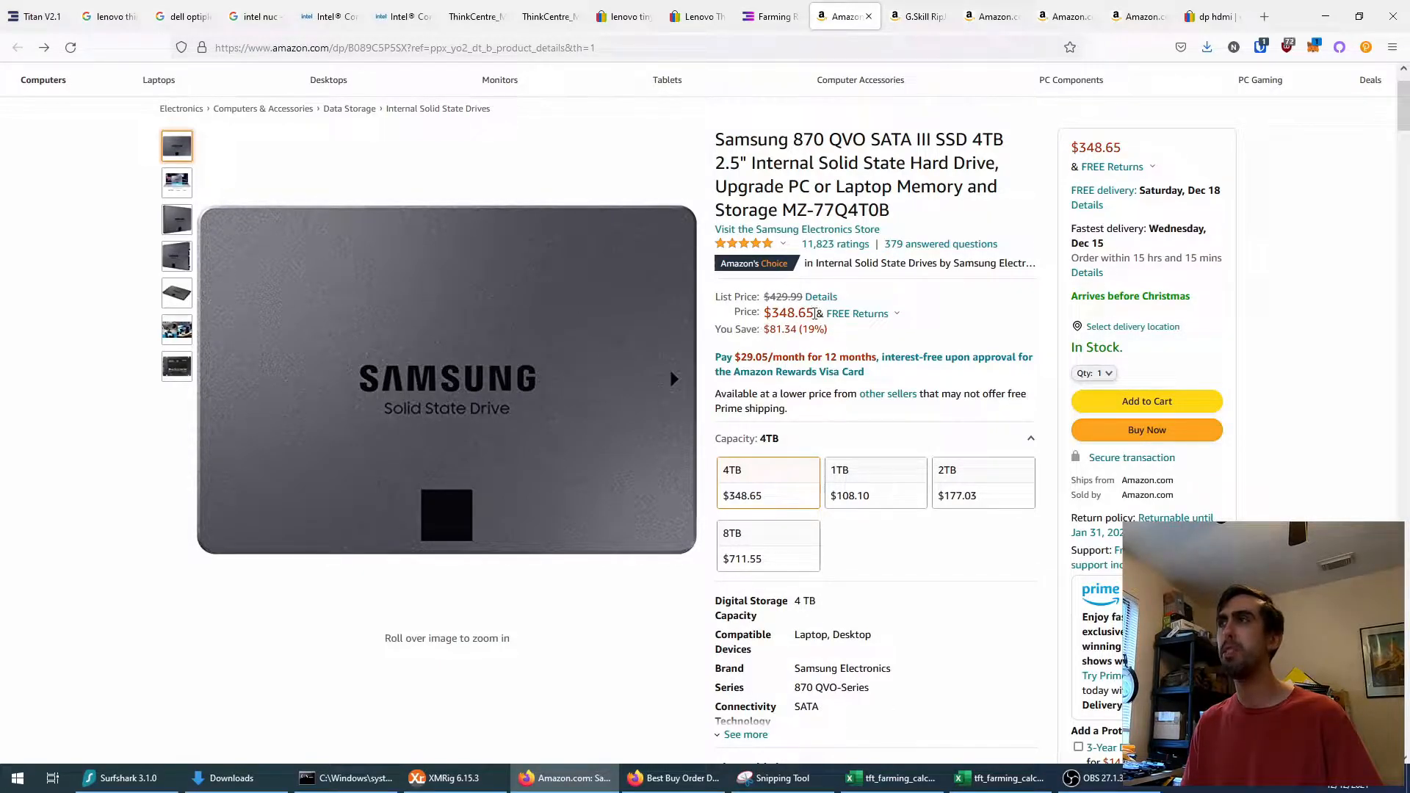
pyautogui.moveTo(842, 318)
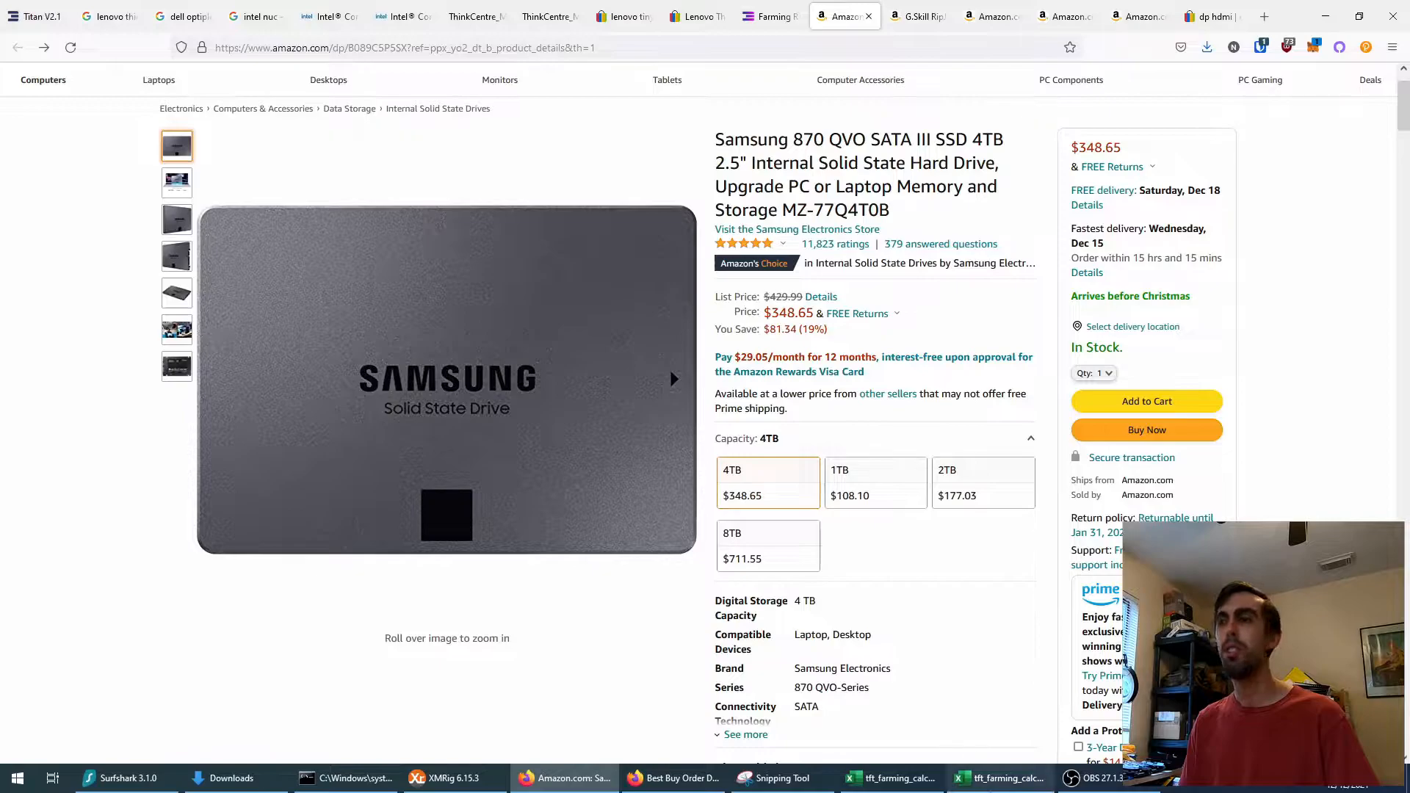
pyautogui.click(889, 778)
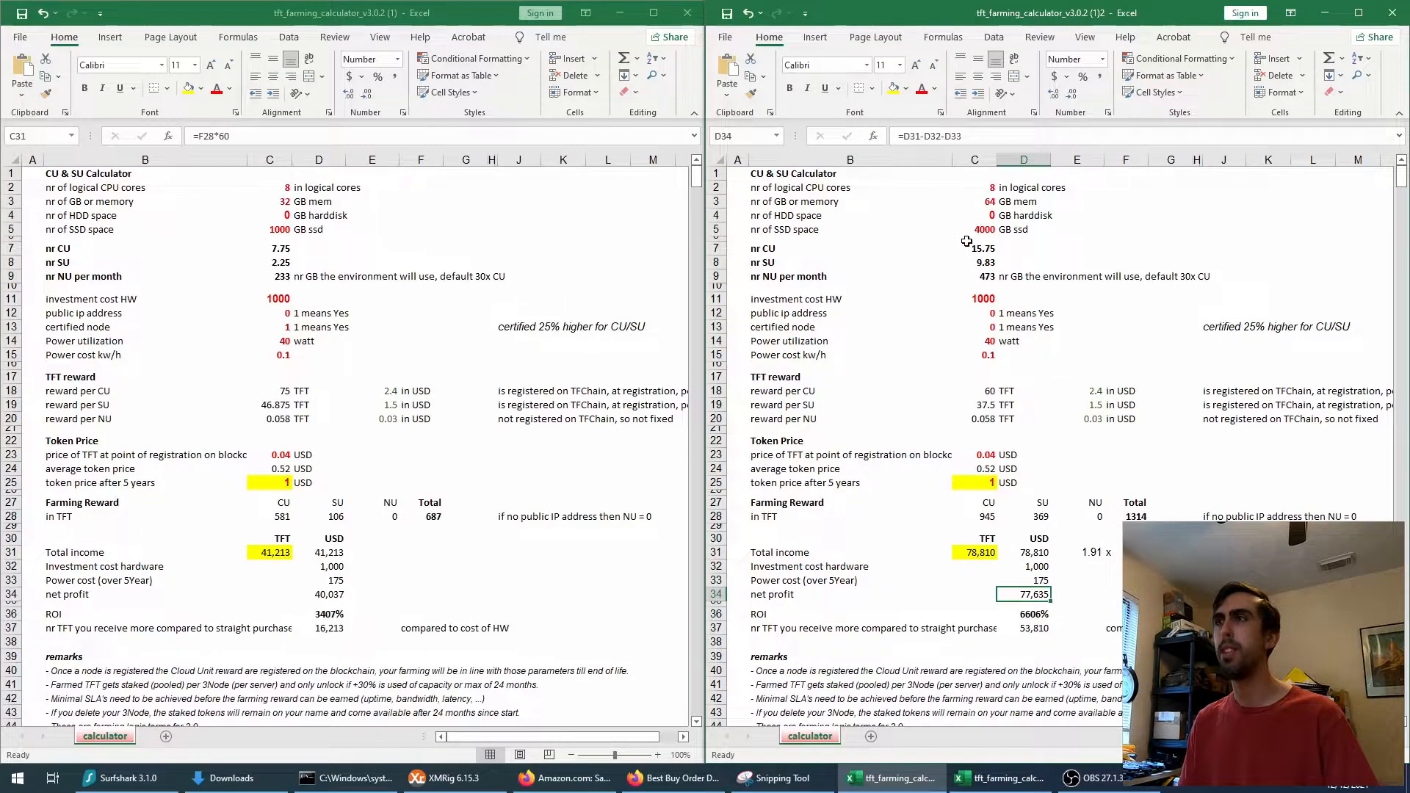
# Step: Check the second calculator's SU formula for 64 GB / 4000 GB, then return to the Samsung 870 QVO 4TB page
pyautogui.click(974, 262)
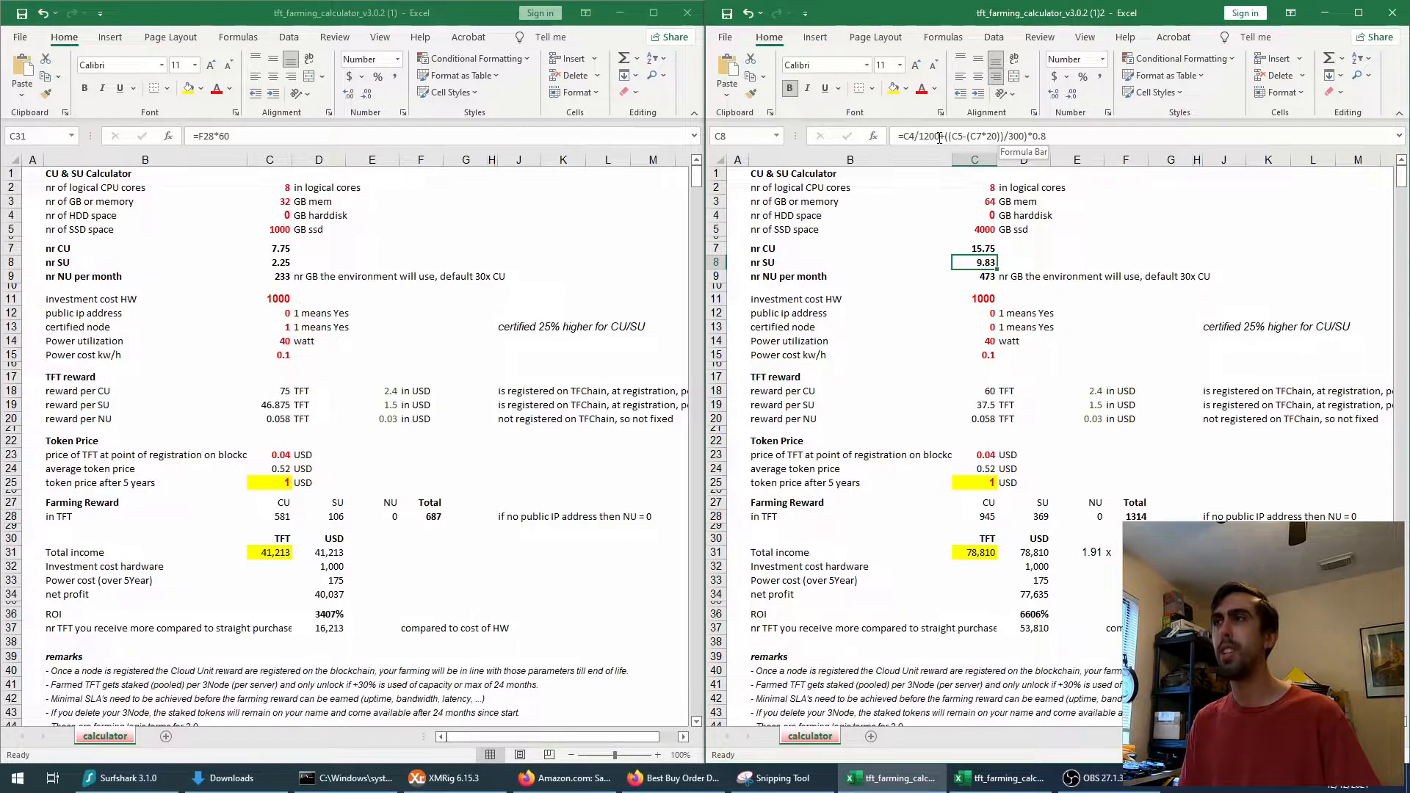
pyautogui.click(974, 214)
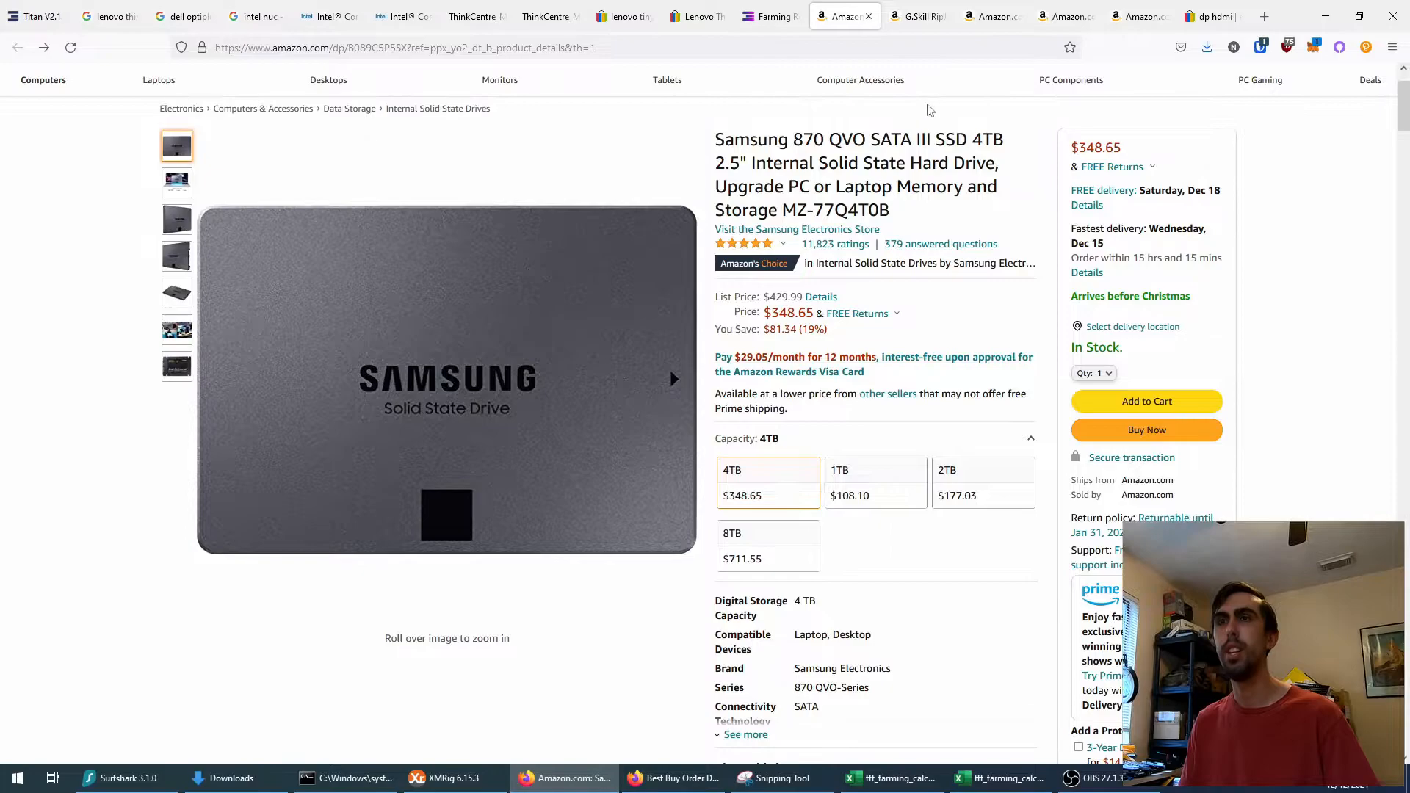
# Step: Review the G.Skill RipJaws 64GB DDR4 3200 SO-DIMM kit details (from $202.99), then return to the Excel calculators
pyautogui.click(918, 17)
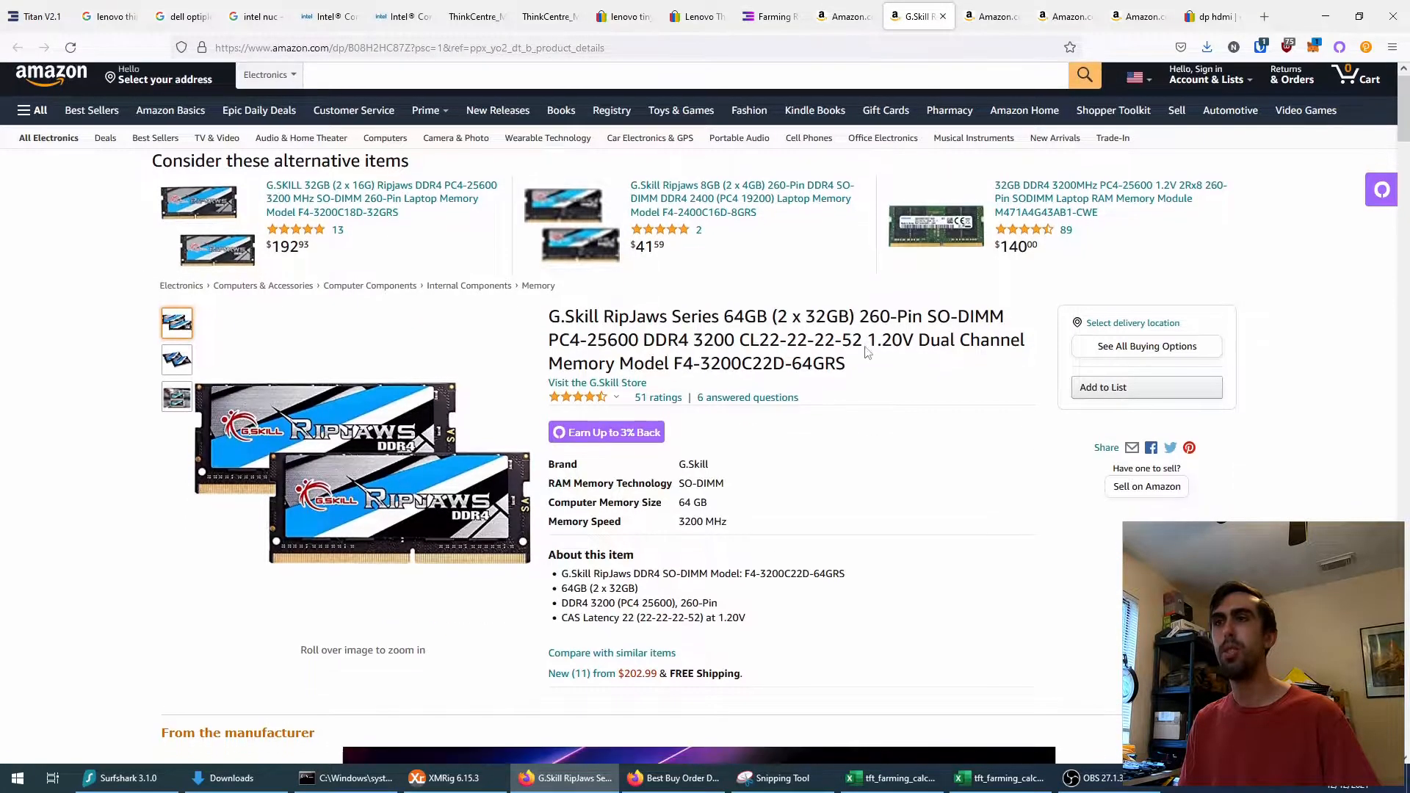
pyautogui.scroll(-3)
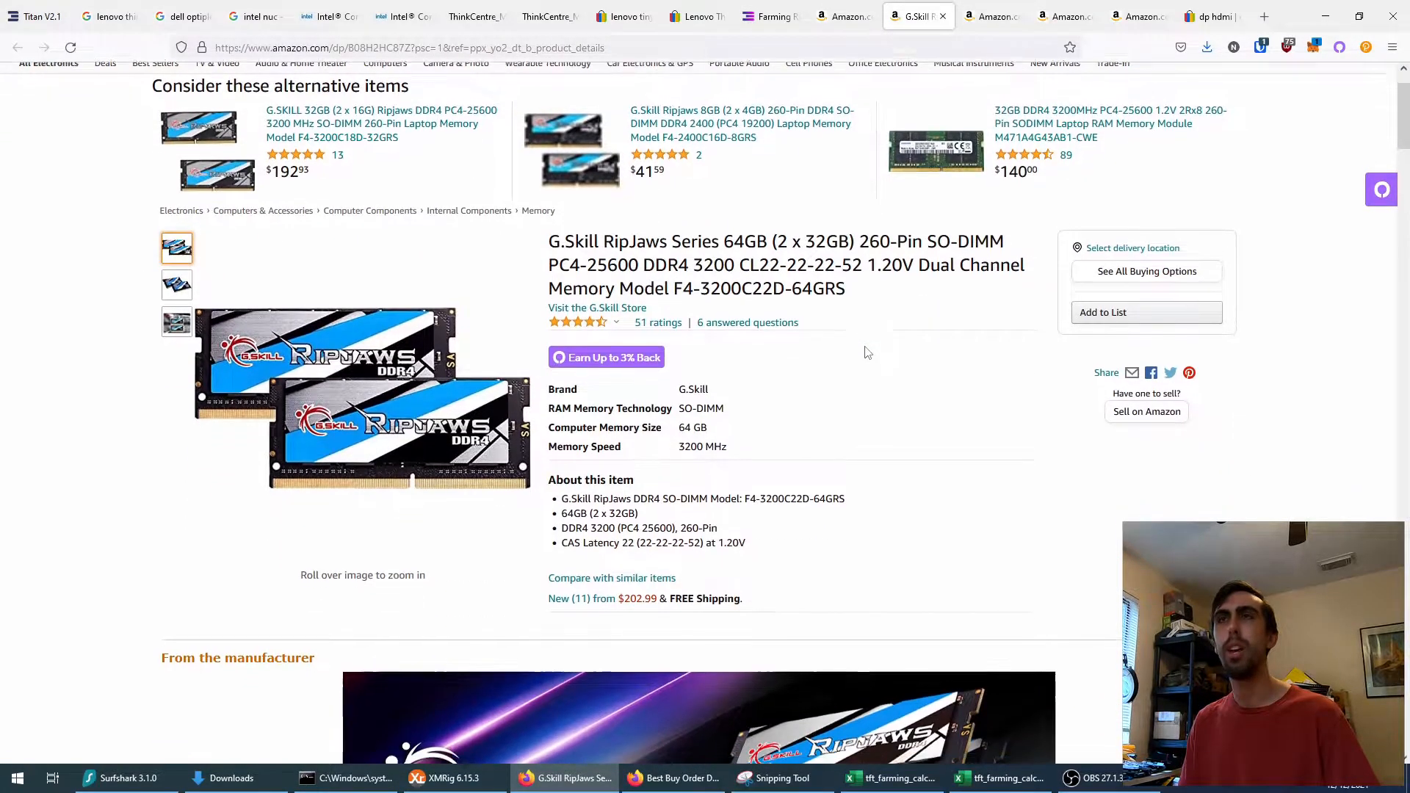
pyautogui.scroll(-3)
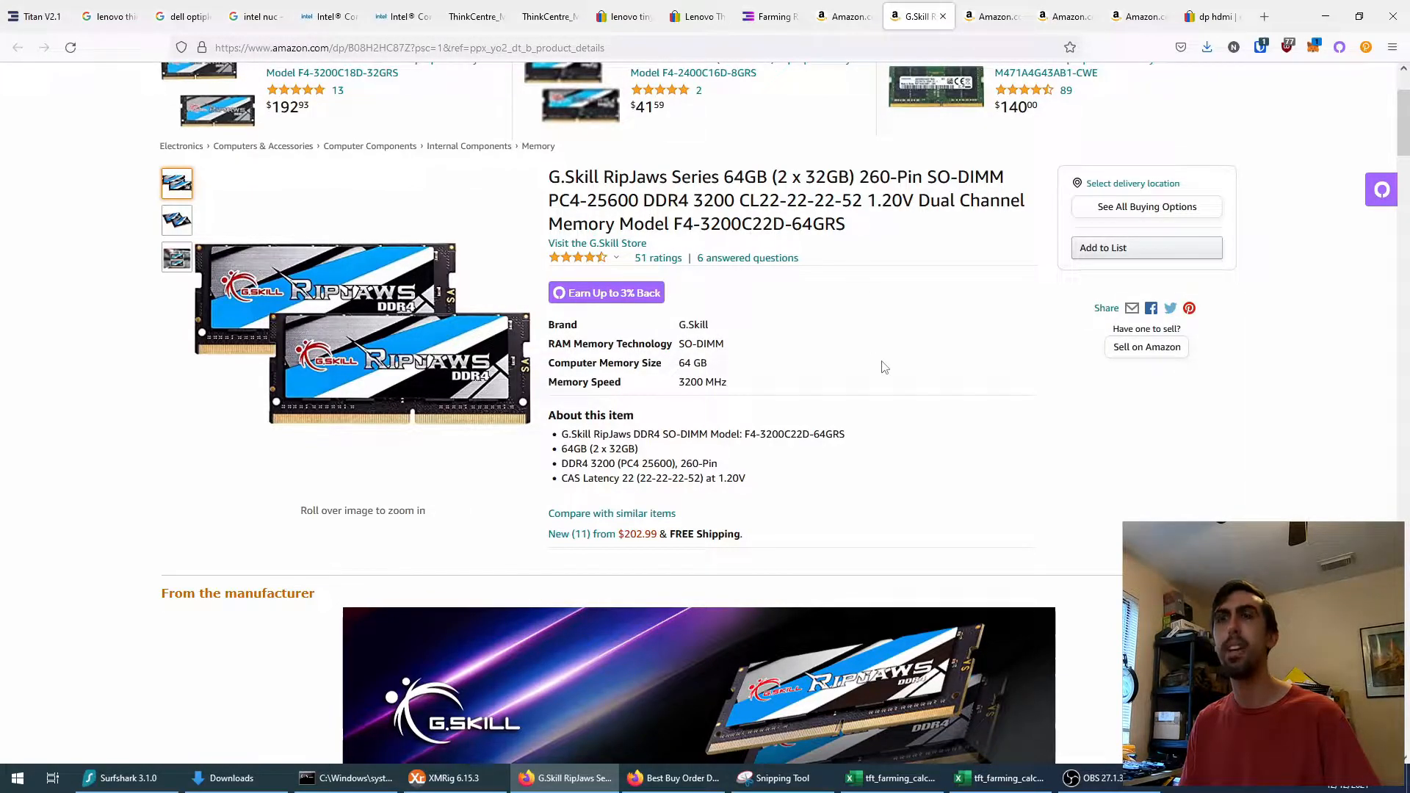
pyautogui.moveTo(650, 541)
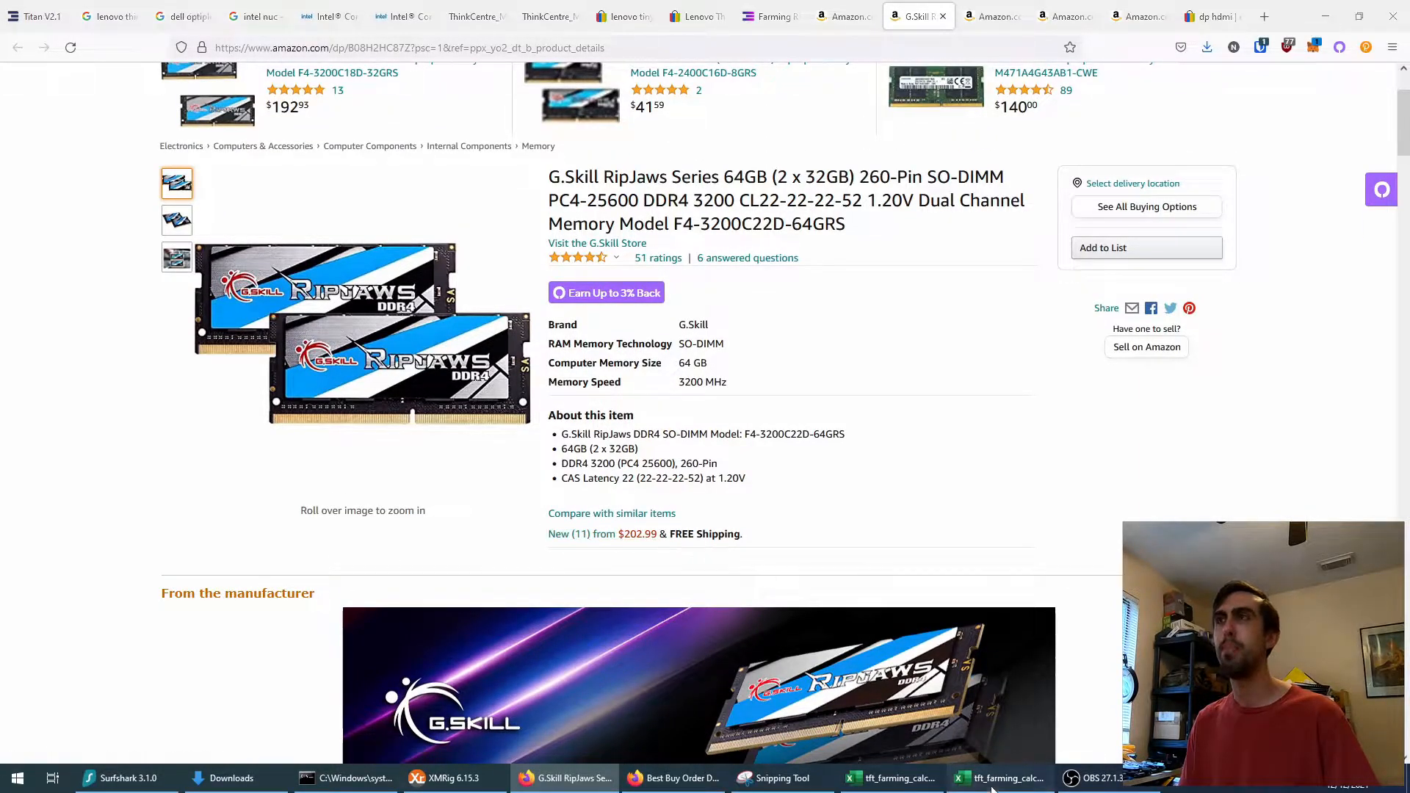
pyautogui.click(889, 778)
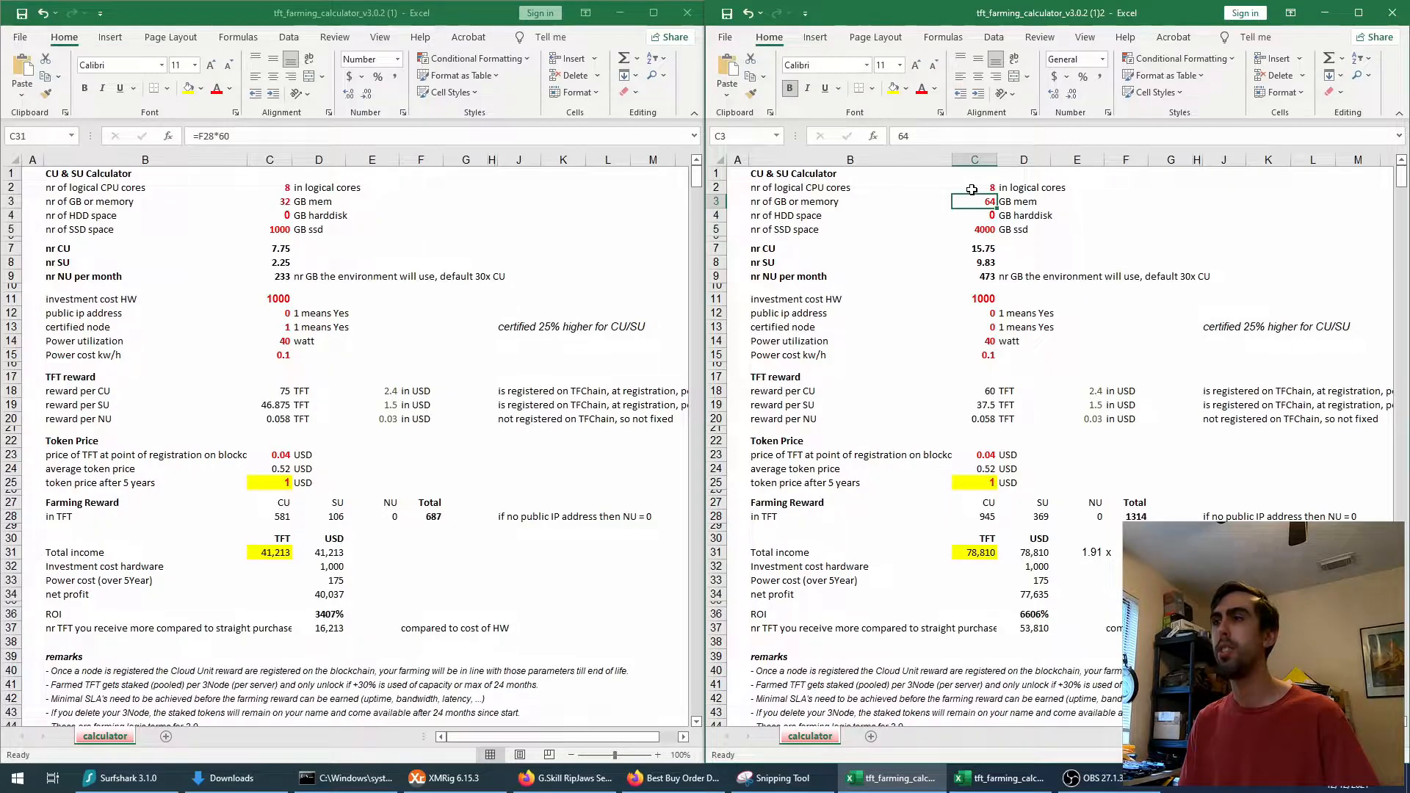
# Step: Change the second calculator's memory to 32 GB, giving 50,970 TFT income and 4237% ROI
pyautogui.click(974, 215)
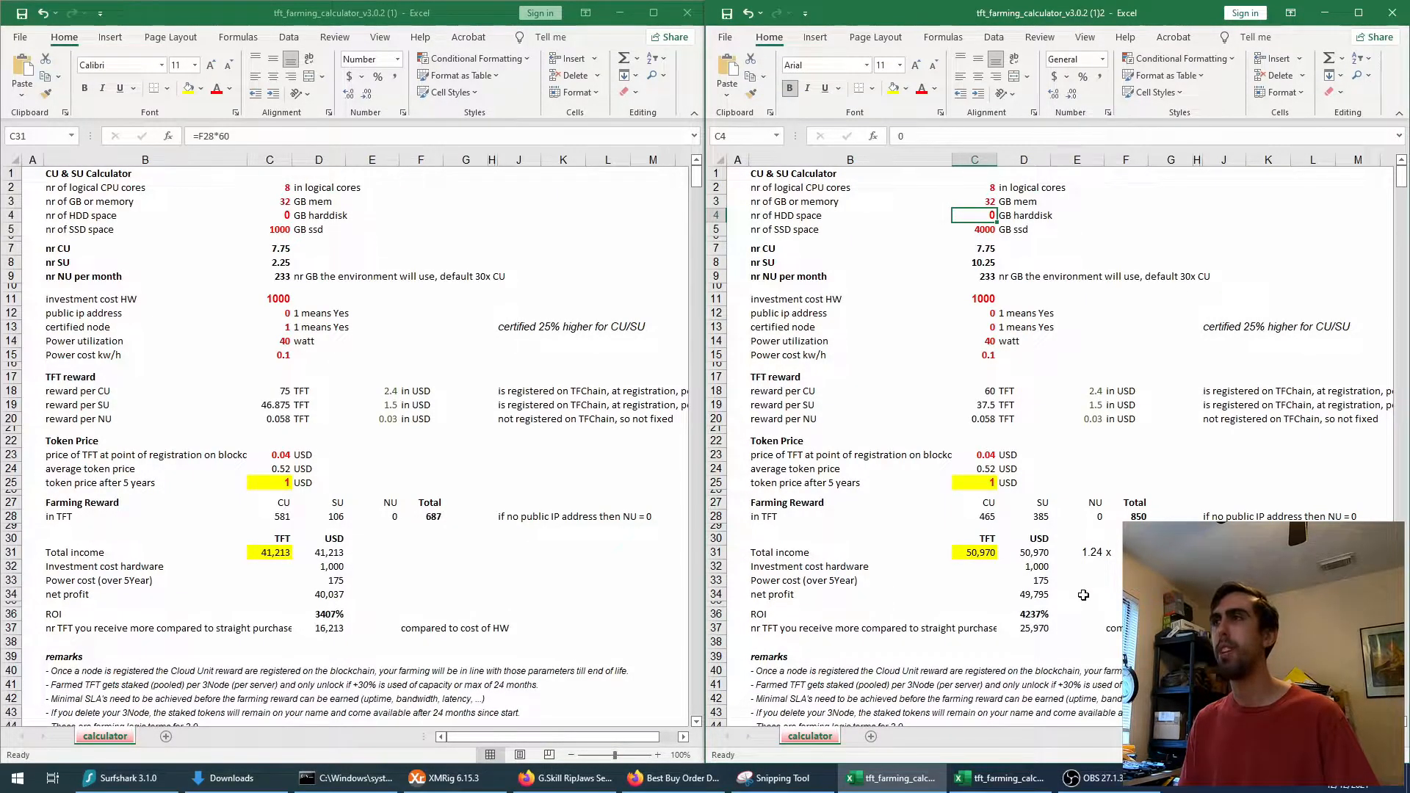
pyautogui.click(974, 201)
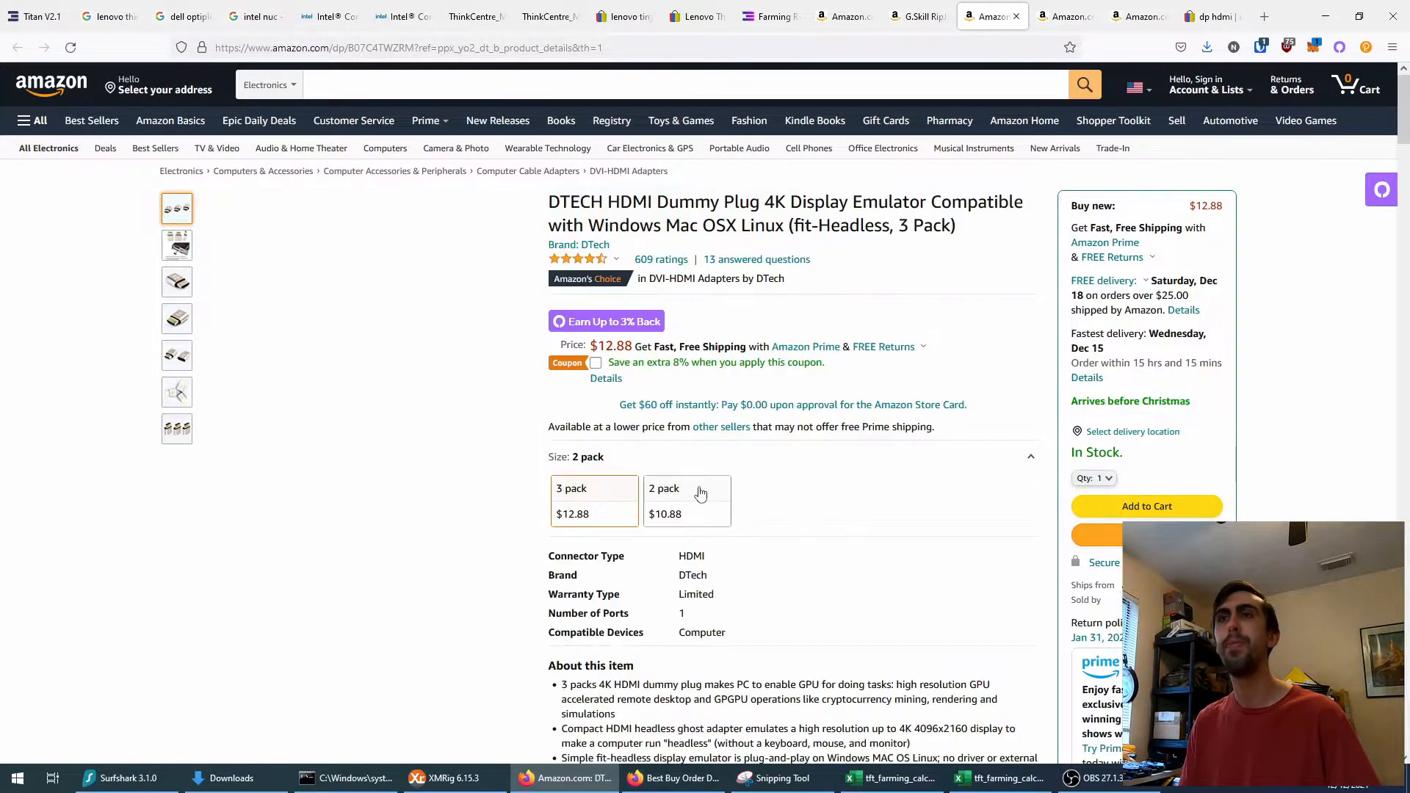
# Step: Review the LiCB CR2032 battery and 65W Lenovo charger pages, then switch to eBay's dp hdmi results
pyautogui.click(1065, 17)
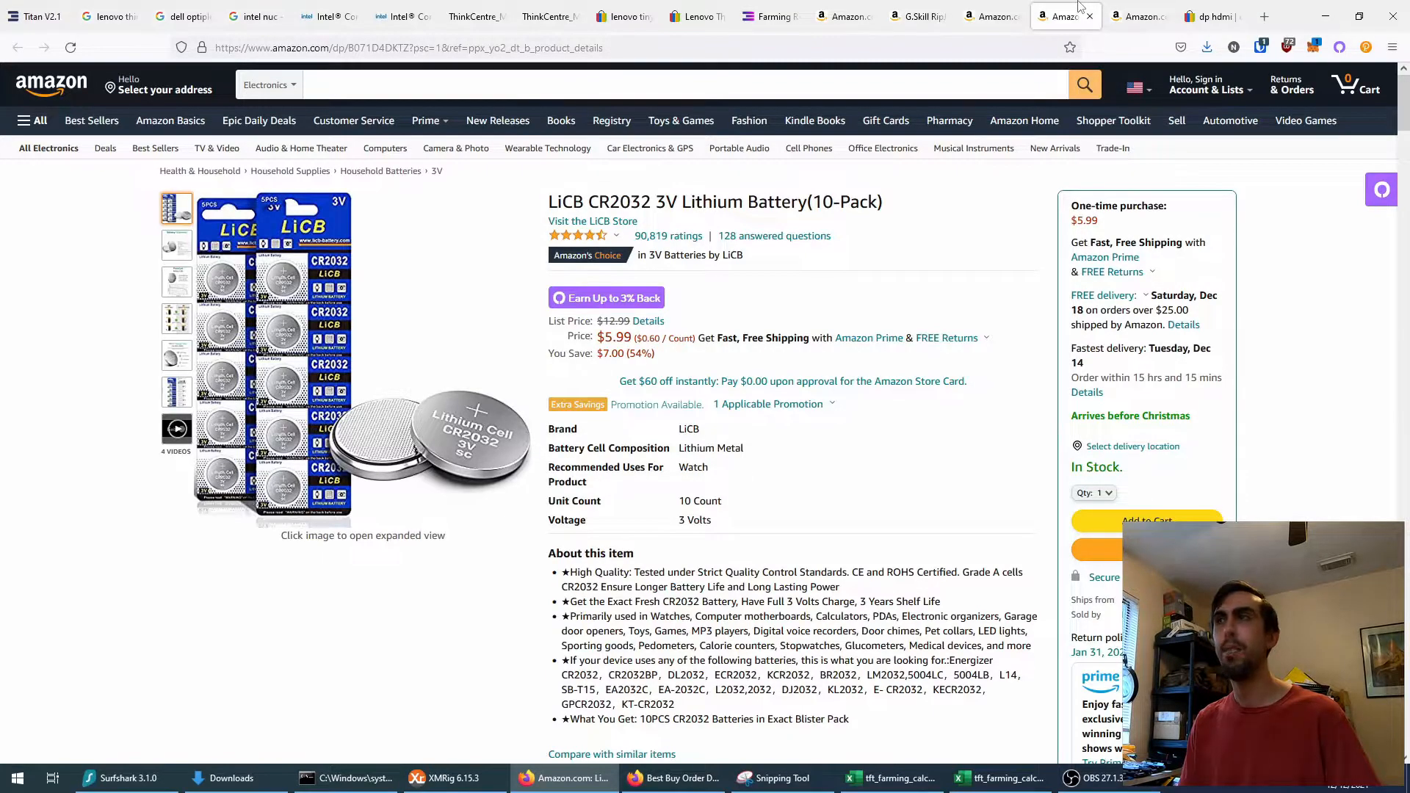
pyautogui.moveTo(785, 495)
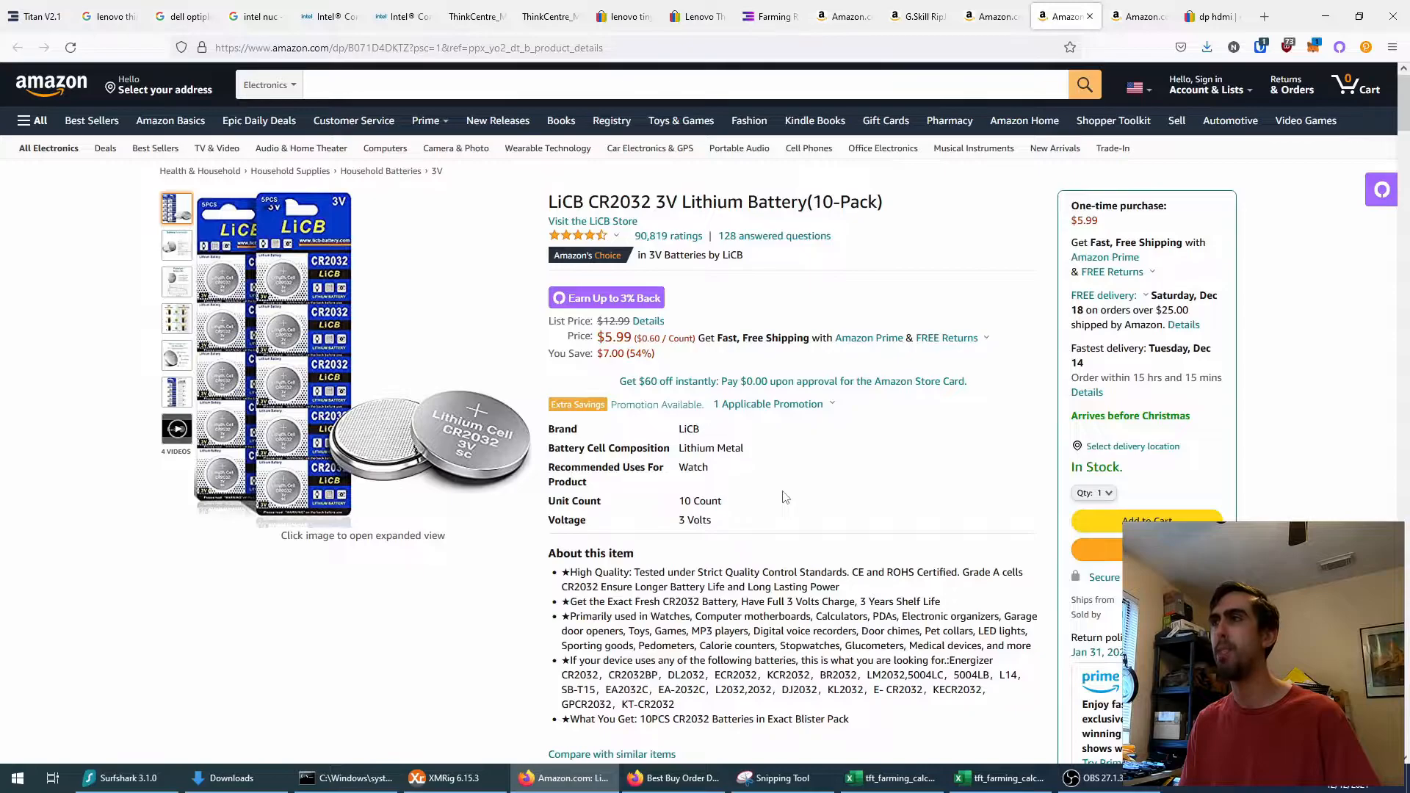
pyautogui.moveTo(896, 586)
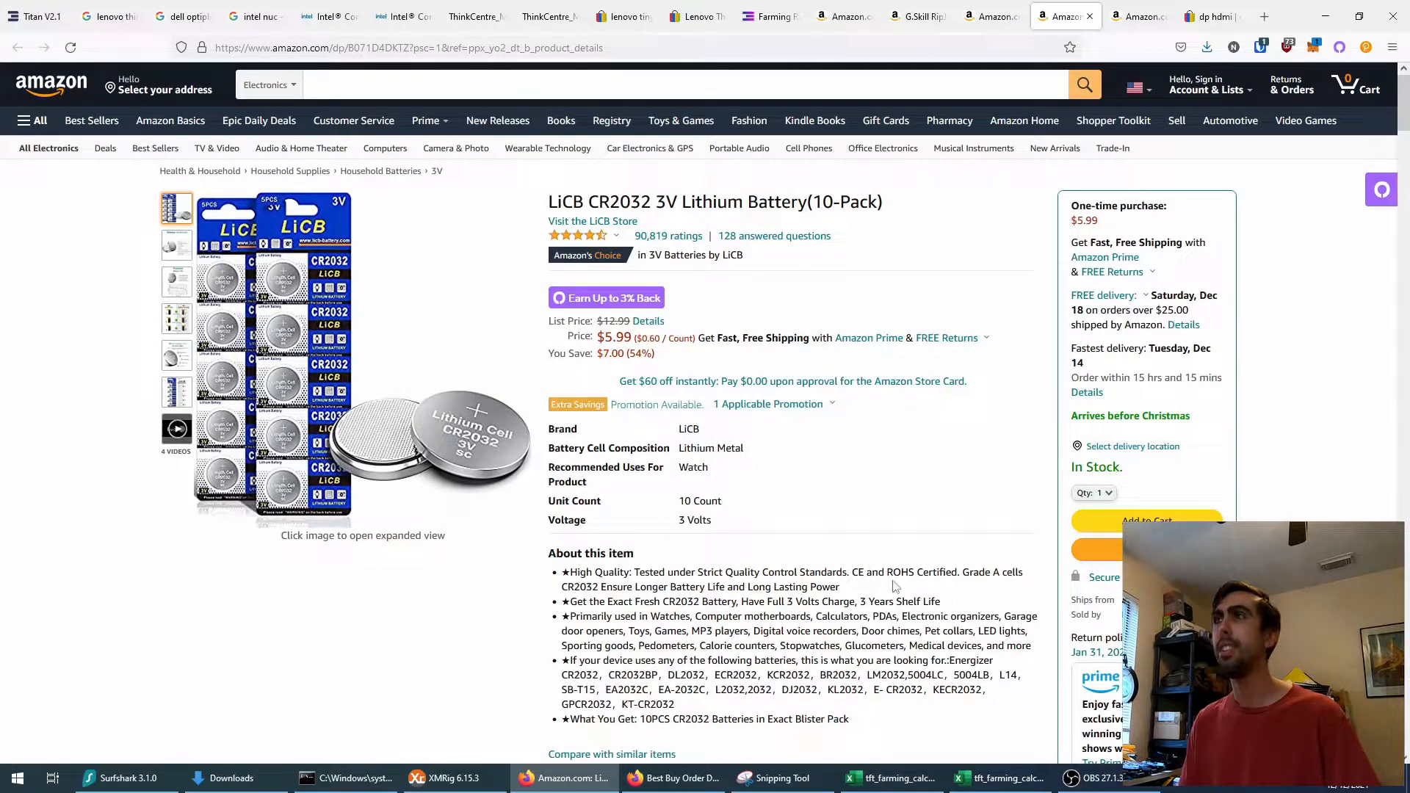
pyautogui.moveTo(1124, 7)
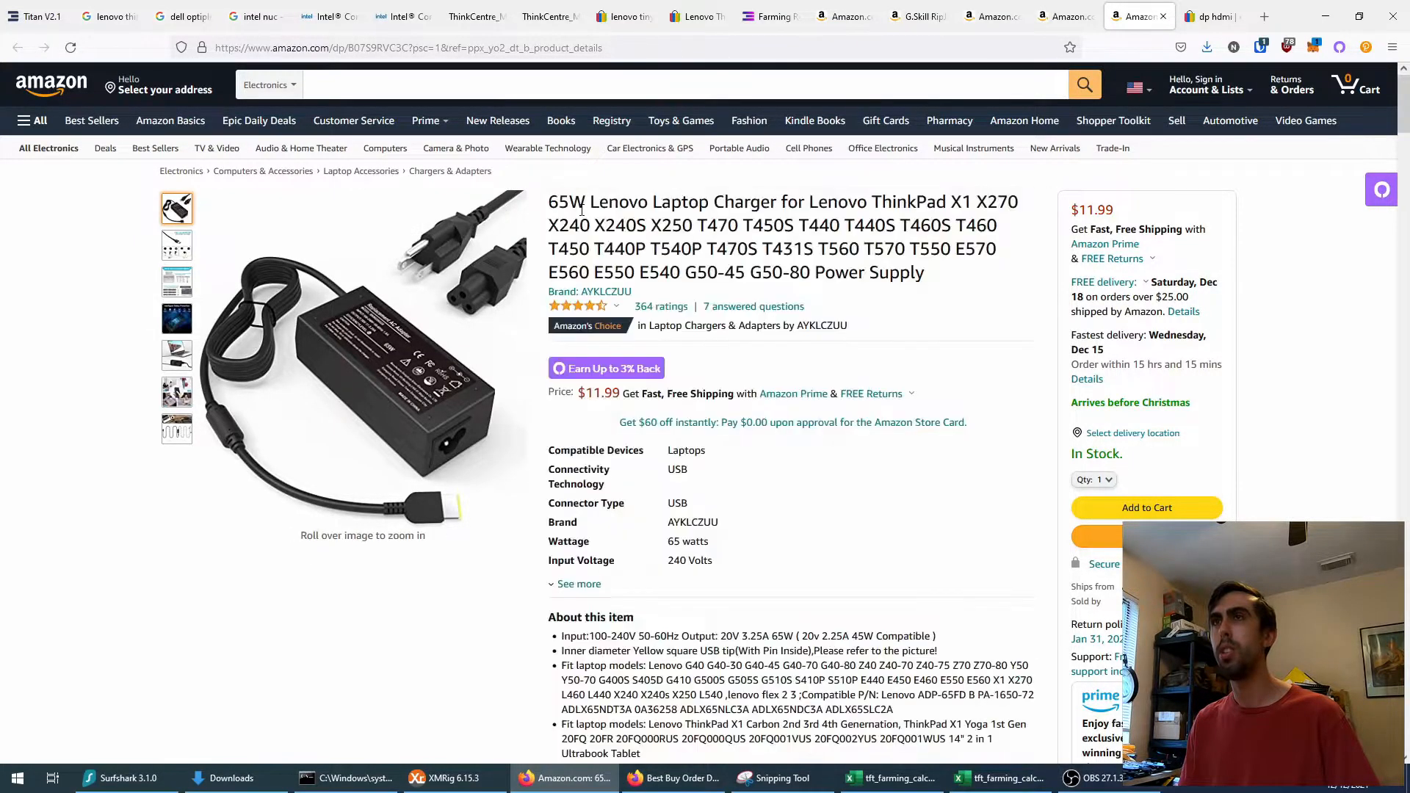
pyautogui.doubleClick(566, 201)
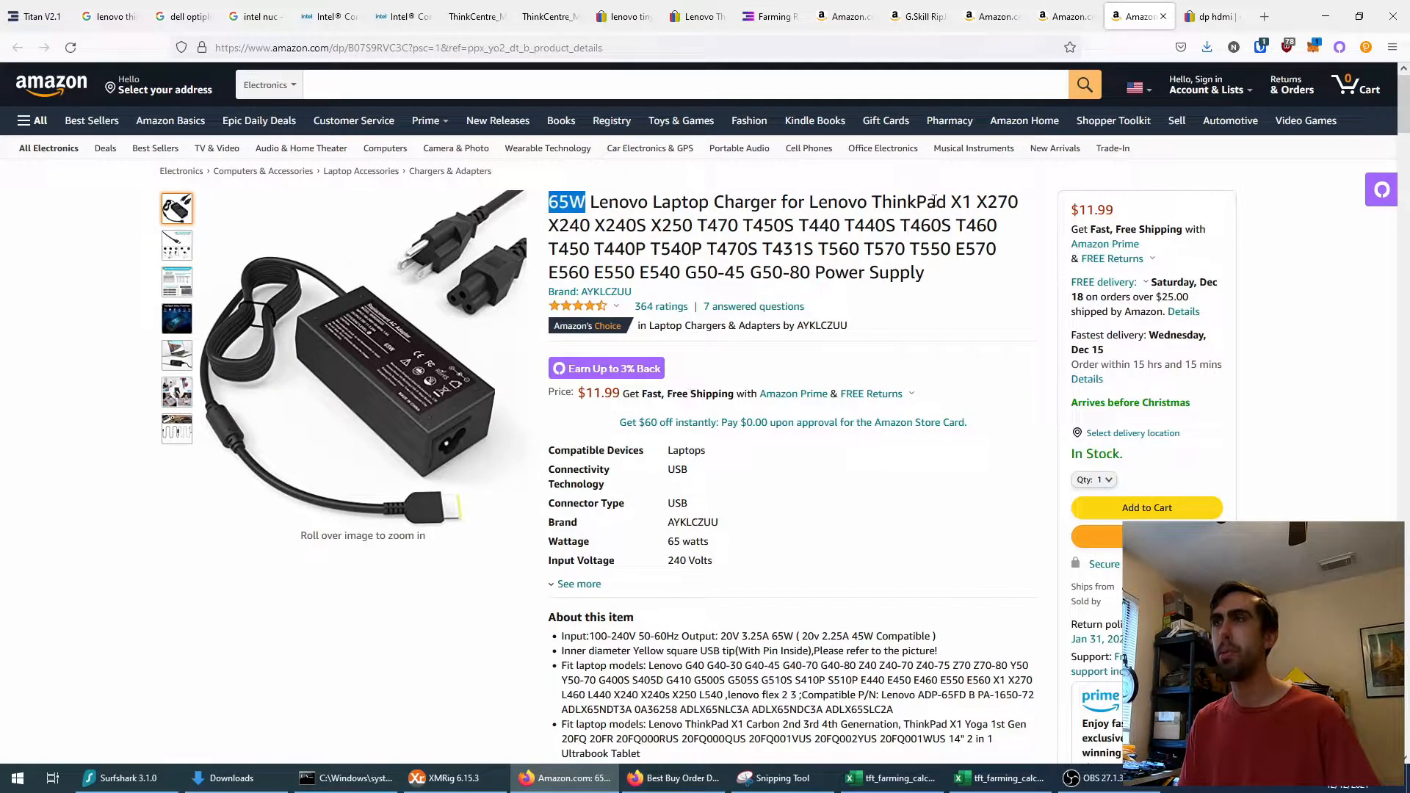
pyautogui.moveTo(952, 201); pyautogui.dragTo(987, 250)
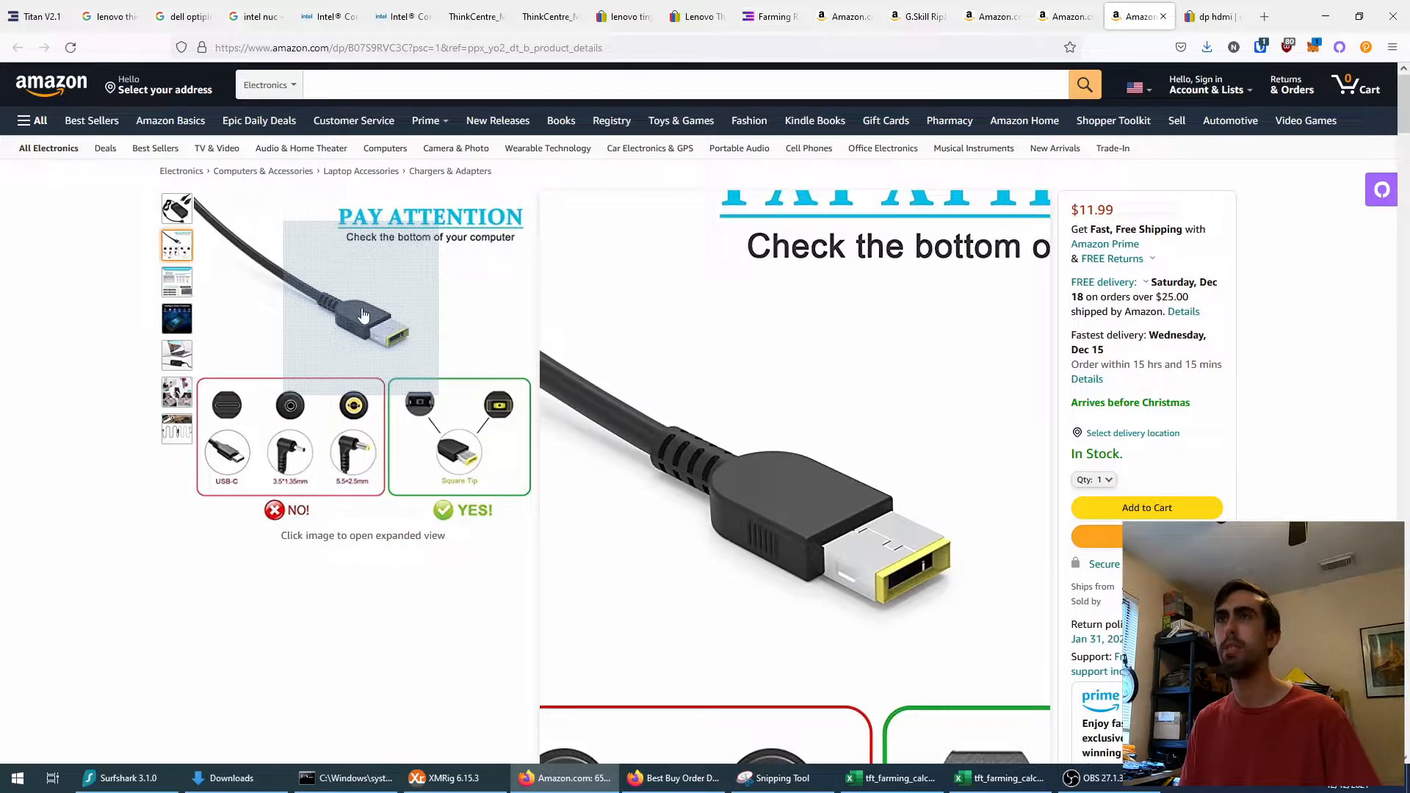
pyautogui.click(1213, 16)
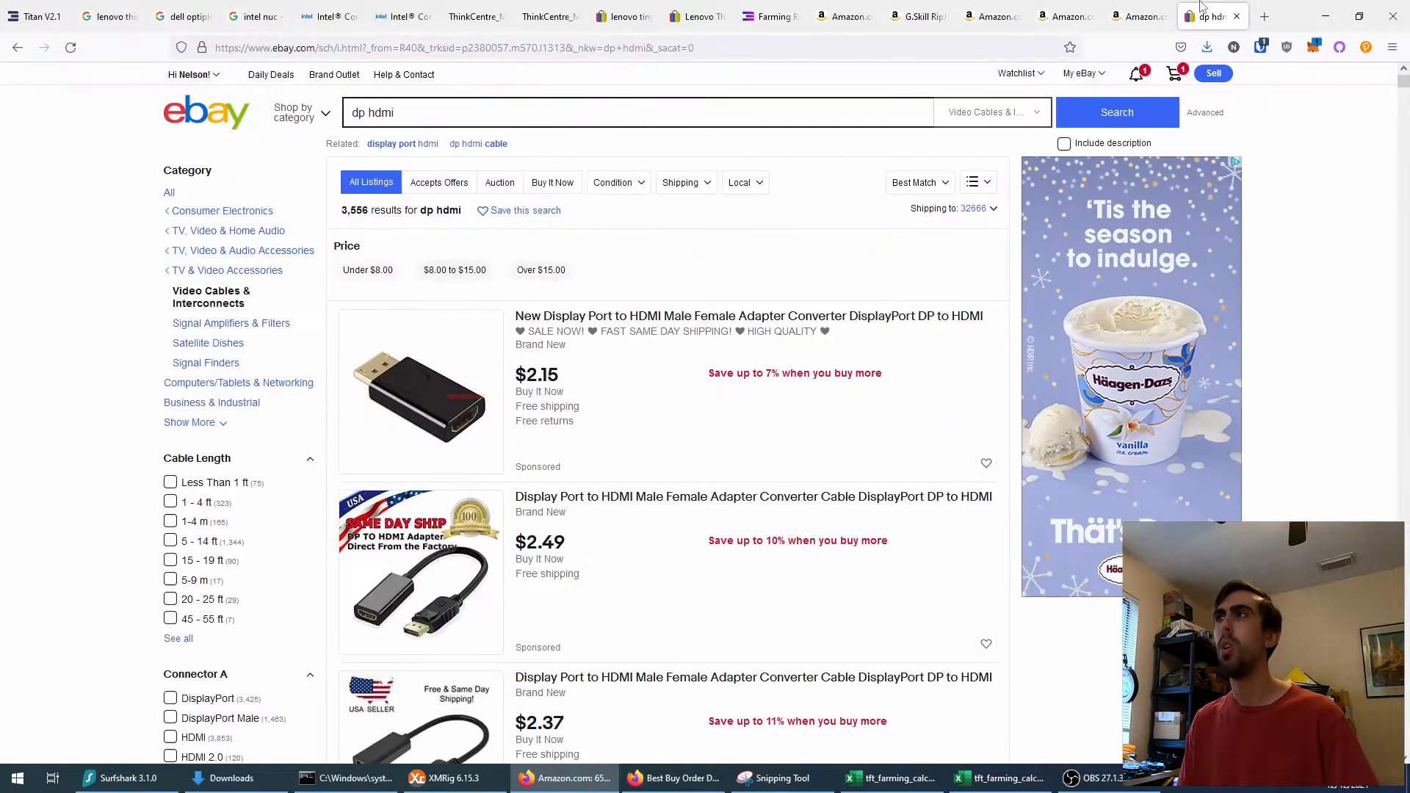
# Step: Briefly revisit the 65W Lenovo charger page, then return to eBay's 3,556 dp hdmi adapter results
pyautogui.click(1137, 17)
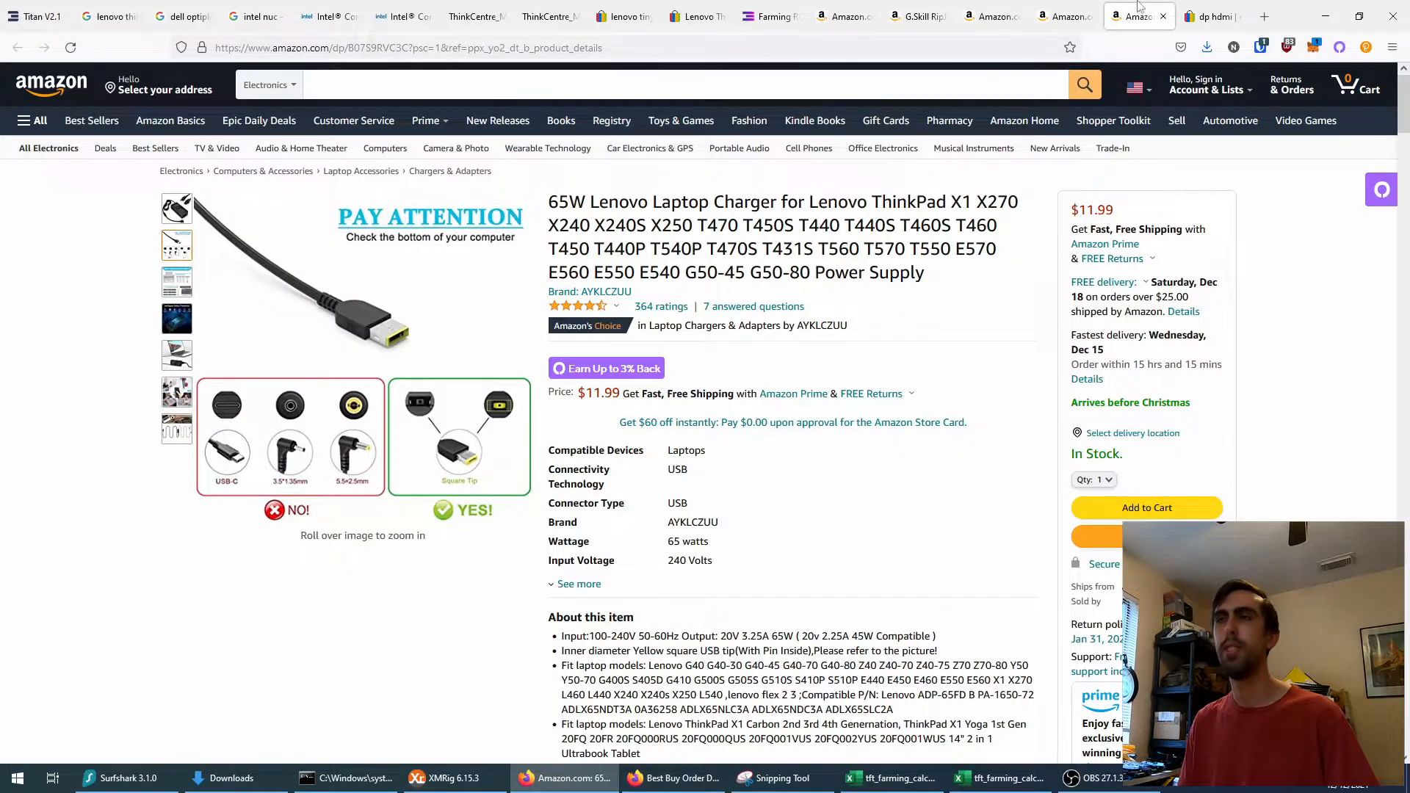
pyautogui.click(1214, 17)
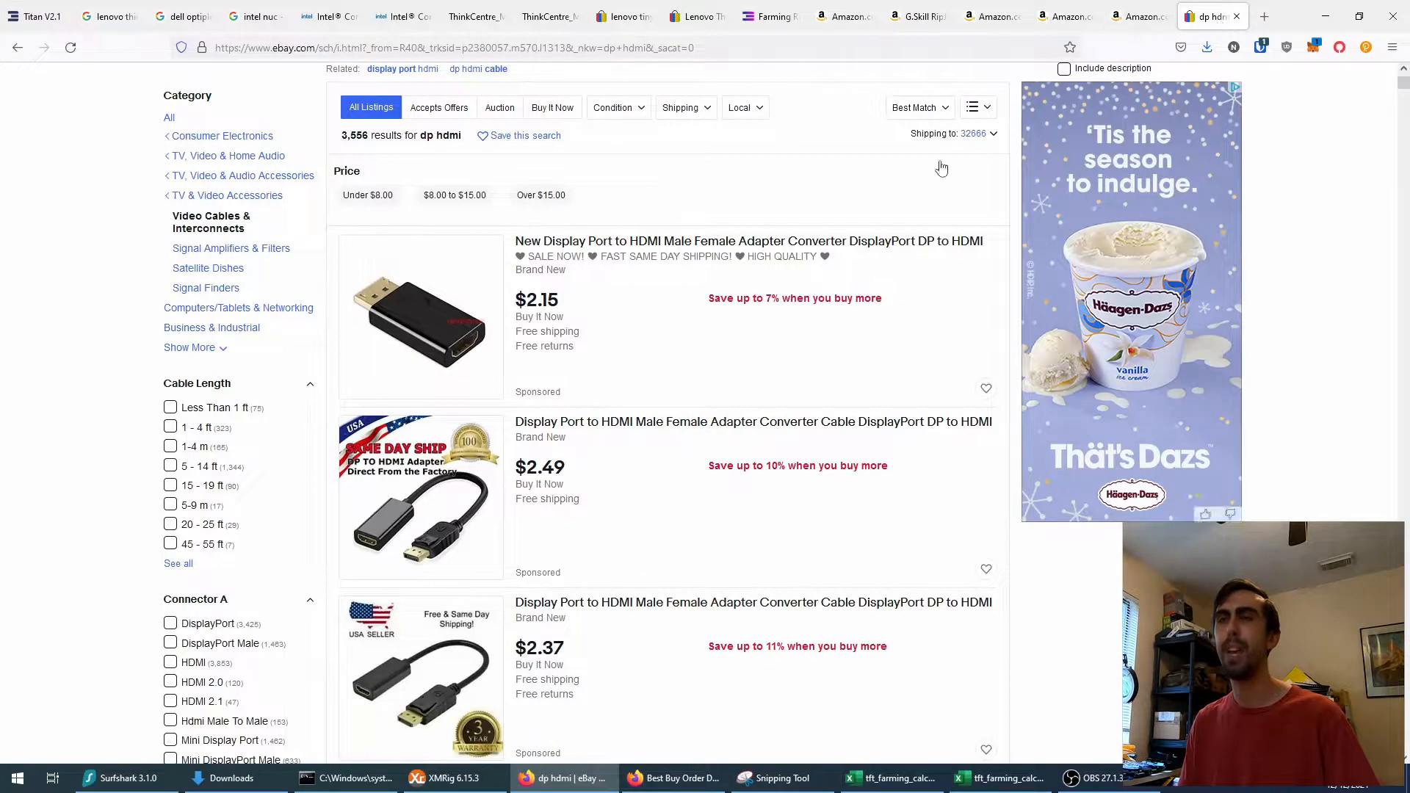